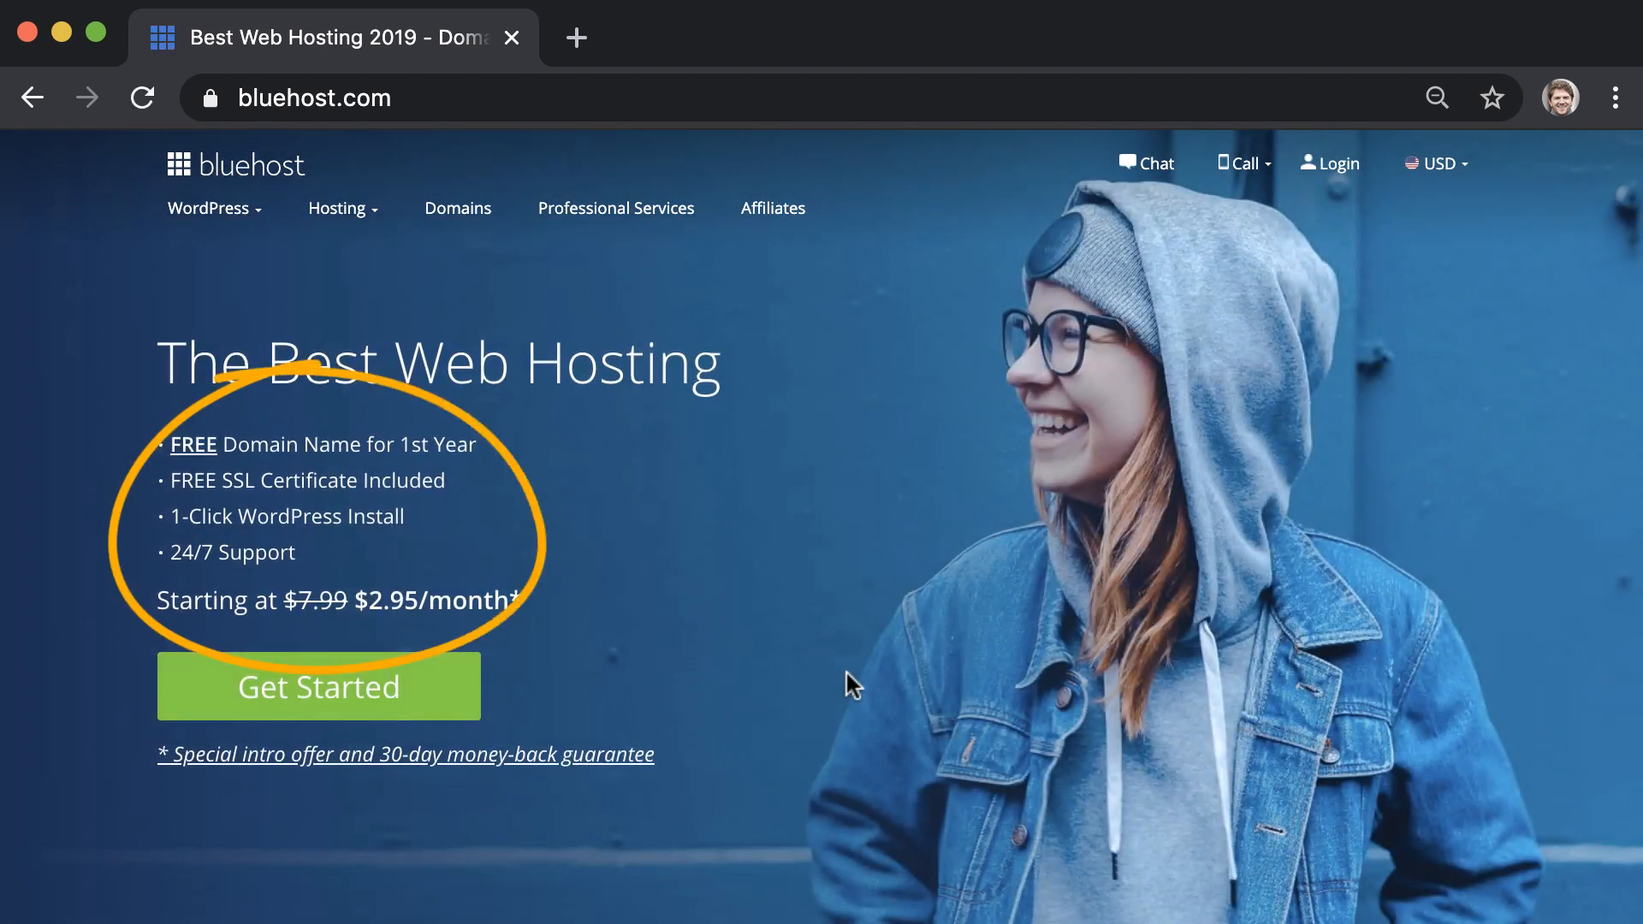
mouse_move(668, 696)
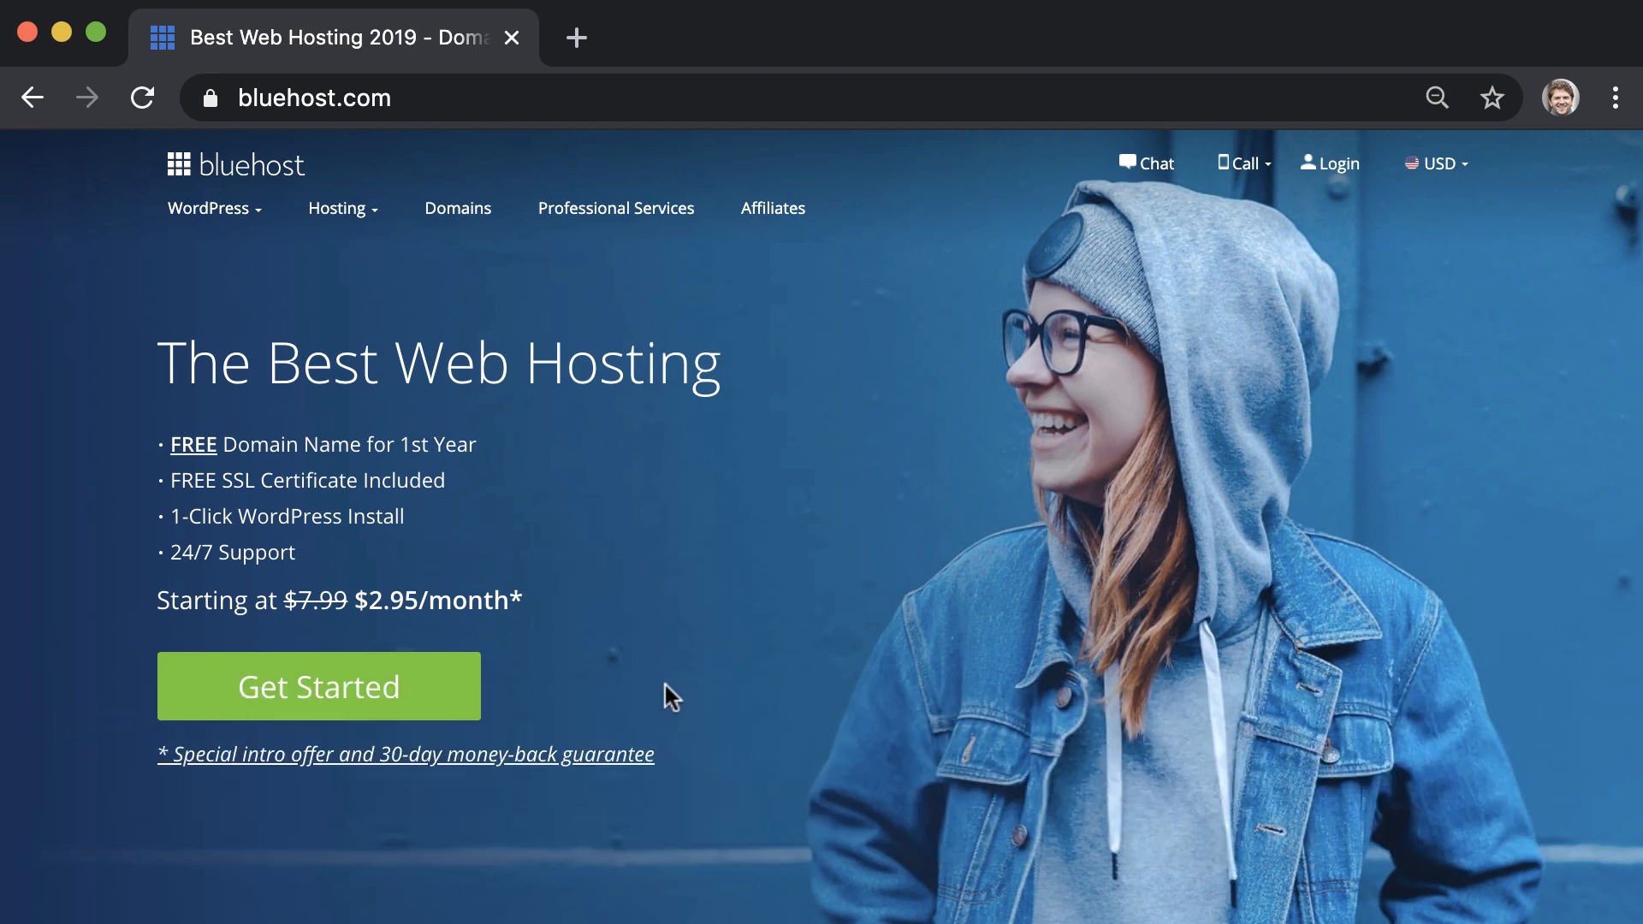
- Start Bluehost hosting sign-up and select the Basic plan
left_click(319, 686)
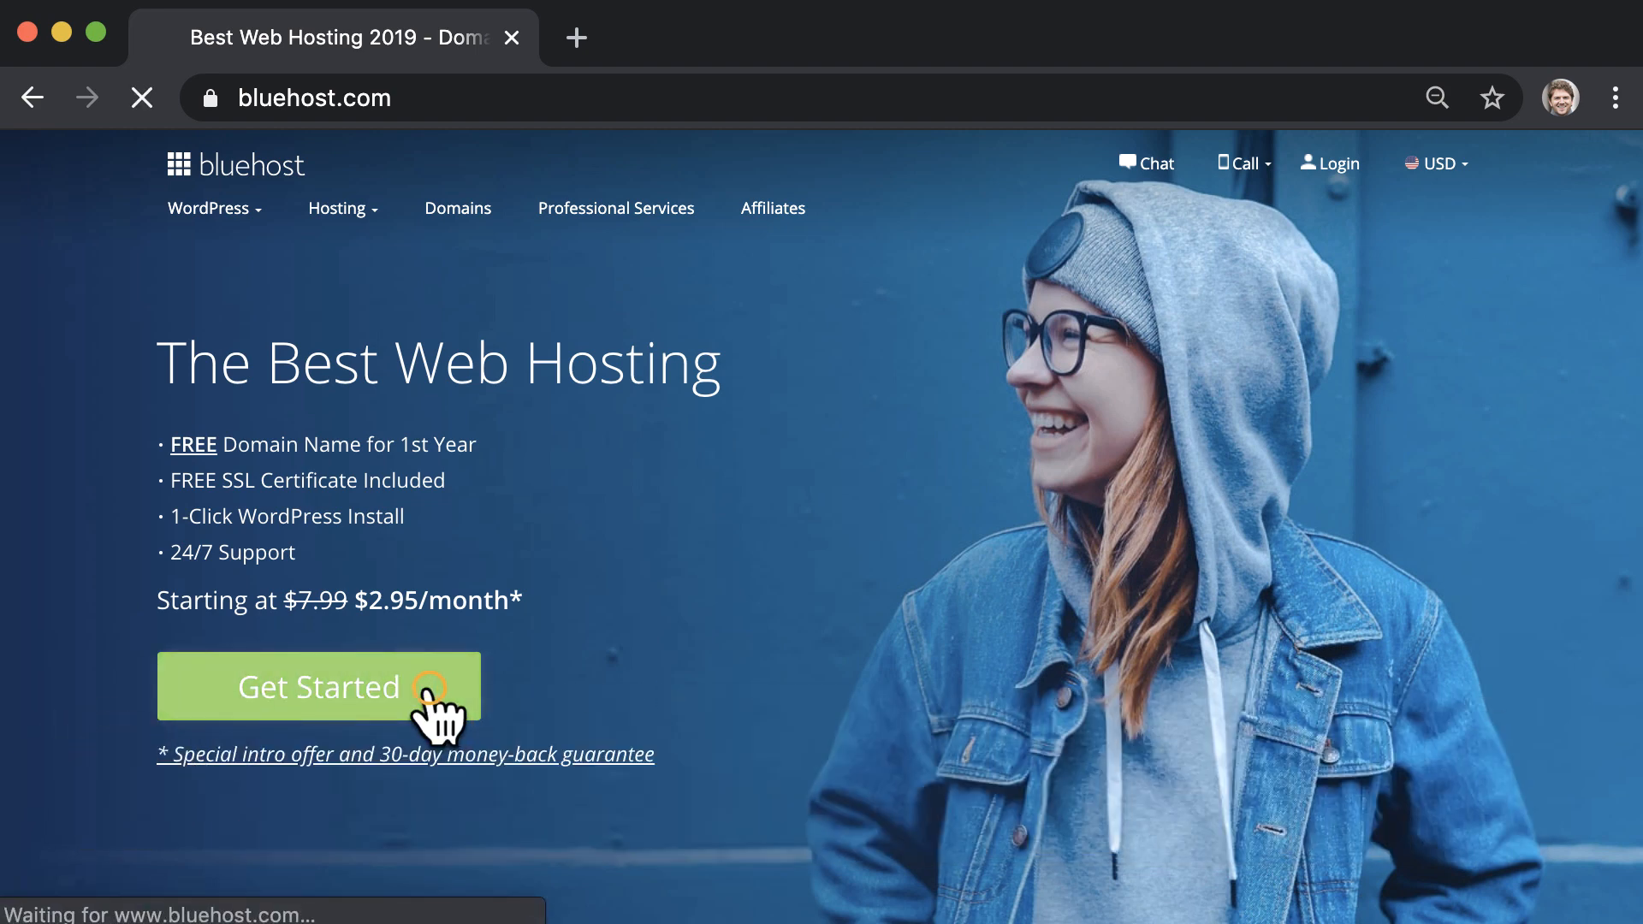
left_click(320, 687)
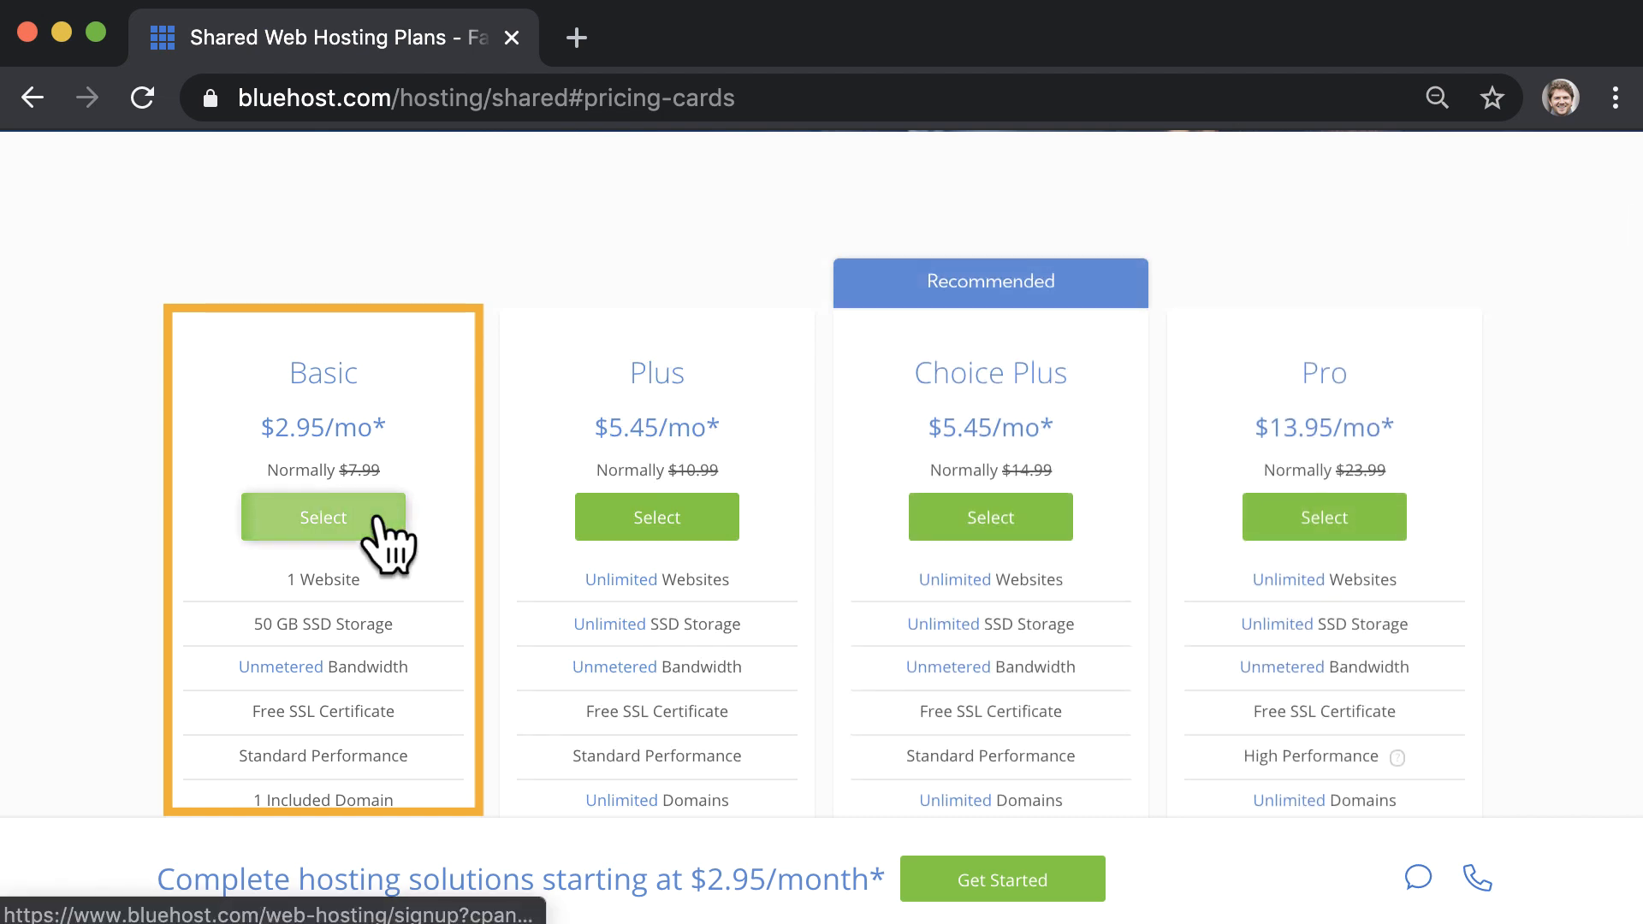
left_click(323, 517)
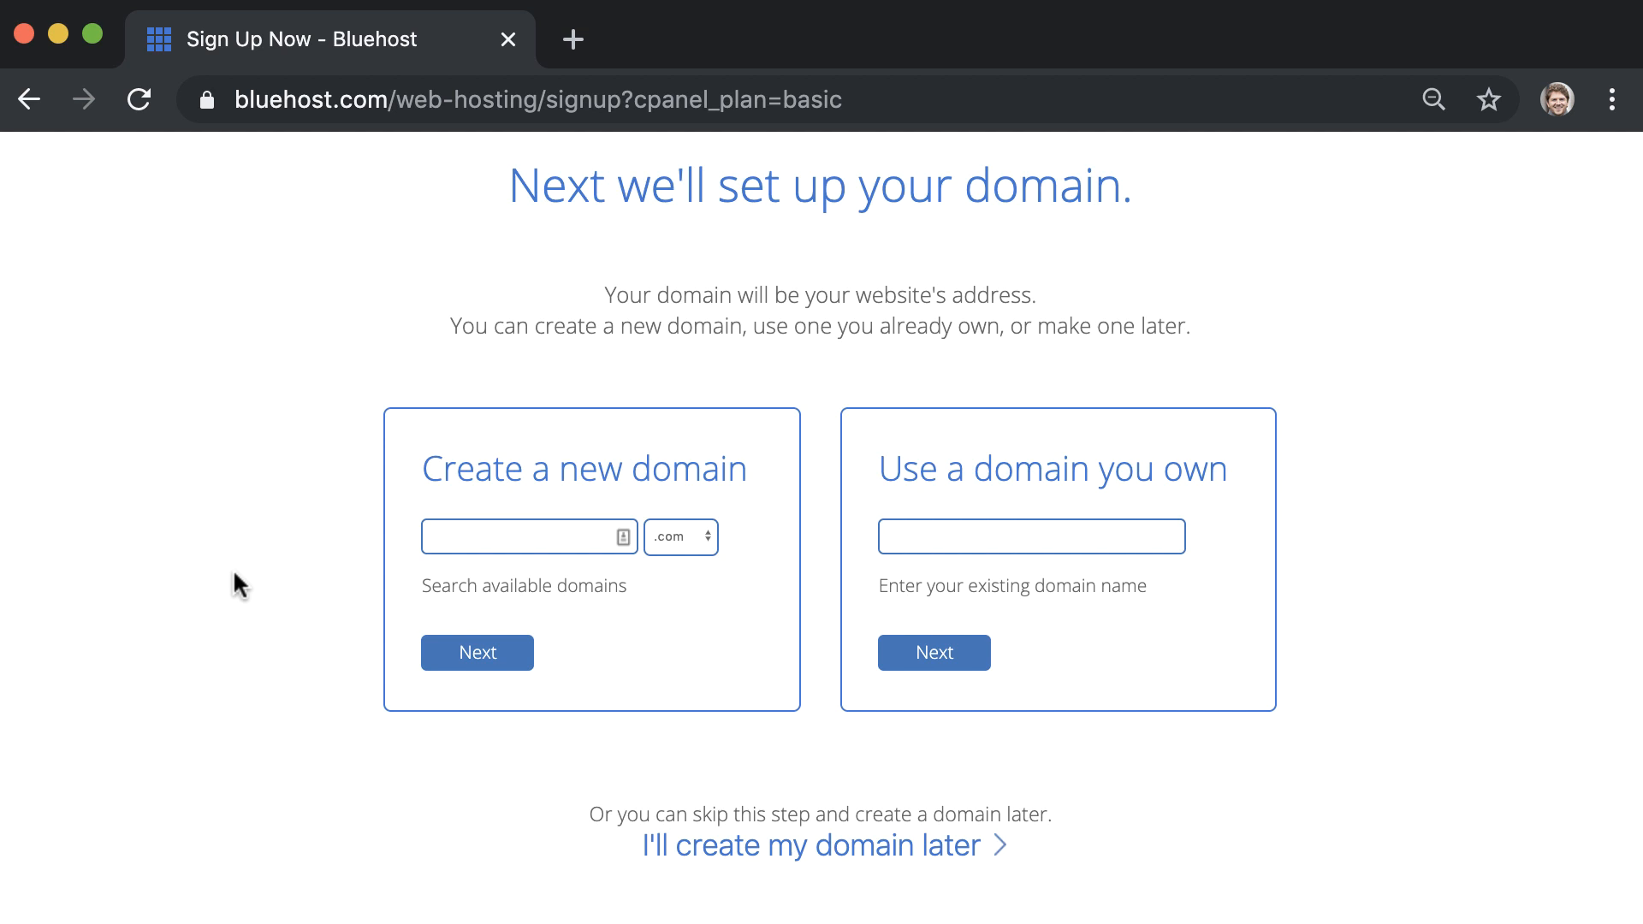
- Enter 'websitesosimple' as the new domain name and continue
left_click(524, 536)
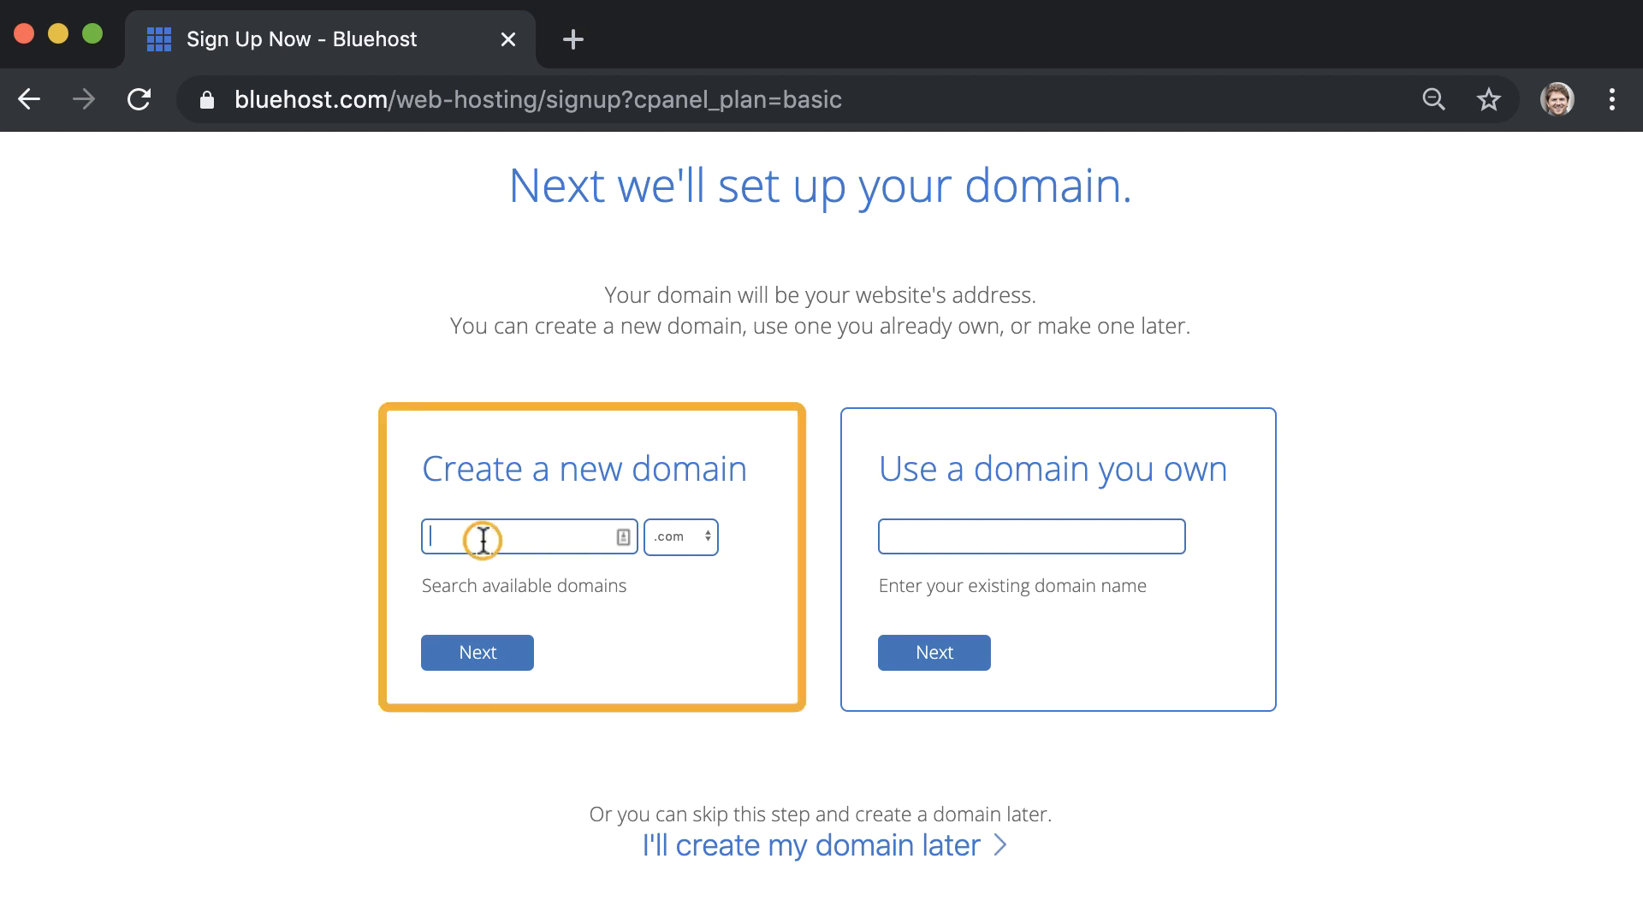
type("websitesosimple")
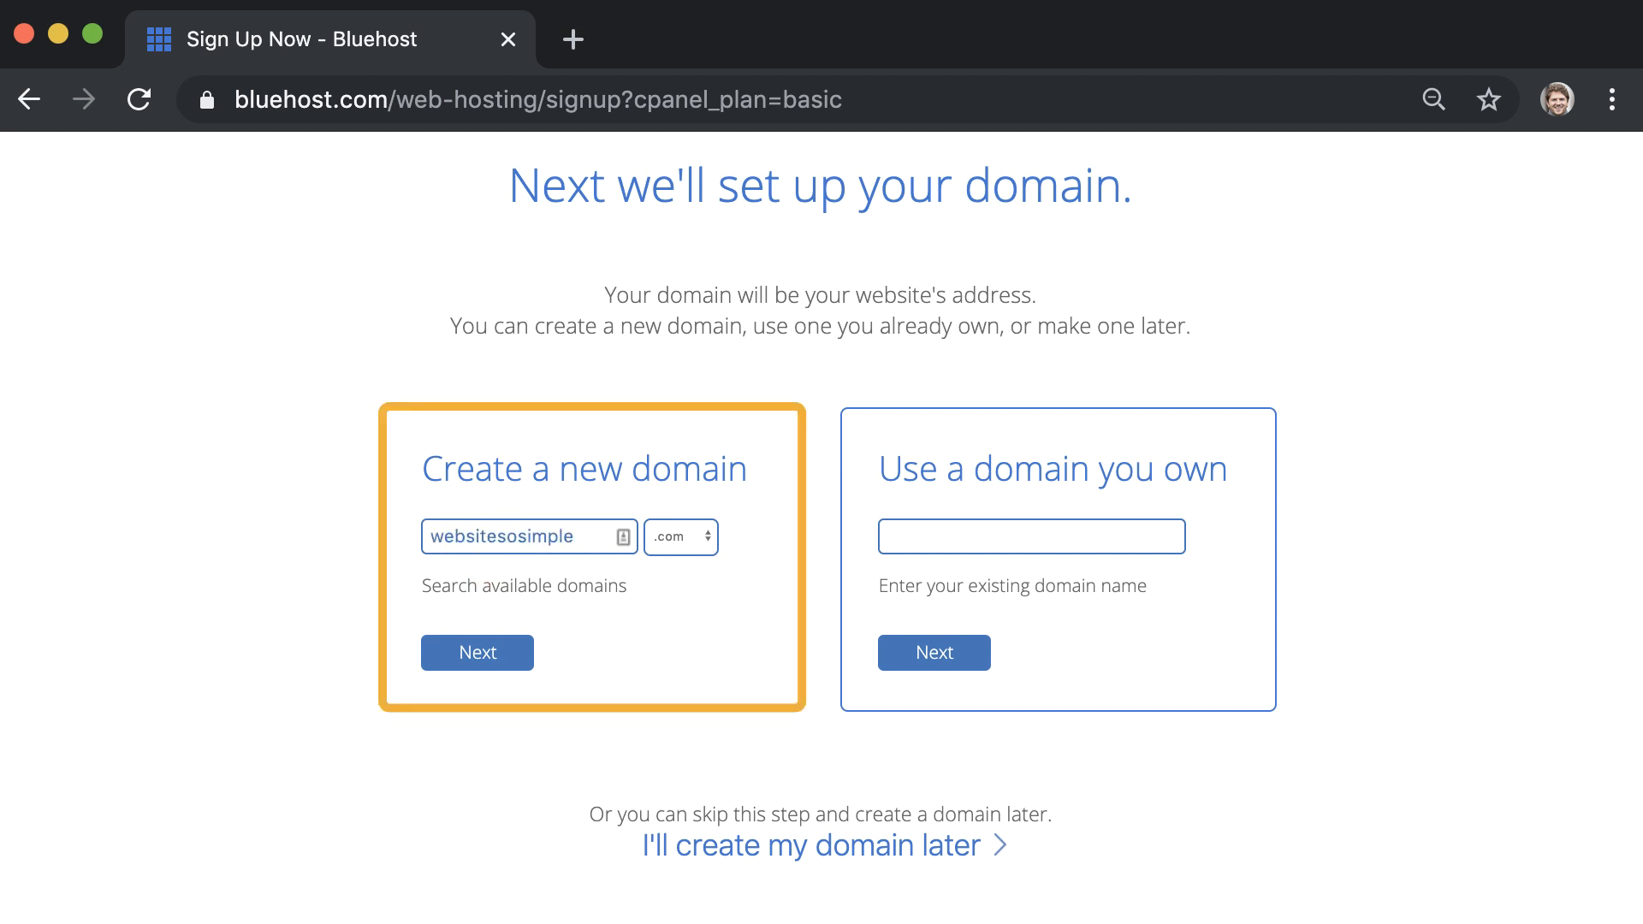
left_click(477, 652)
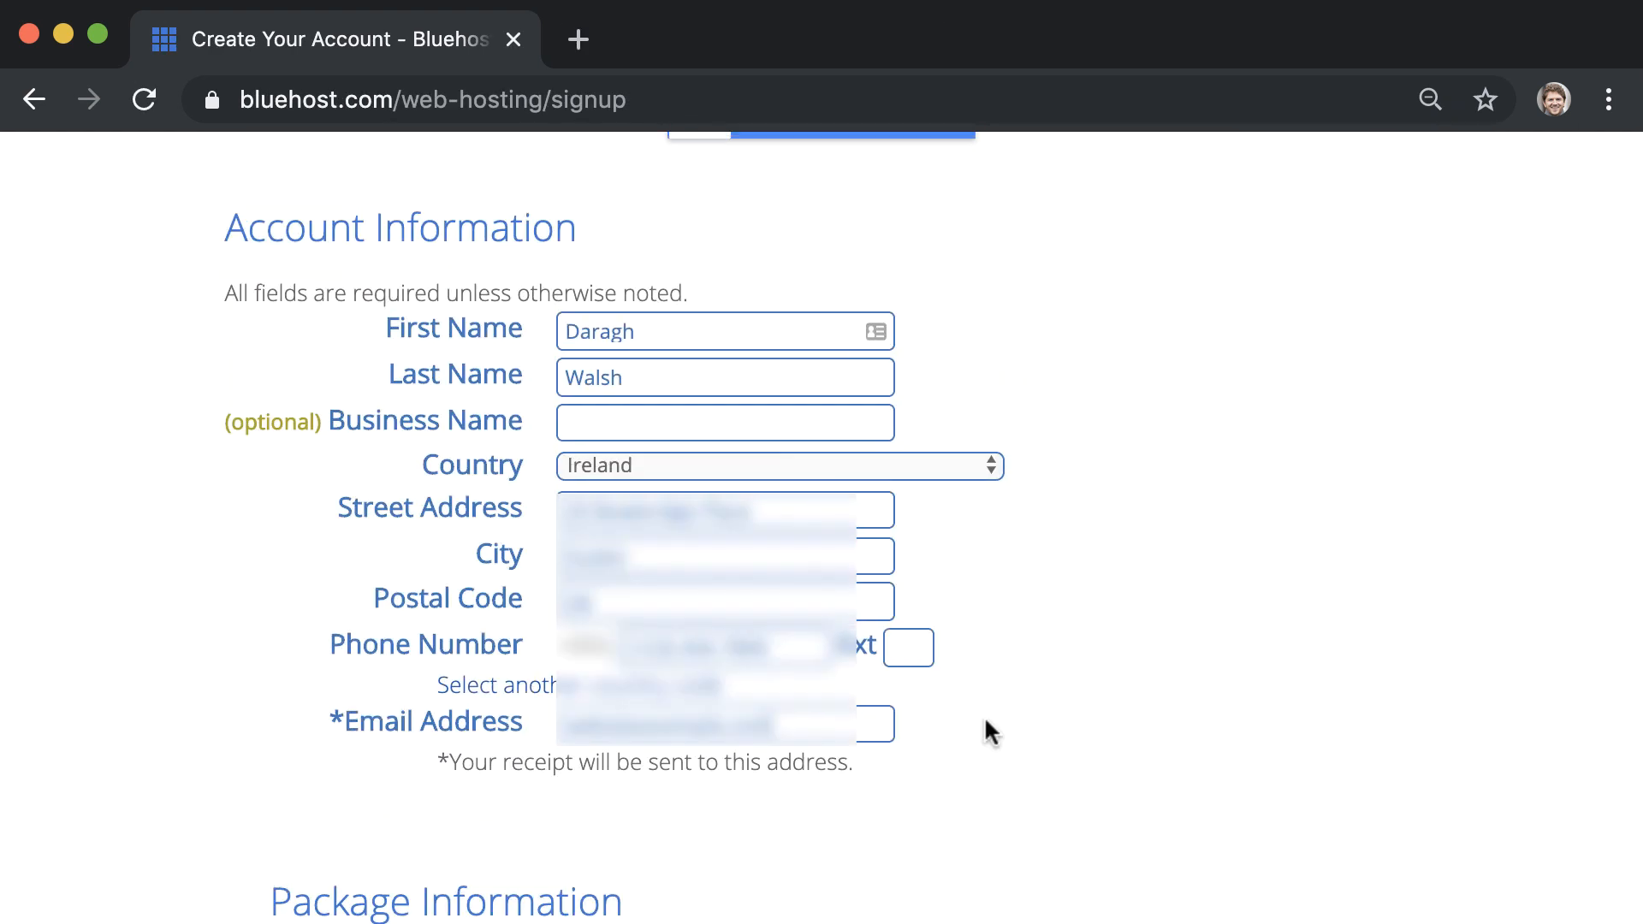
- Complete the account and payment details and submit the purchase
scroll("down", 3)
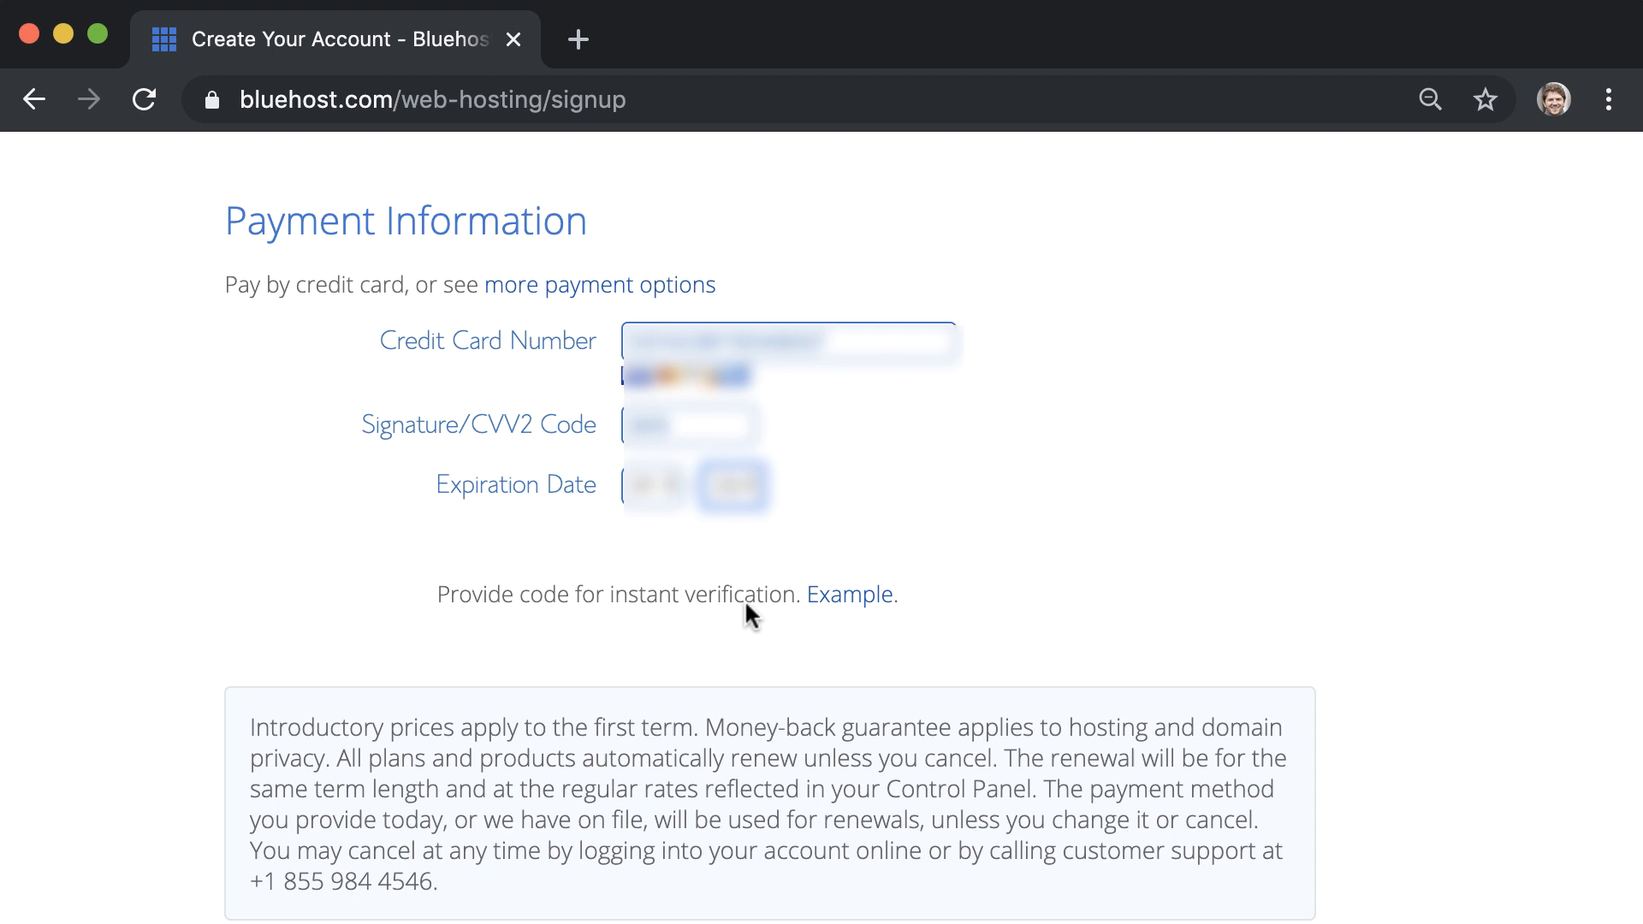
scroll("down", 3)
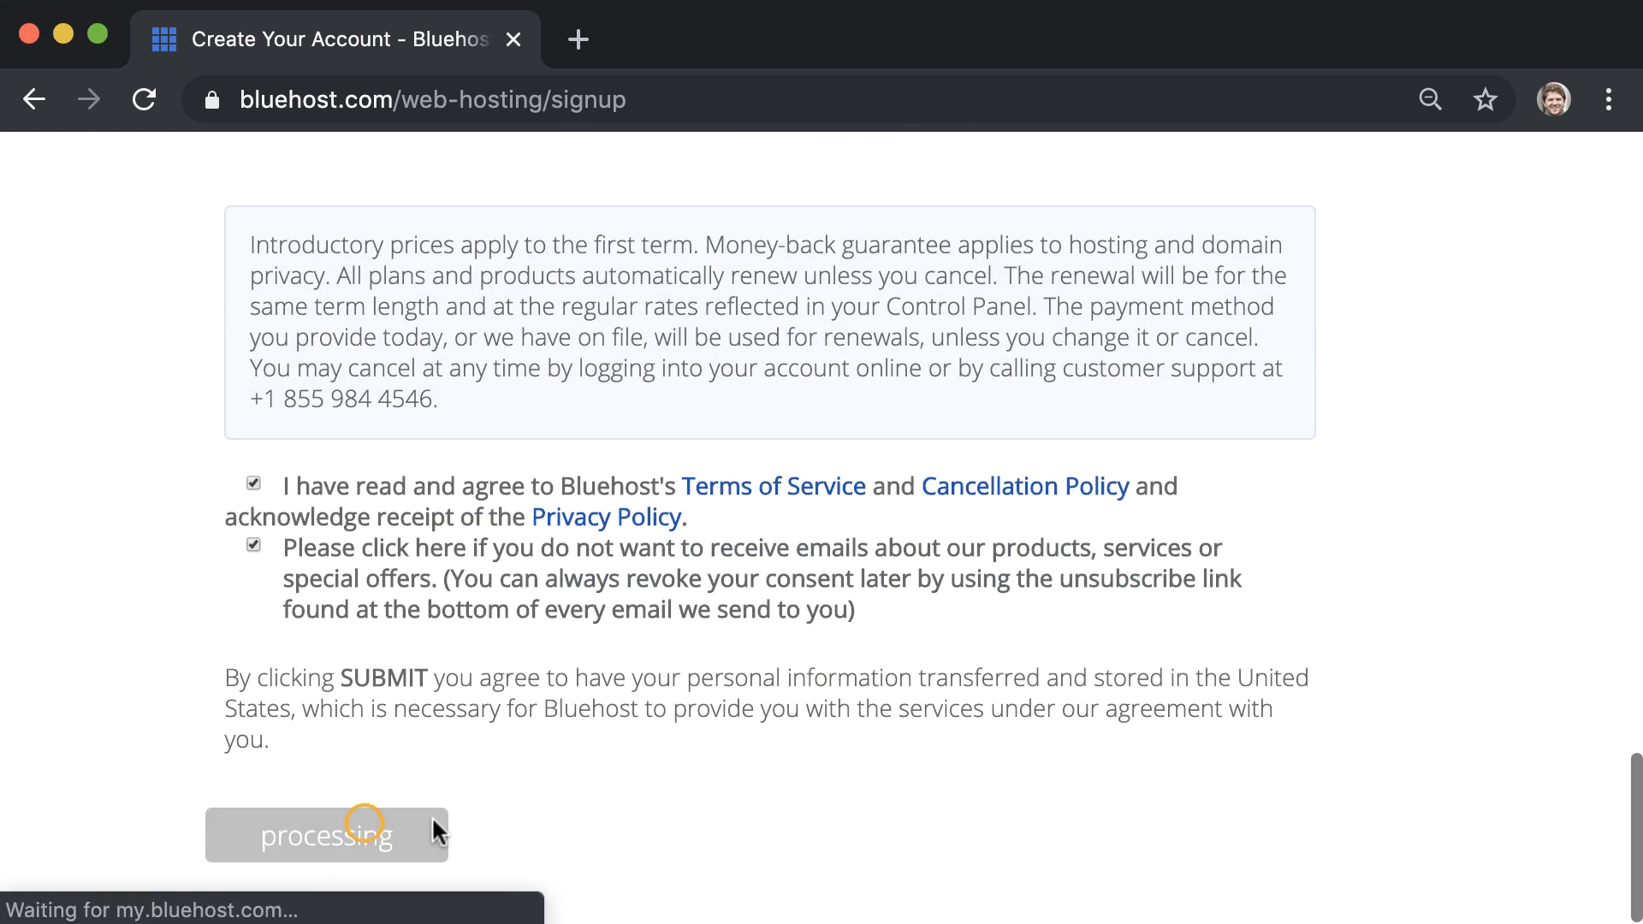
left_click(326, 834)
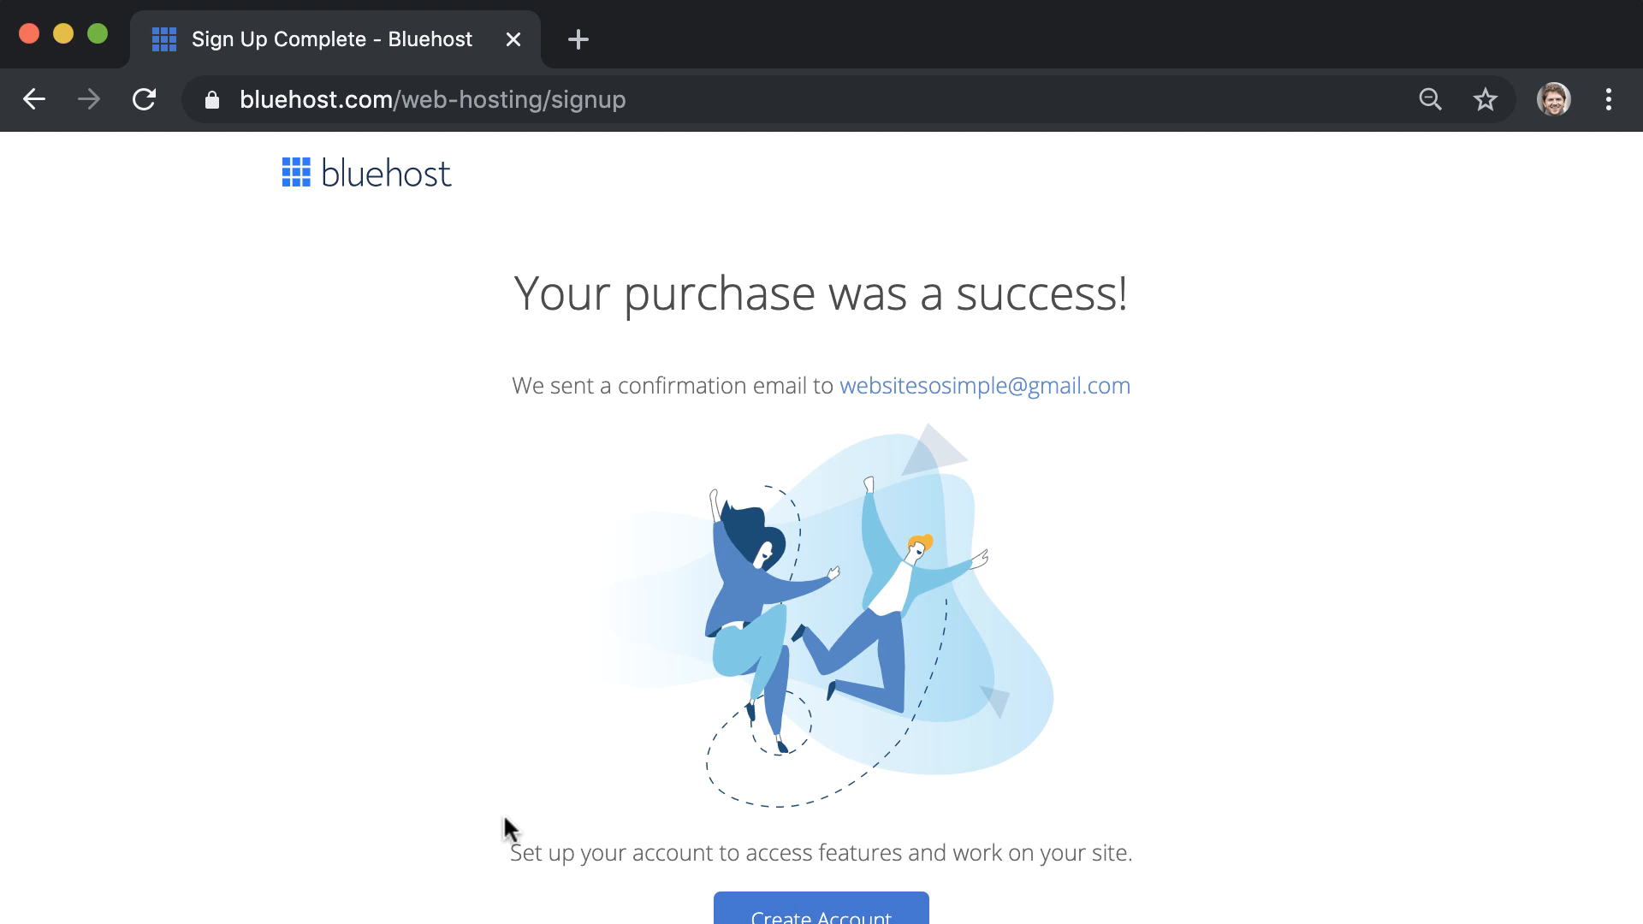
- Create the Bluehost account with a password, then log in to it
scroll("down", 3)
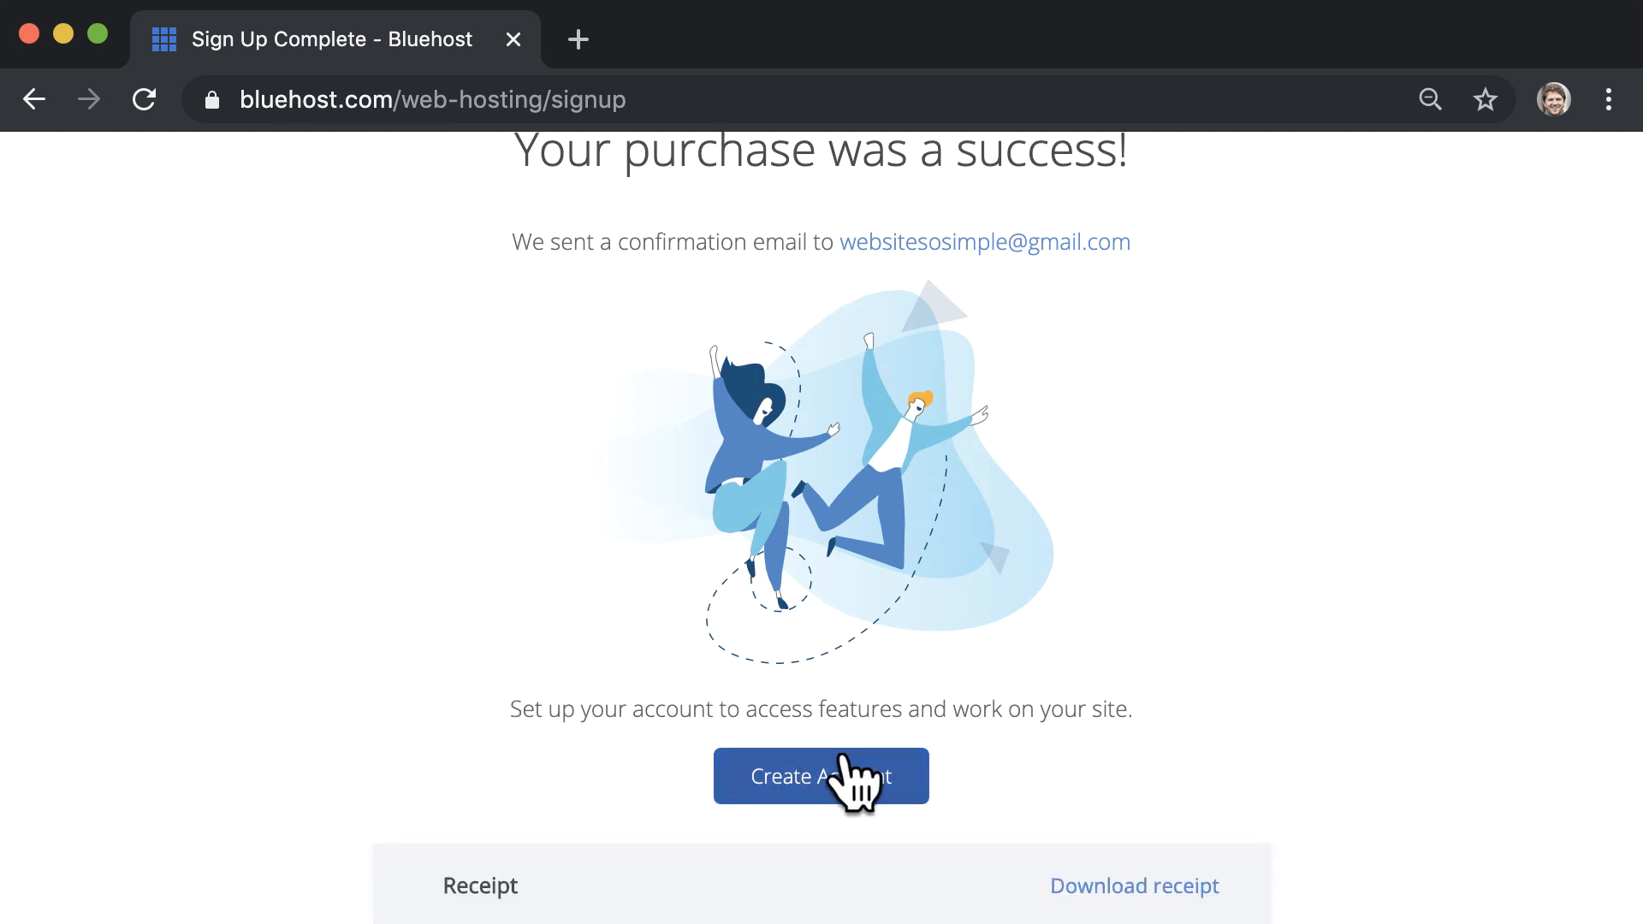
left_click(821, 776)
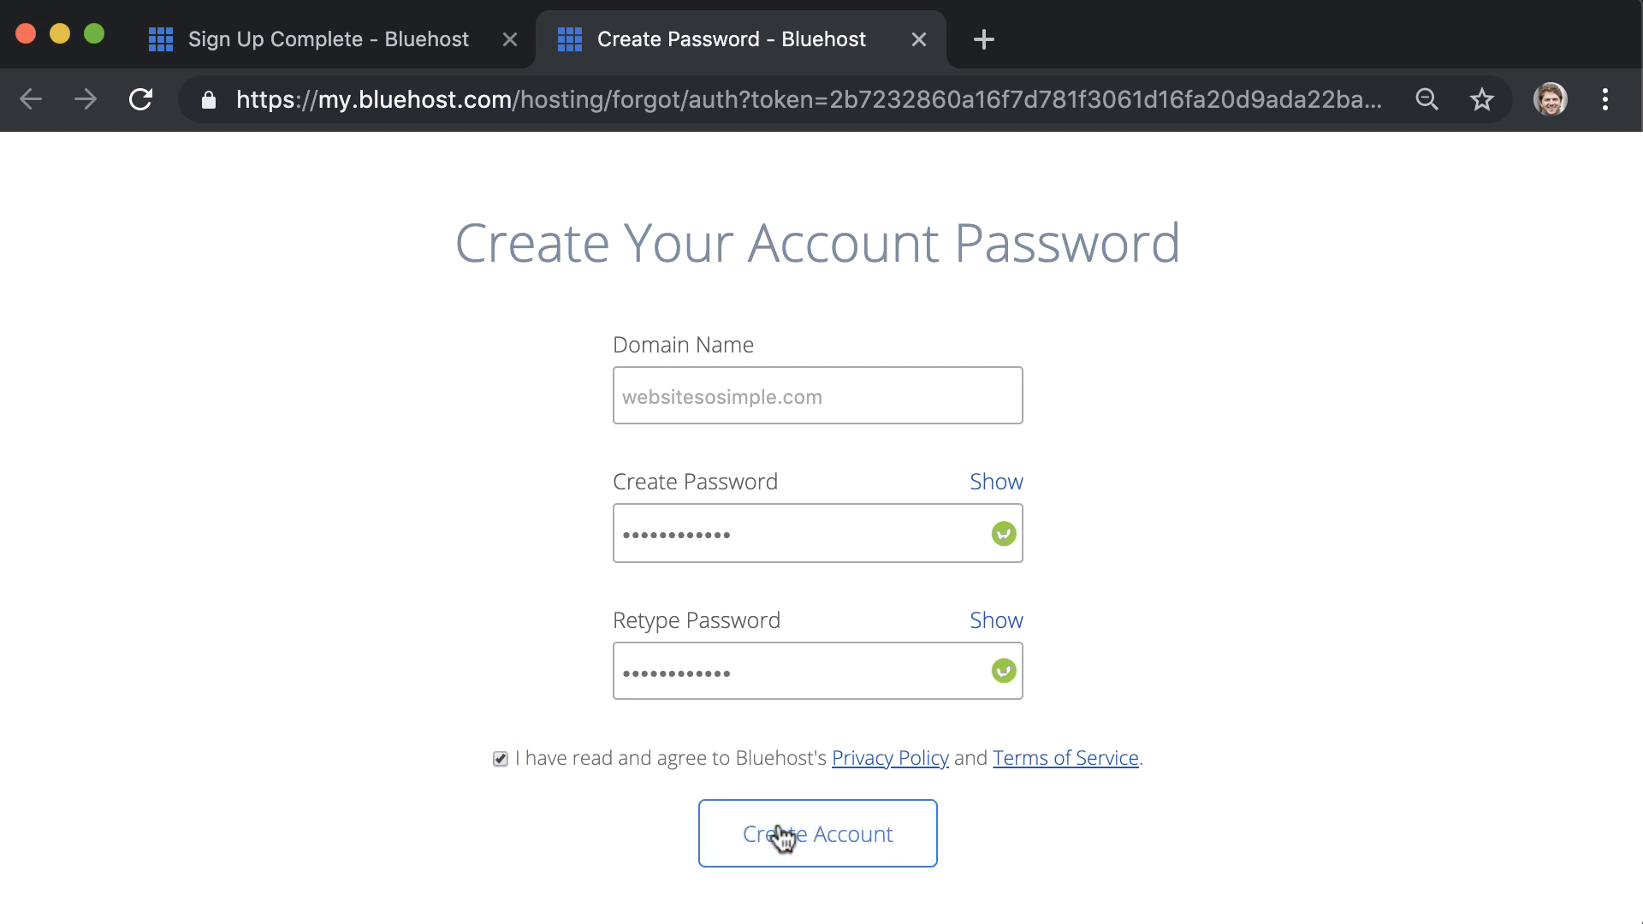
left_click(816, 832)
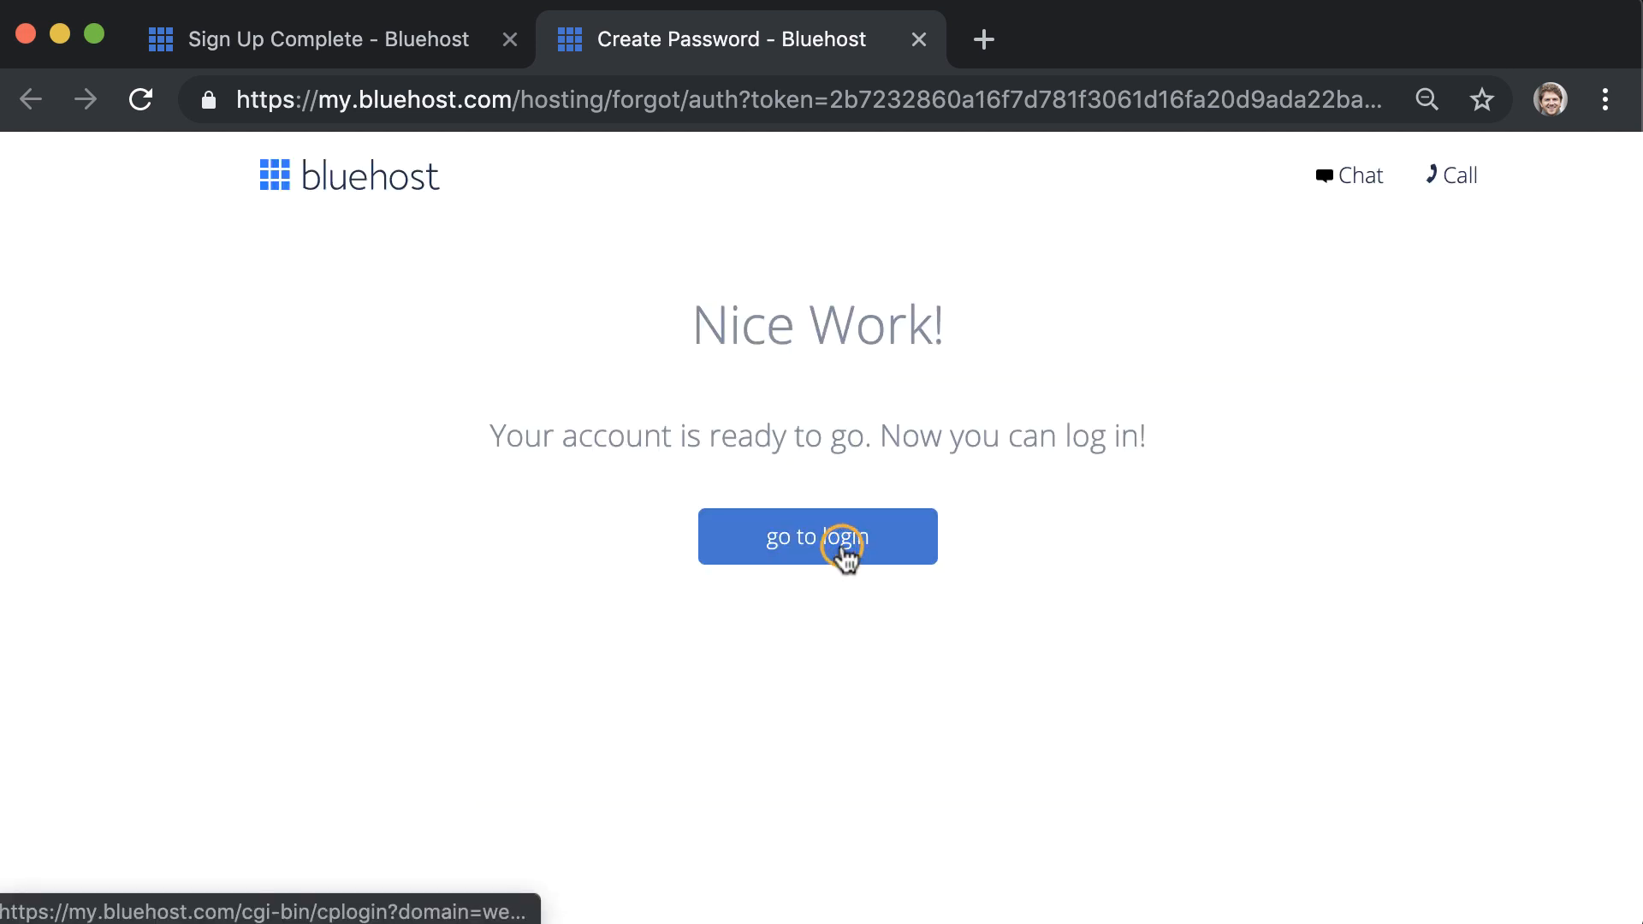
left_click(817, 536)
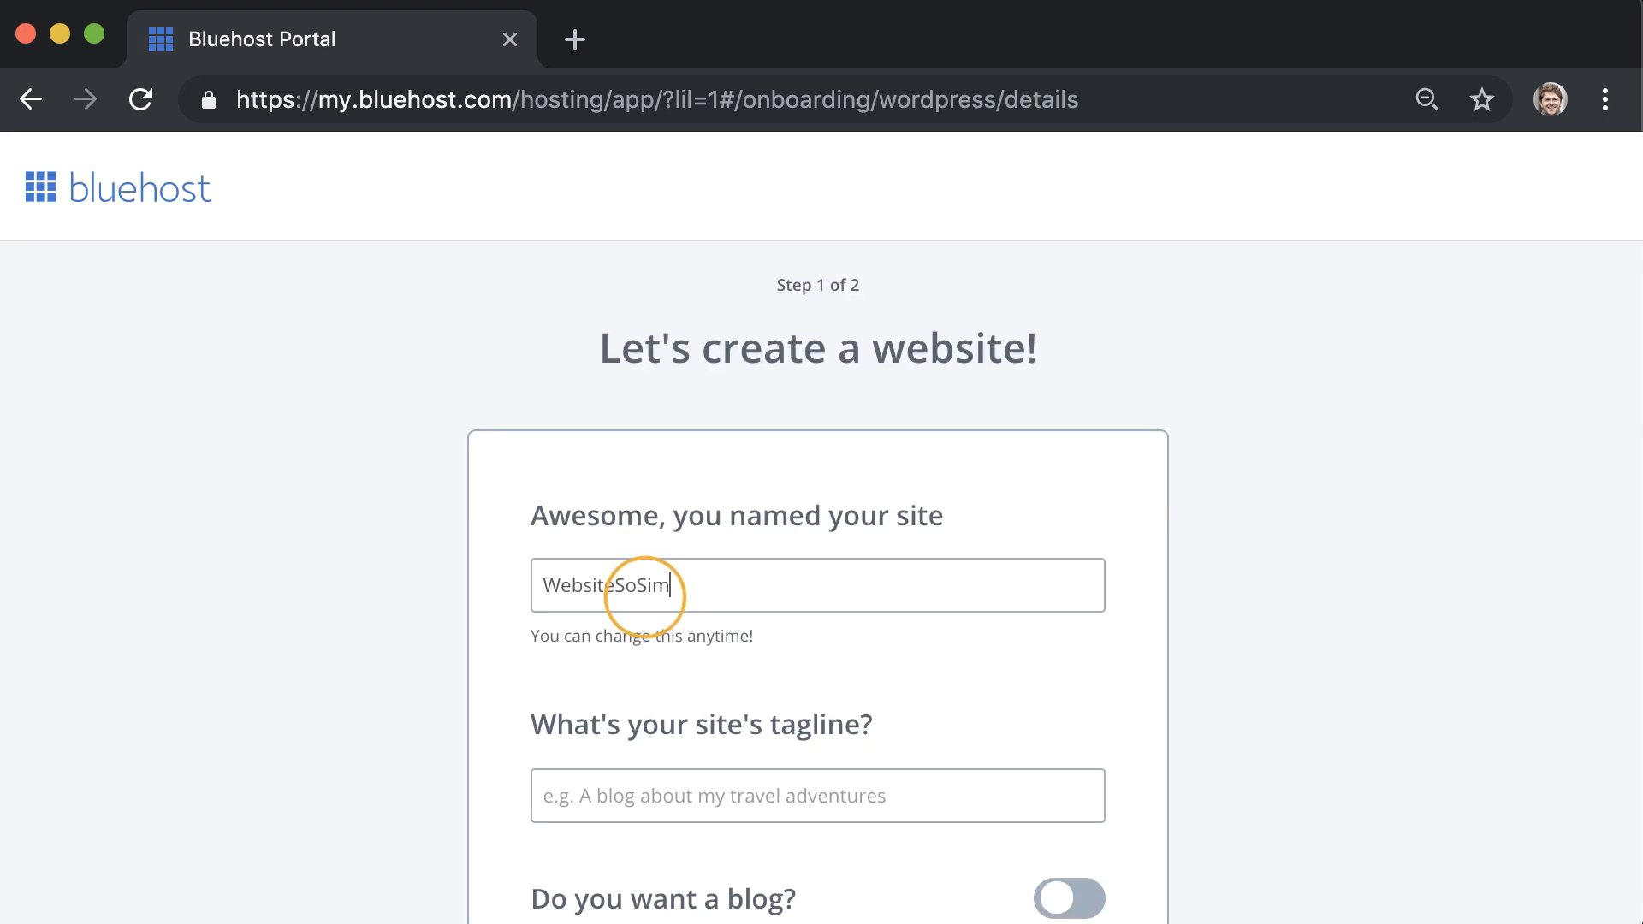
- Enter the site name 'Create a Website in', answer the goals question, and skip theme selection
type("Create a Website in")
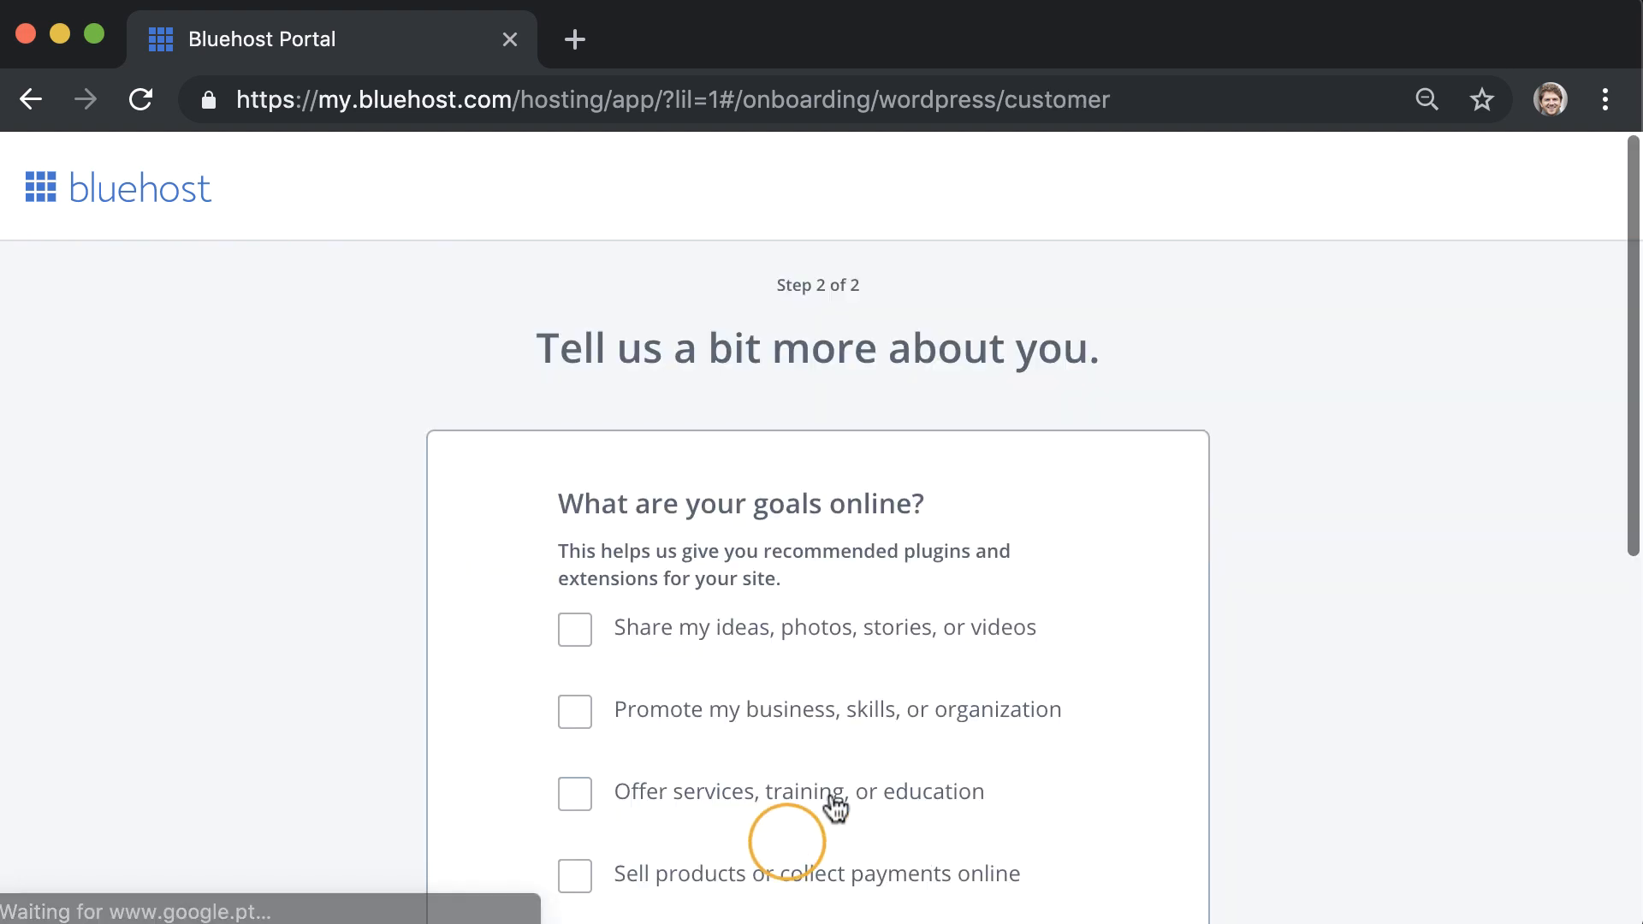
left_click(575, 793)
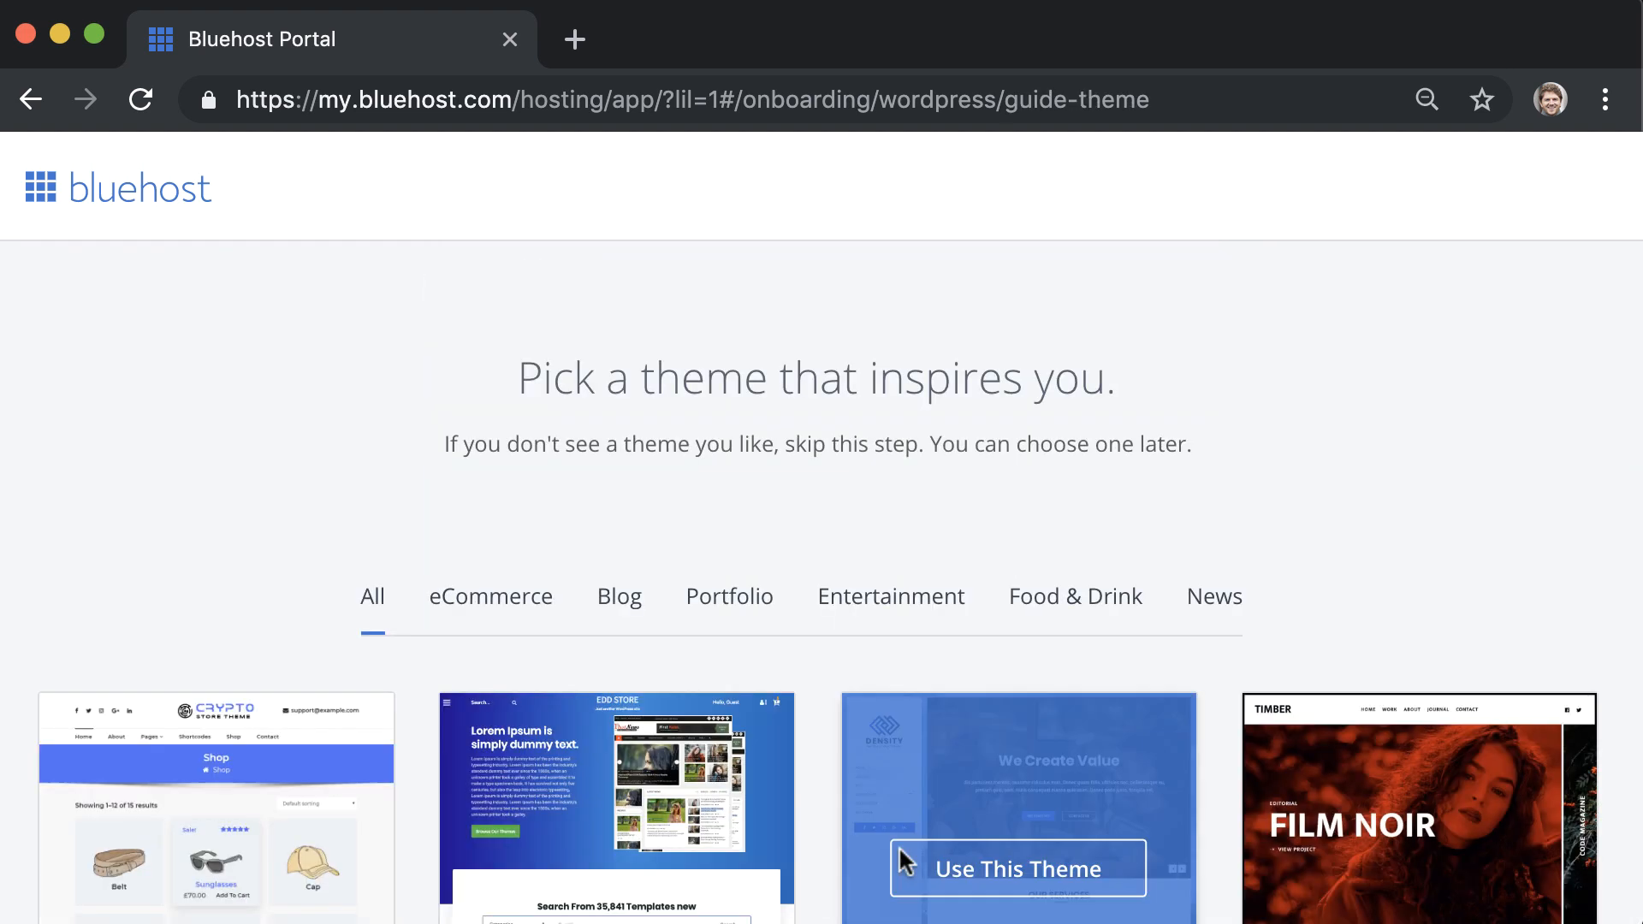
left_click(1014, 868)
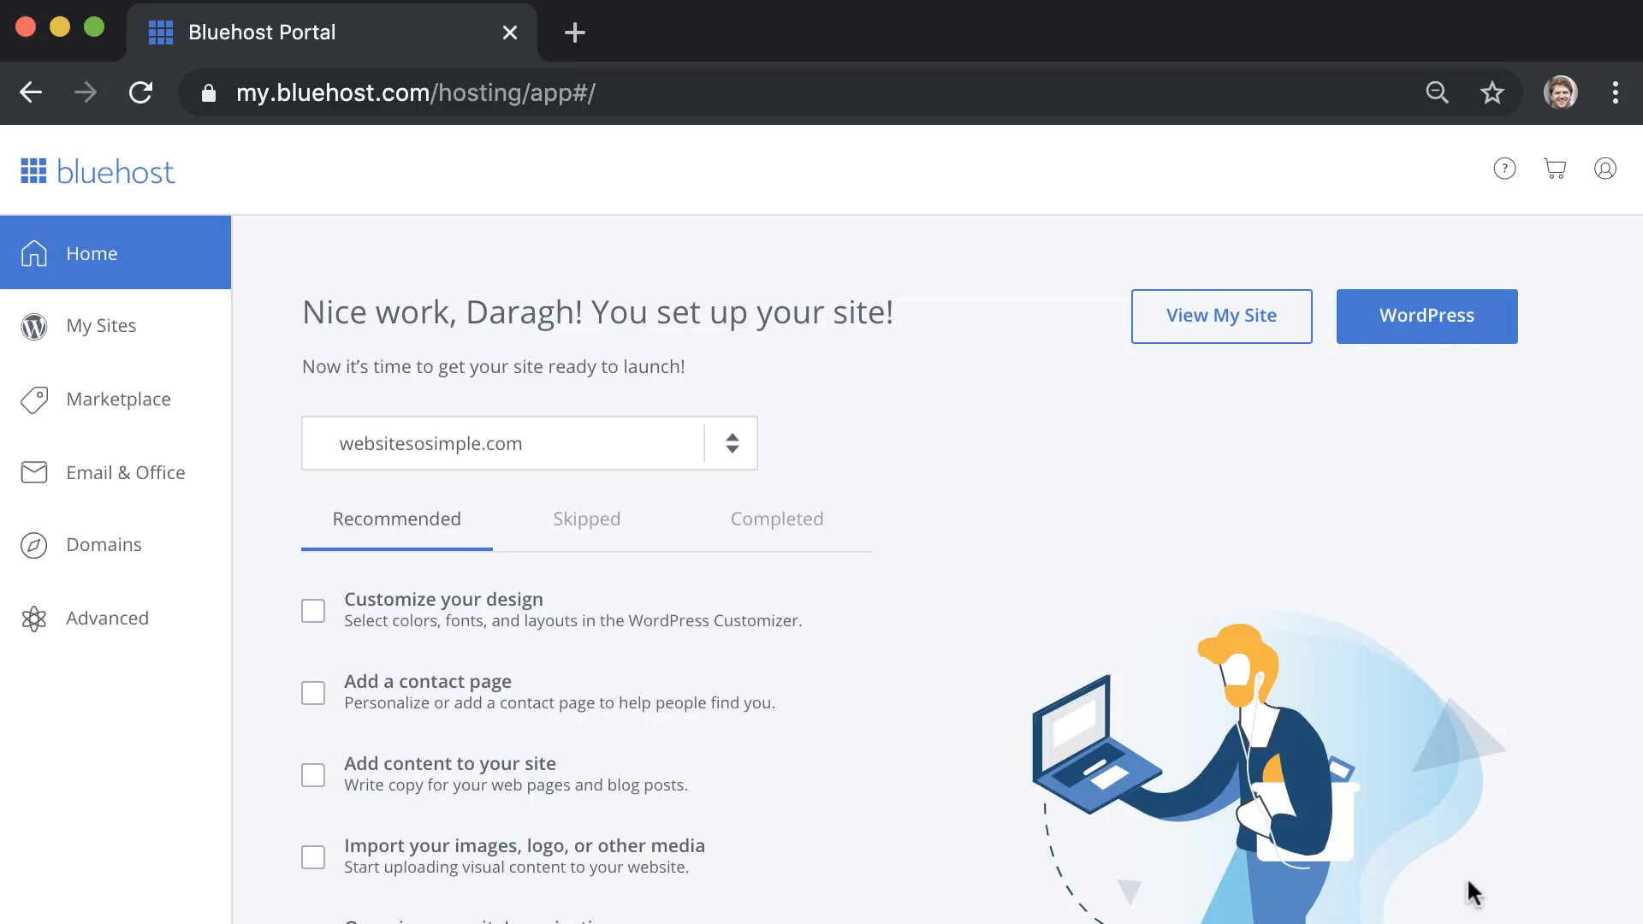
- Open the newly created site from the Bluehost portal
left_click(1425, 316)
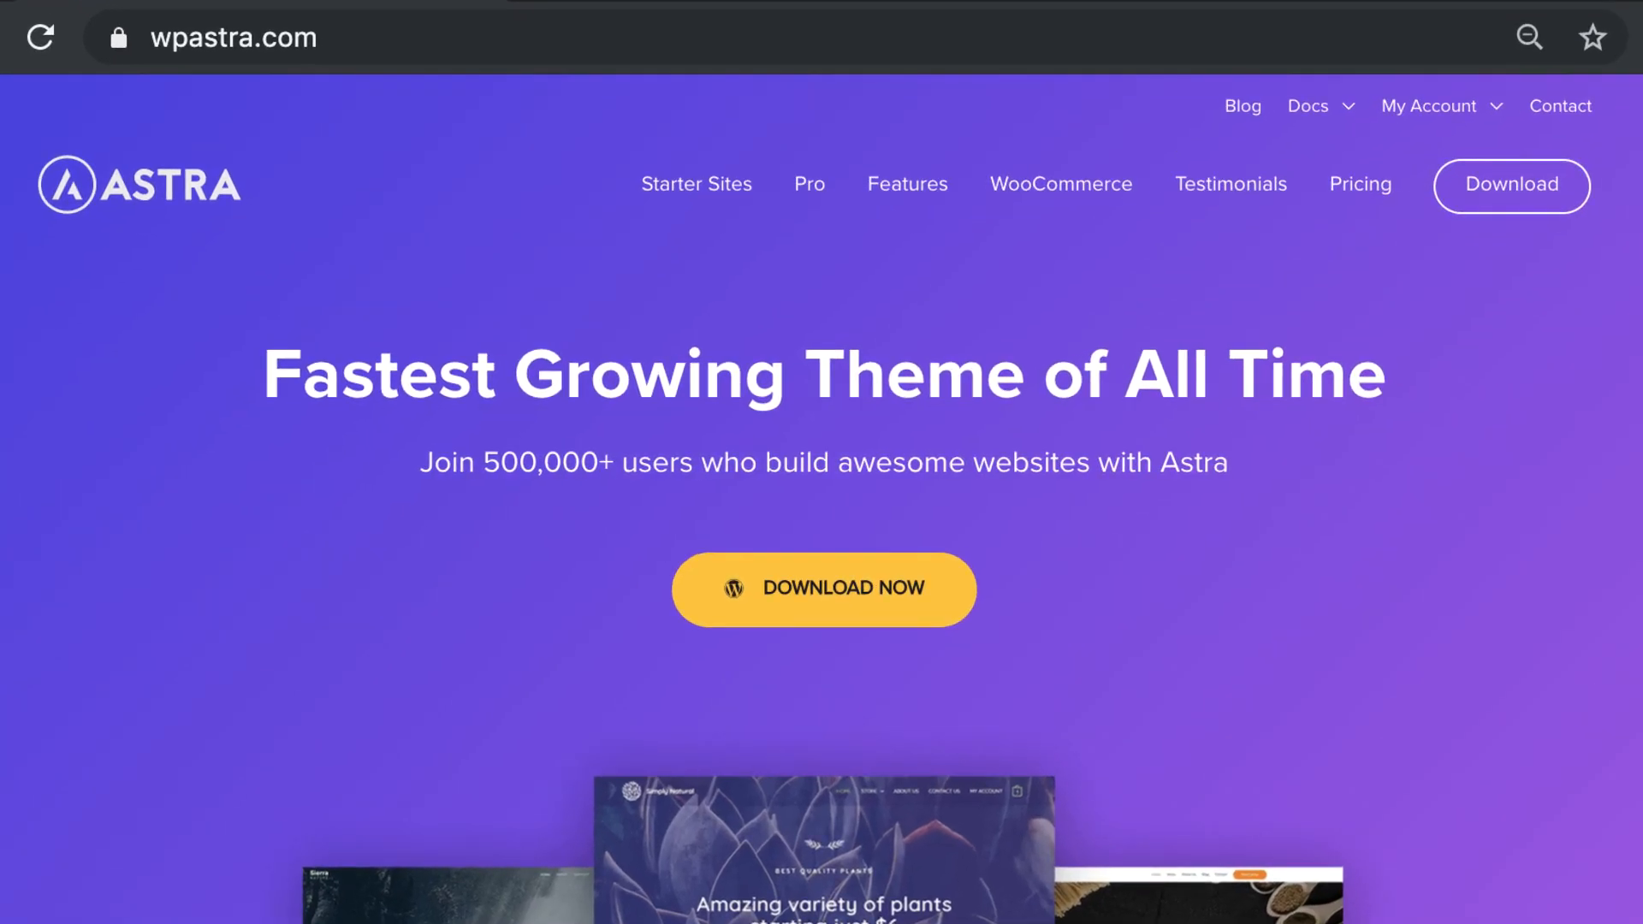
- From the dashboard's Themes page, search 'astra', then install and activate Astra
left_click(739, 32)
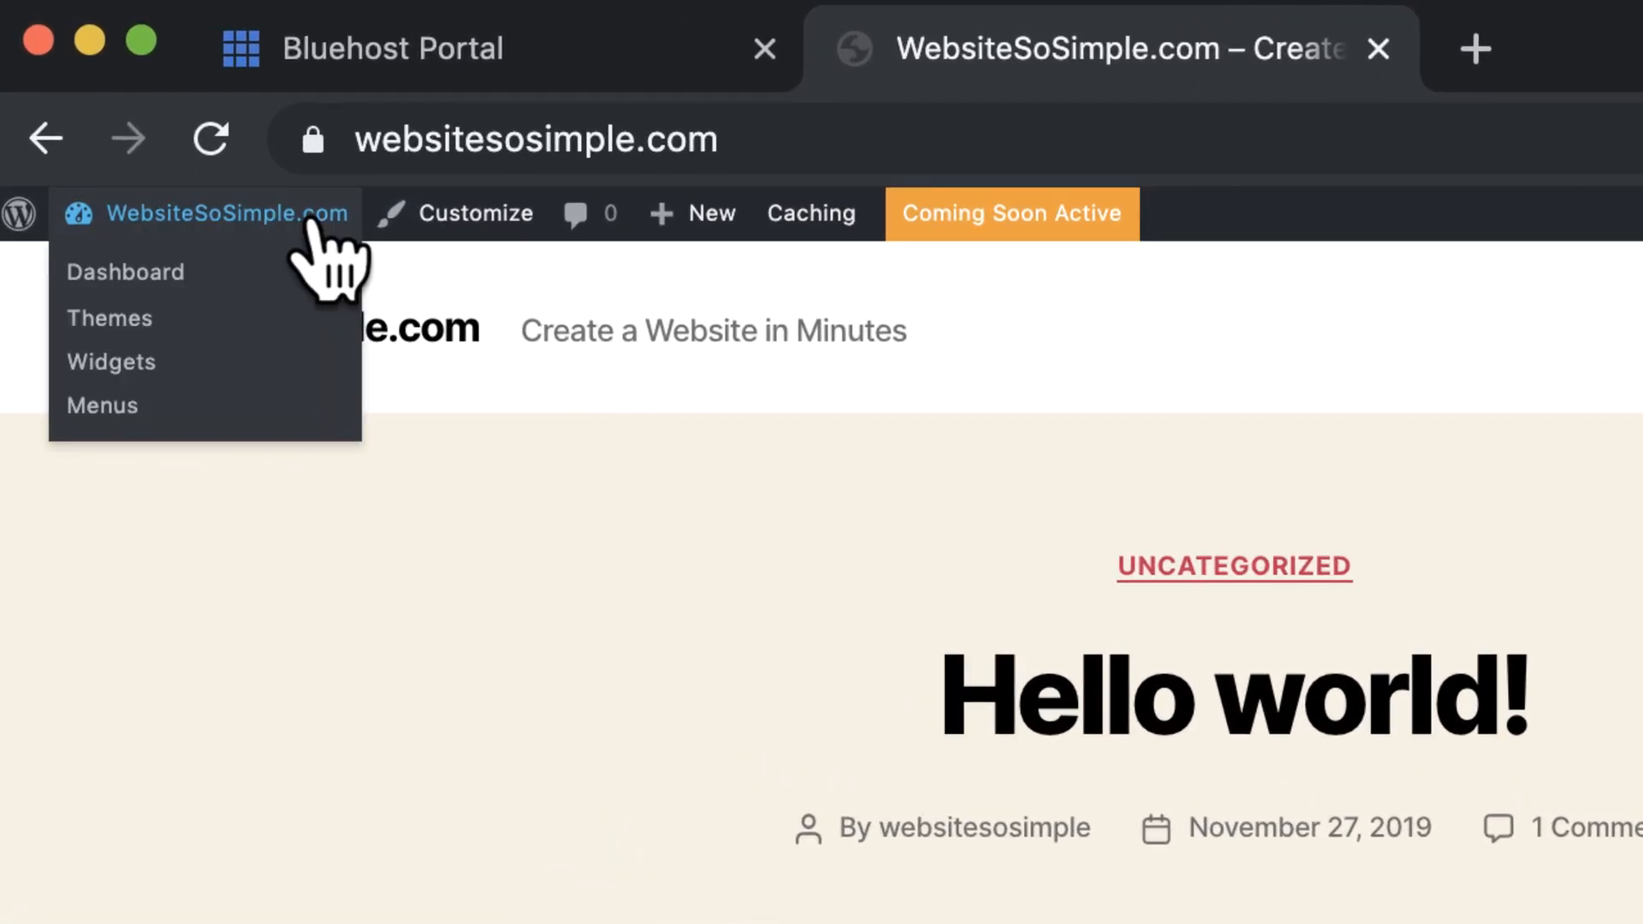
left_click(125, 272)
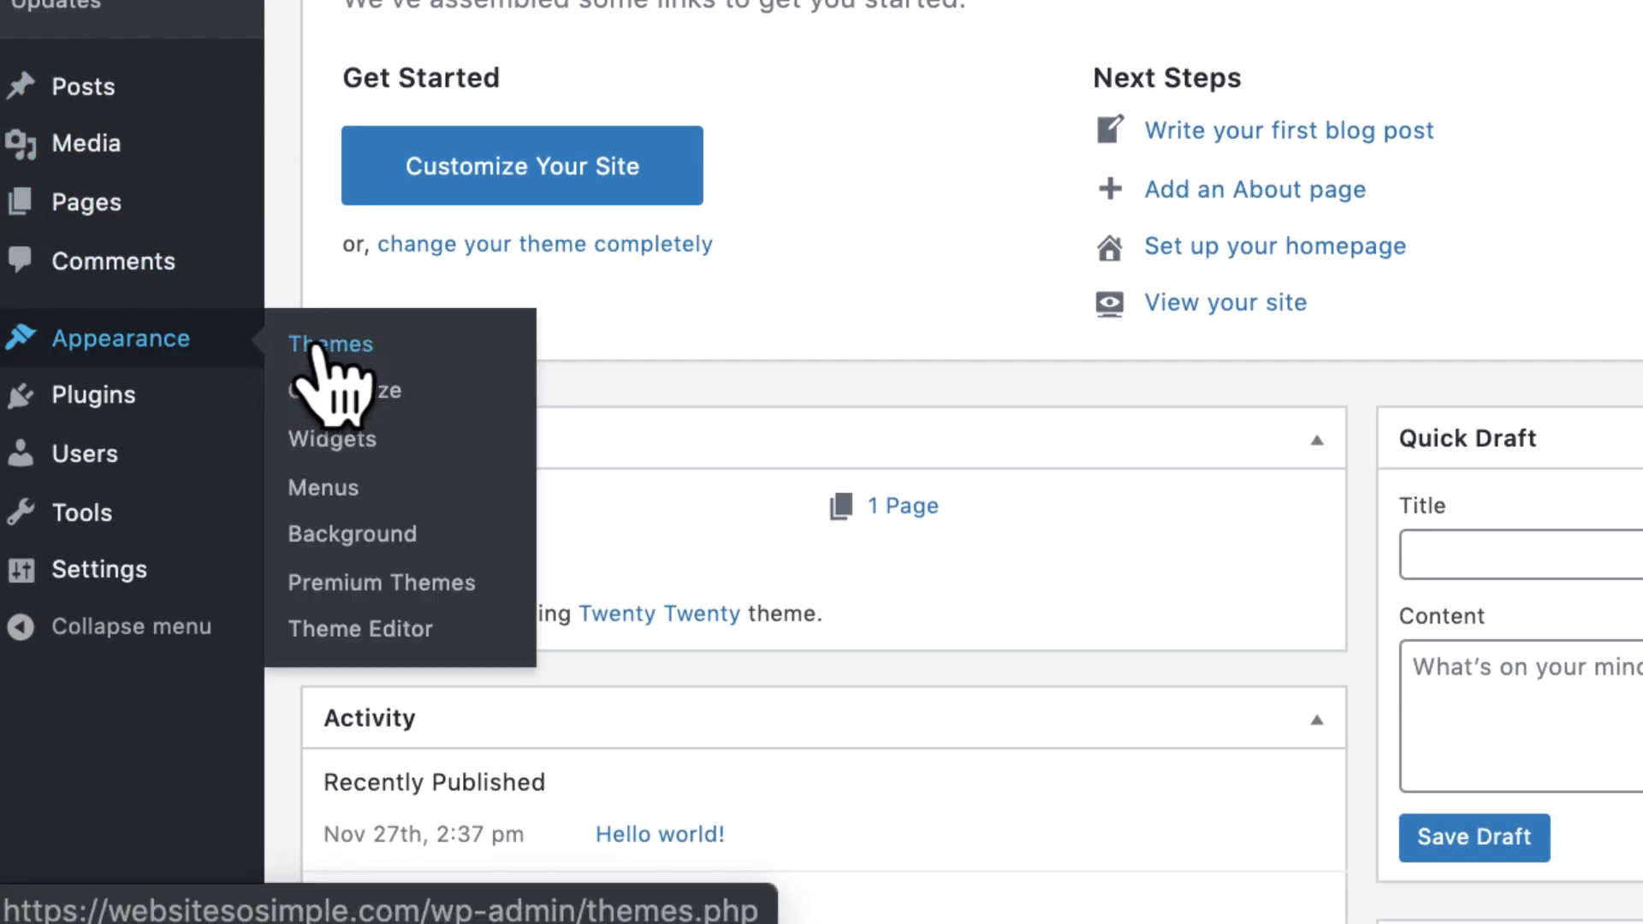
left_click(330, 344)
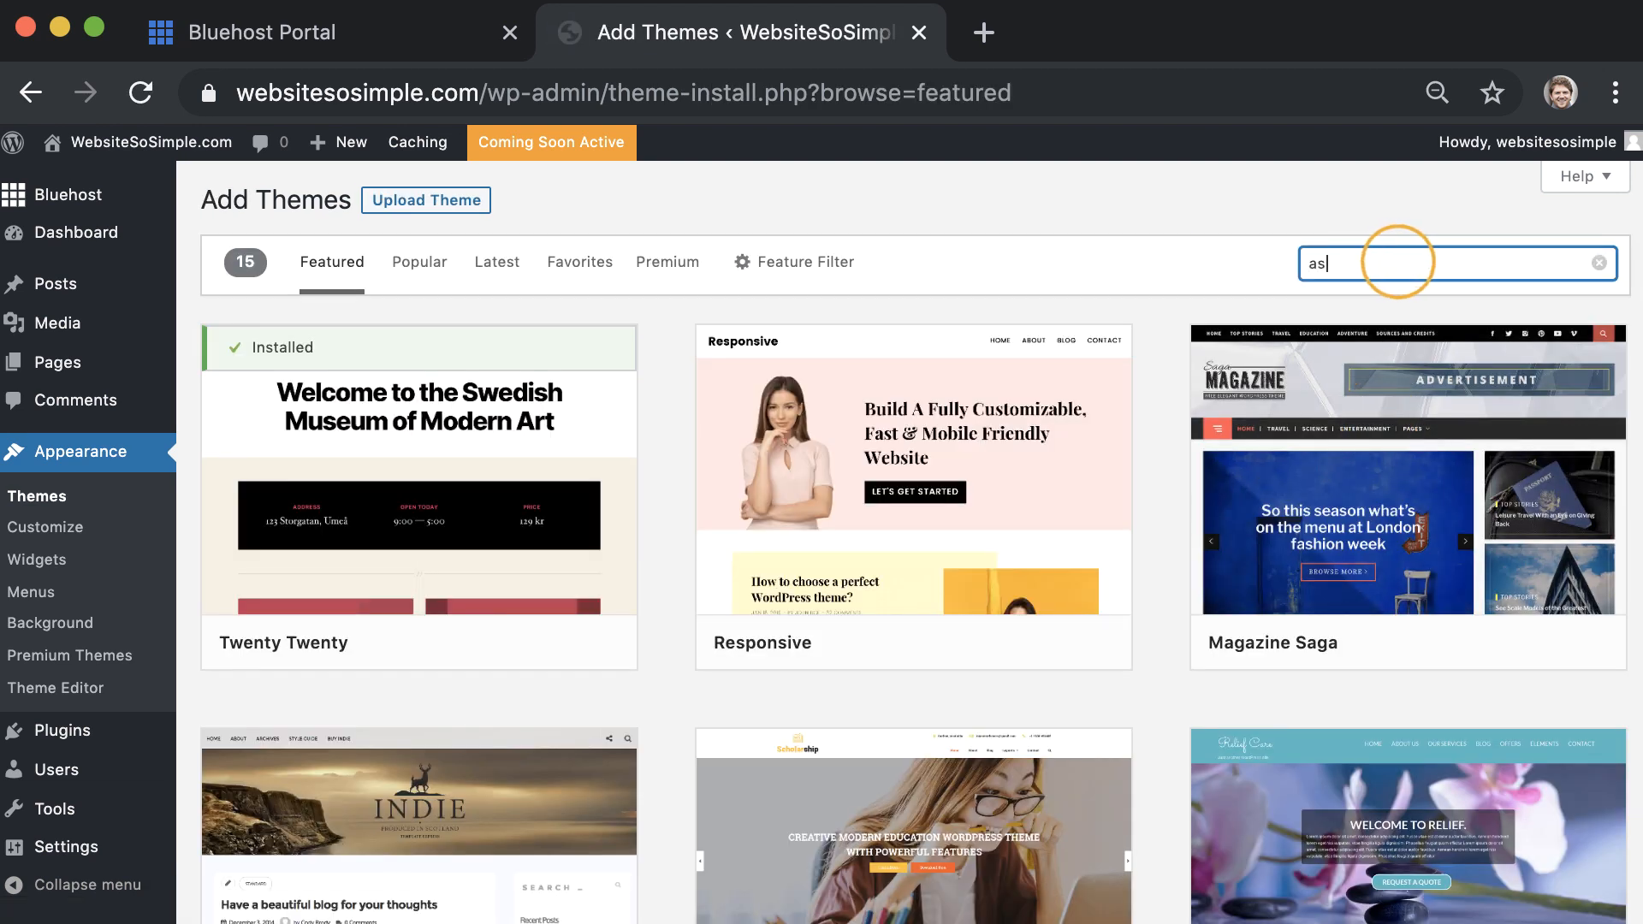
type("astra")
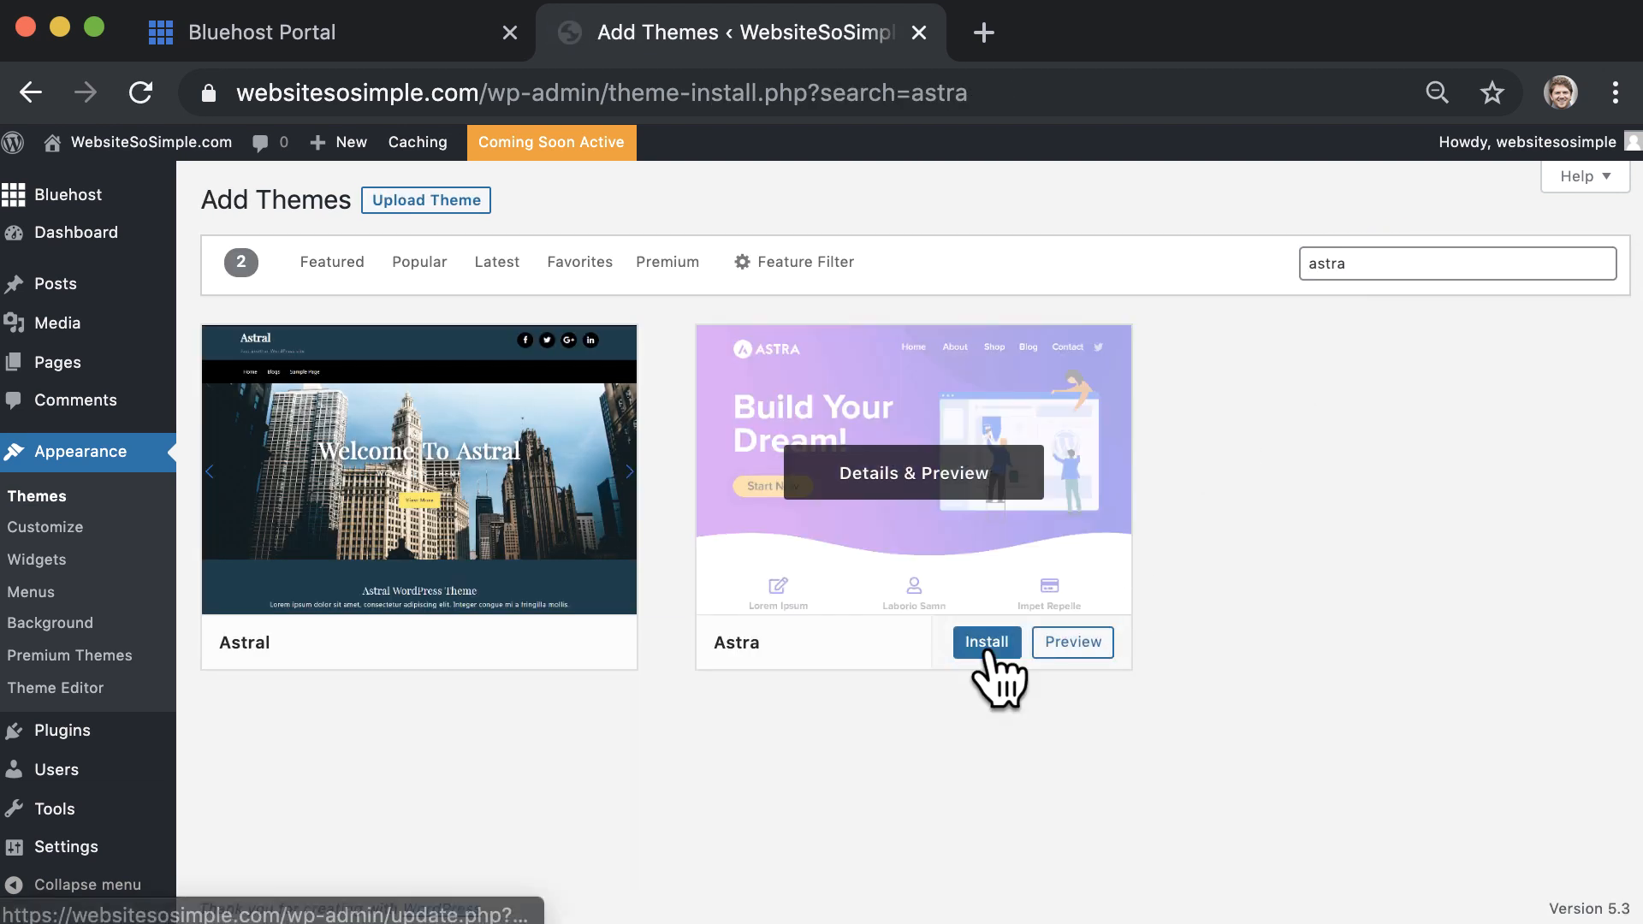
left_click(984, 642)
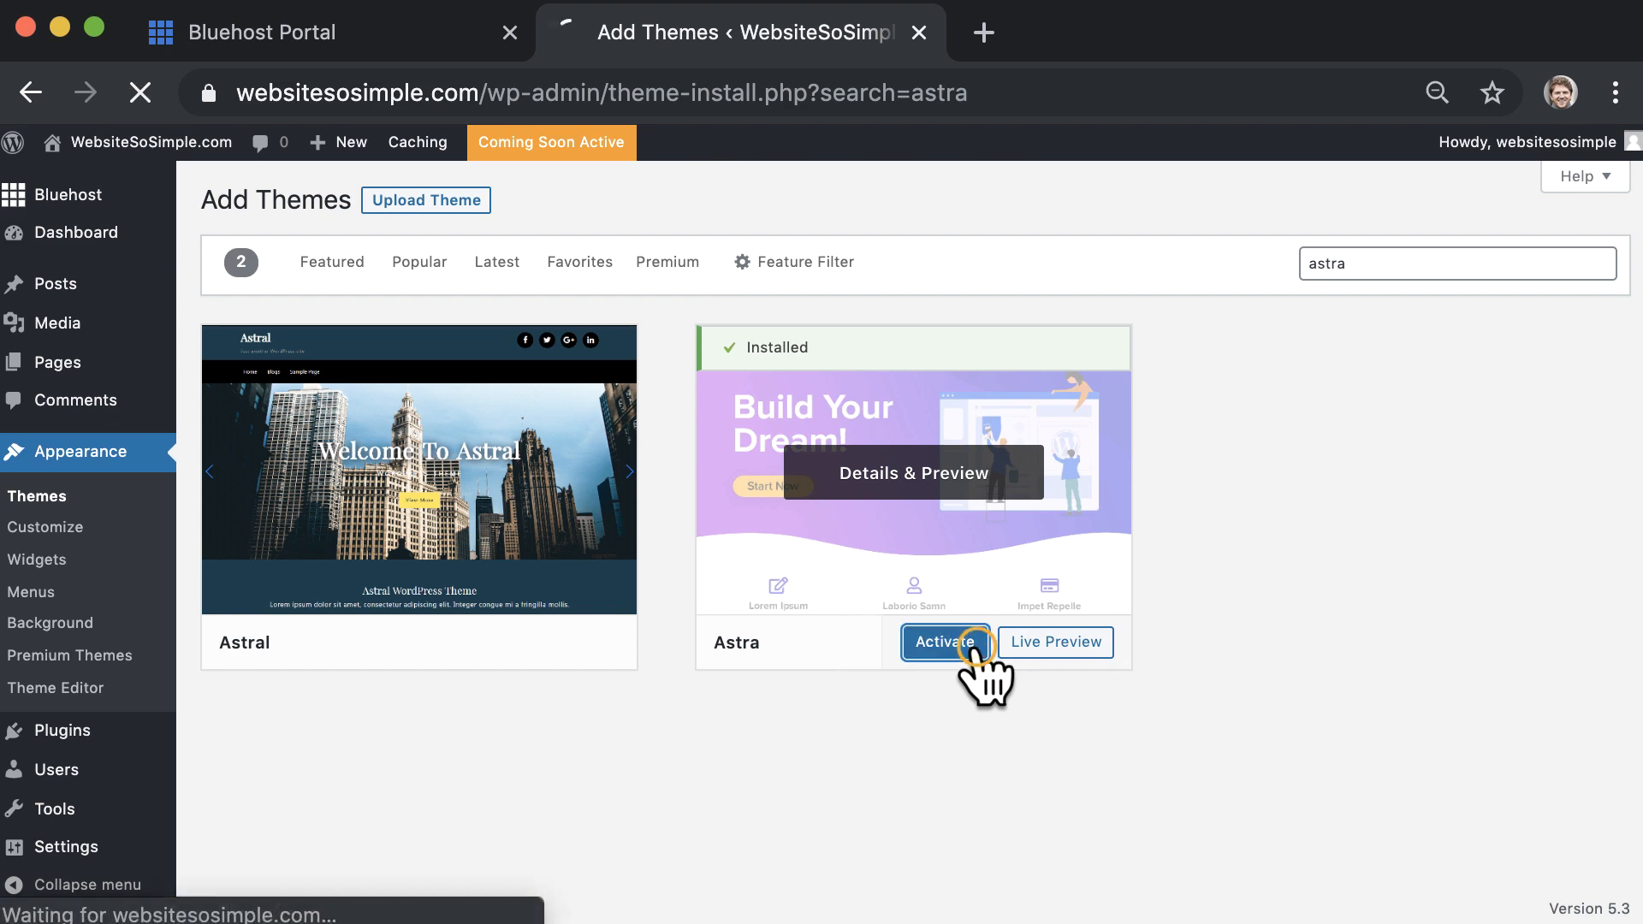
left_click(944, 643)
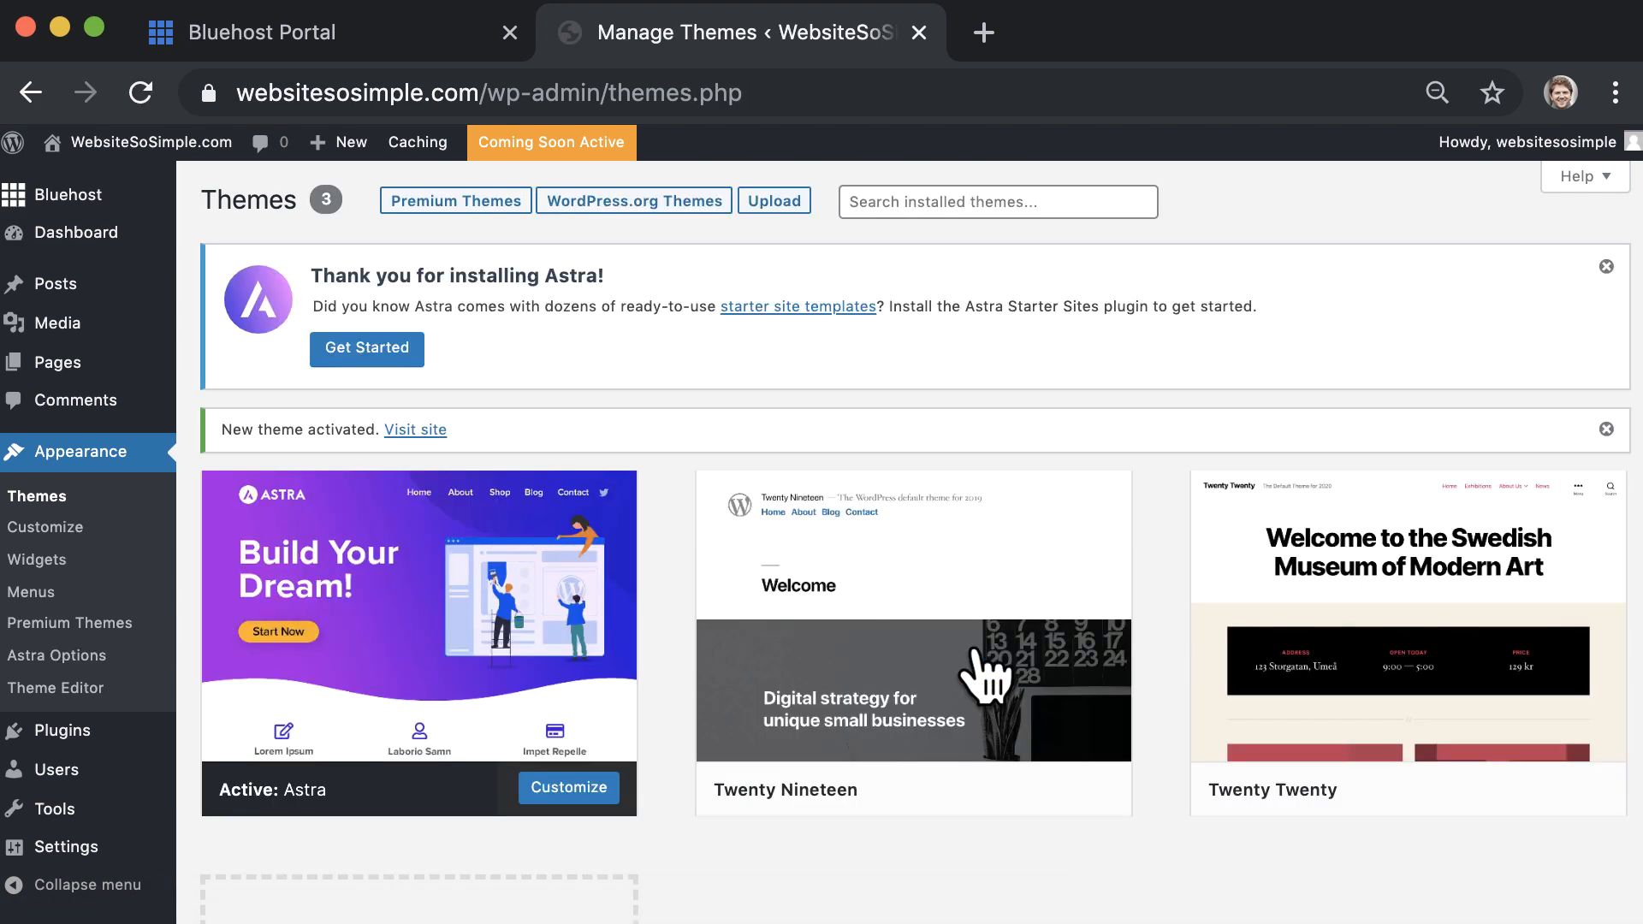
mouse_move(985, 671)
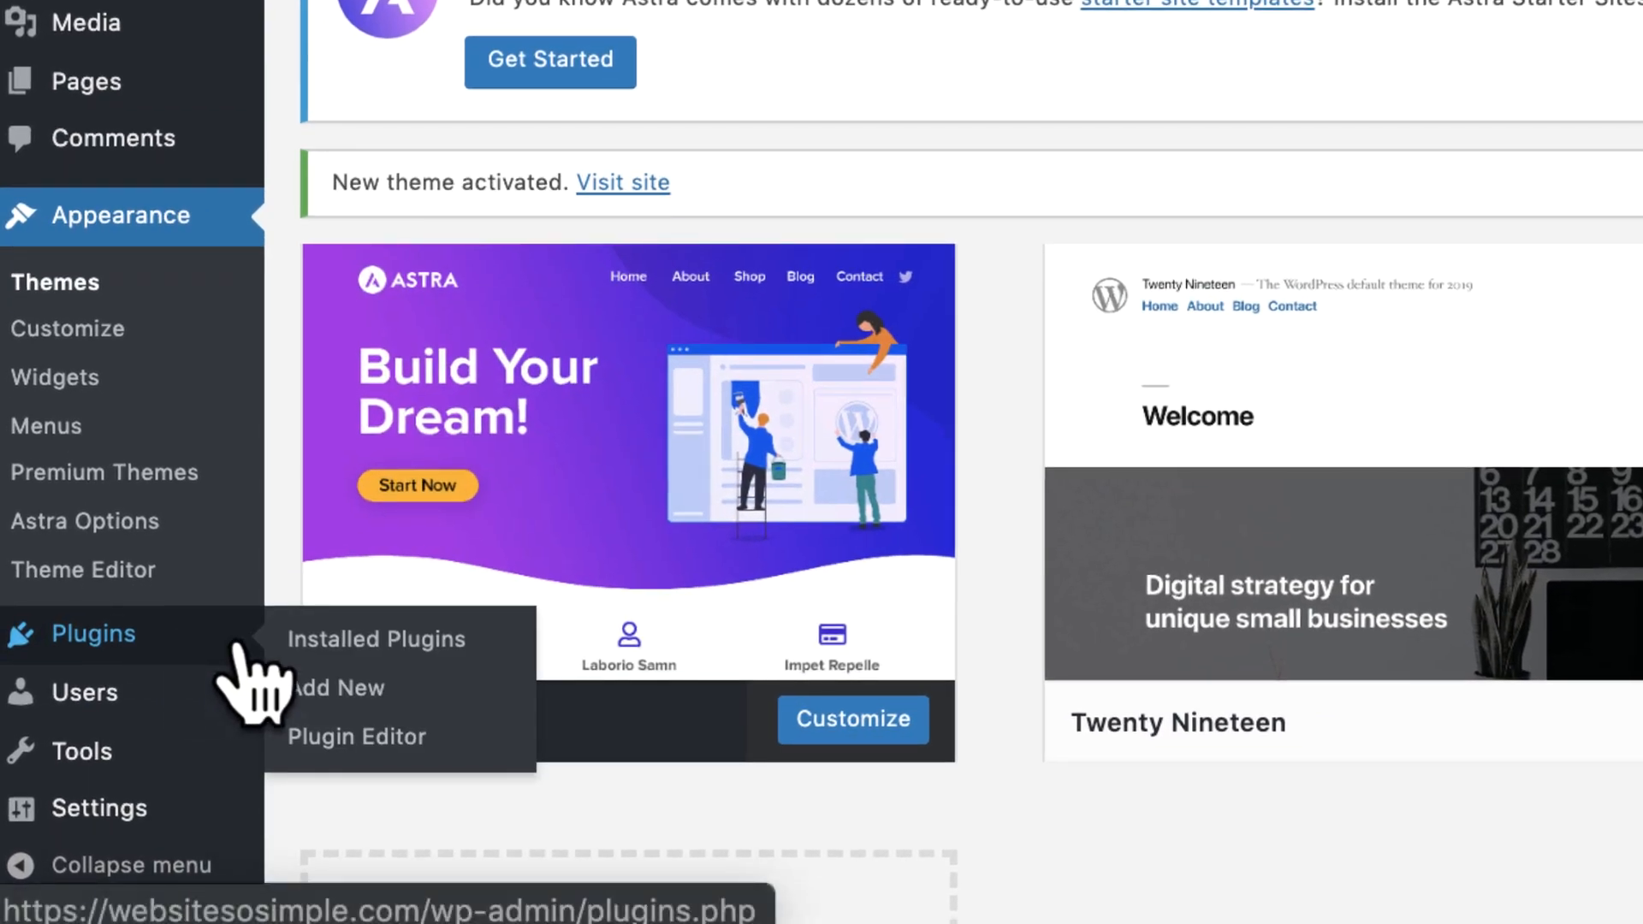
- Search plugins for 'astra' and install Astra Starter Sites
left_click(338, 689)
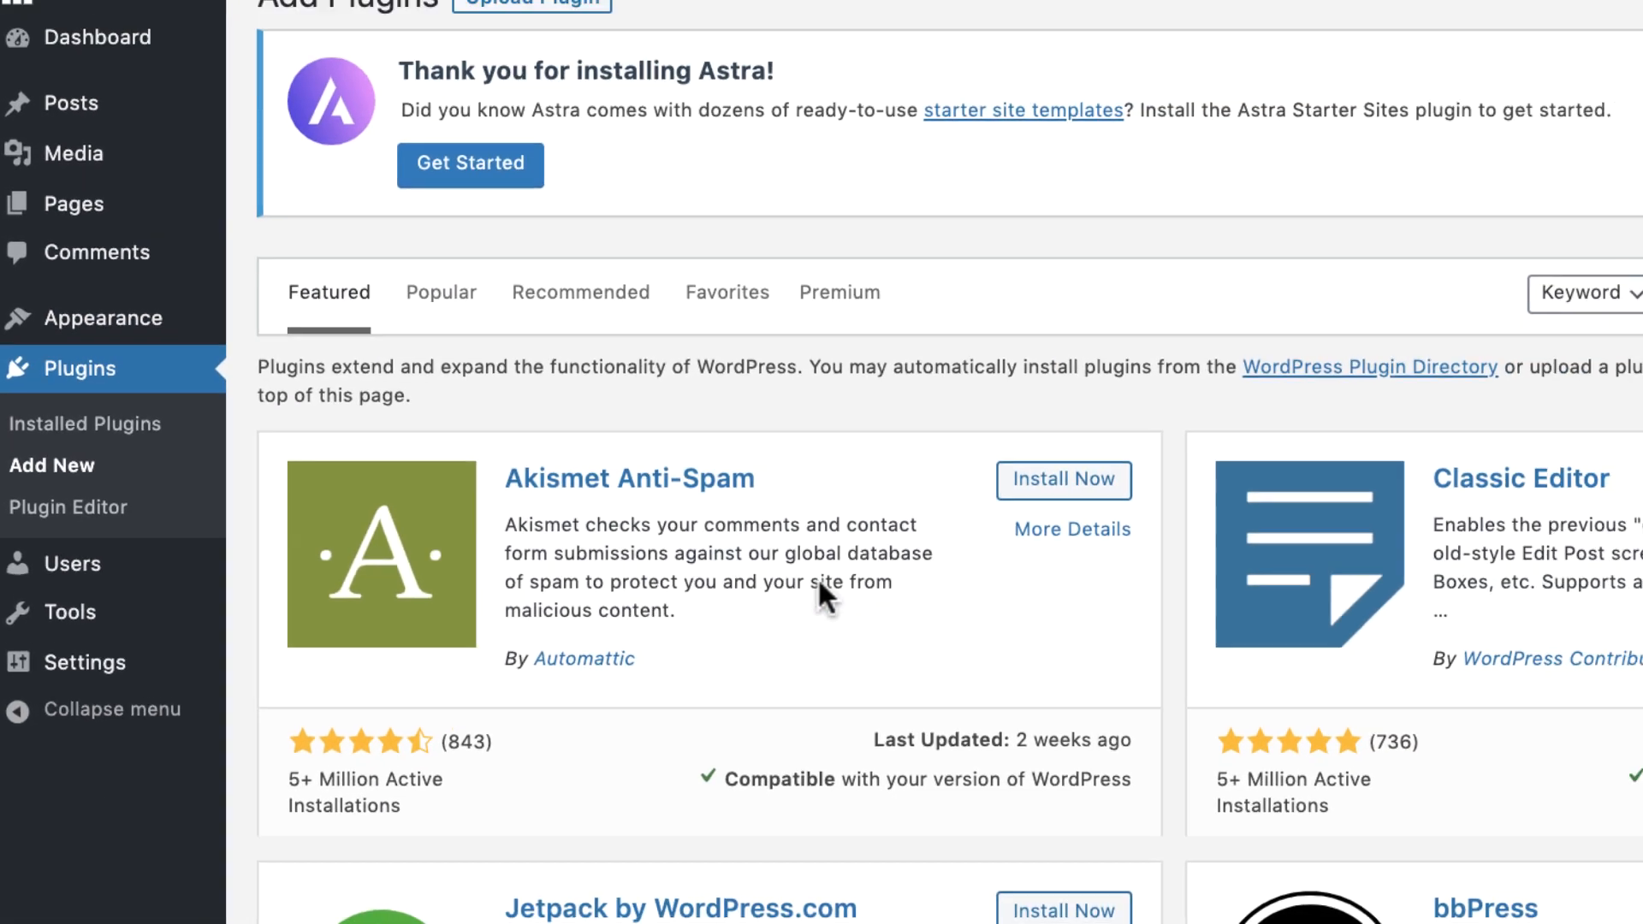
type("astra")
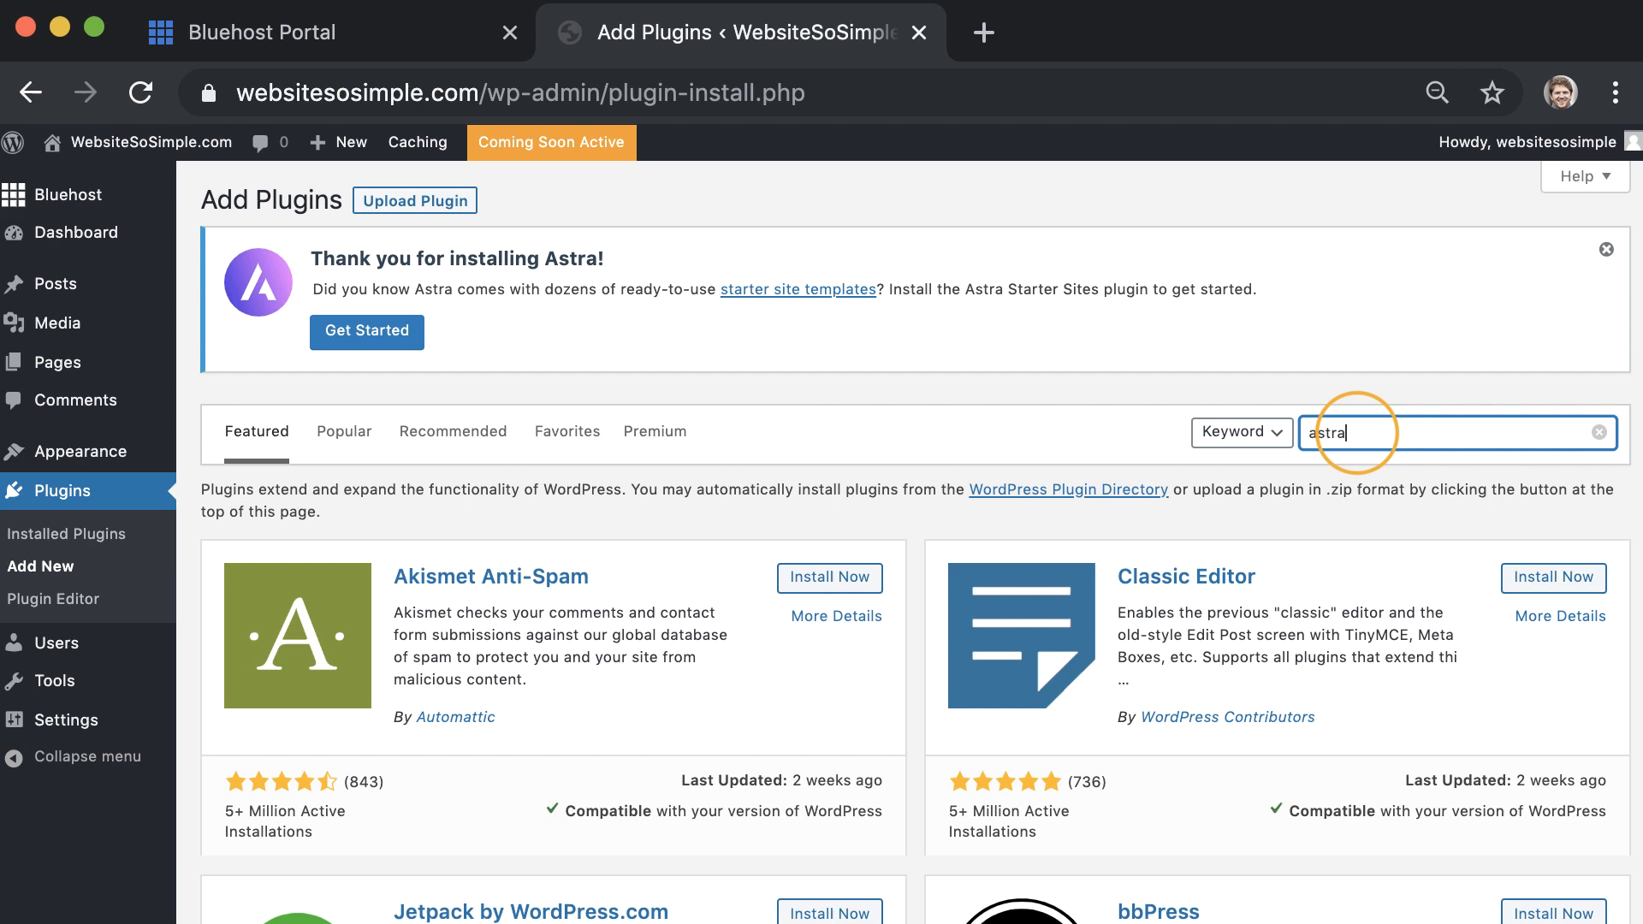
key("Enter")
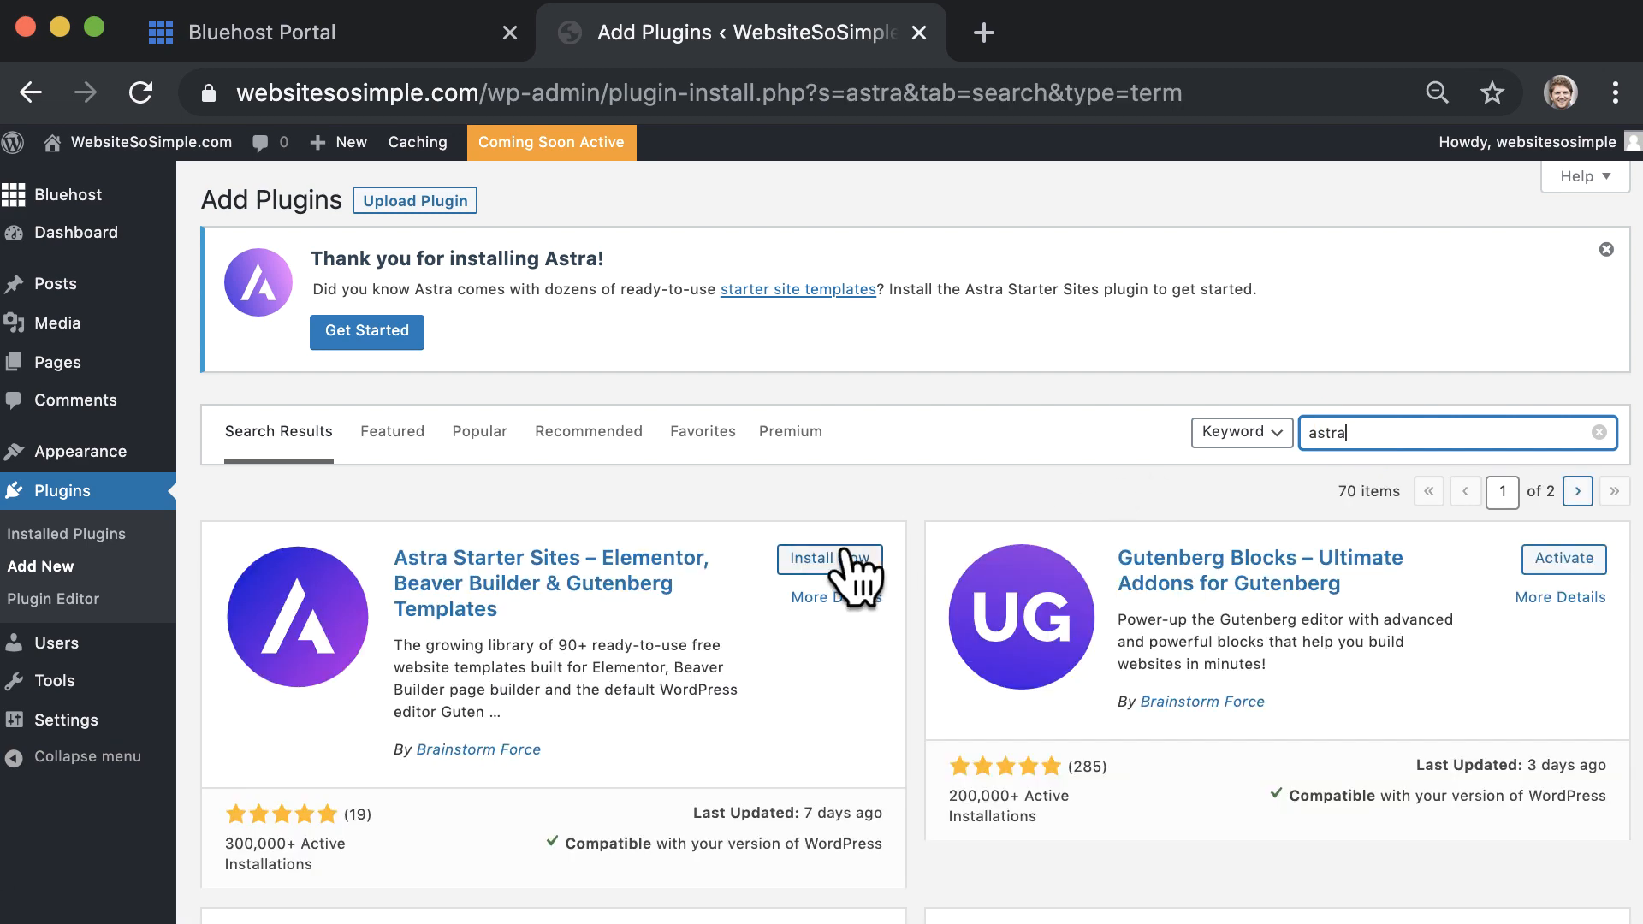
left_click(827, 557)
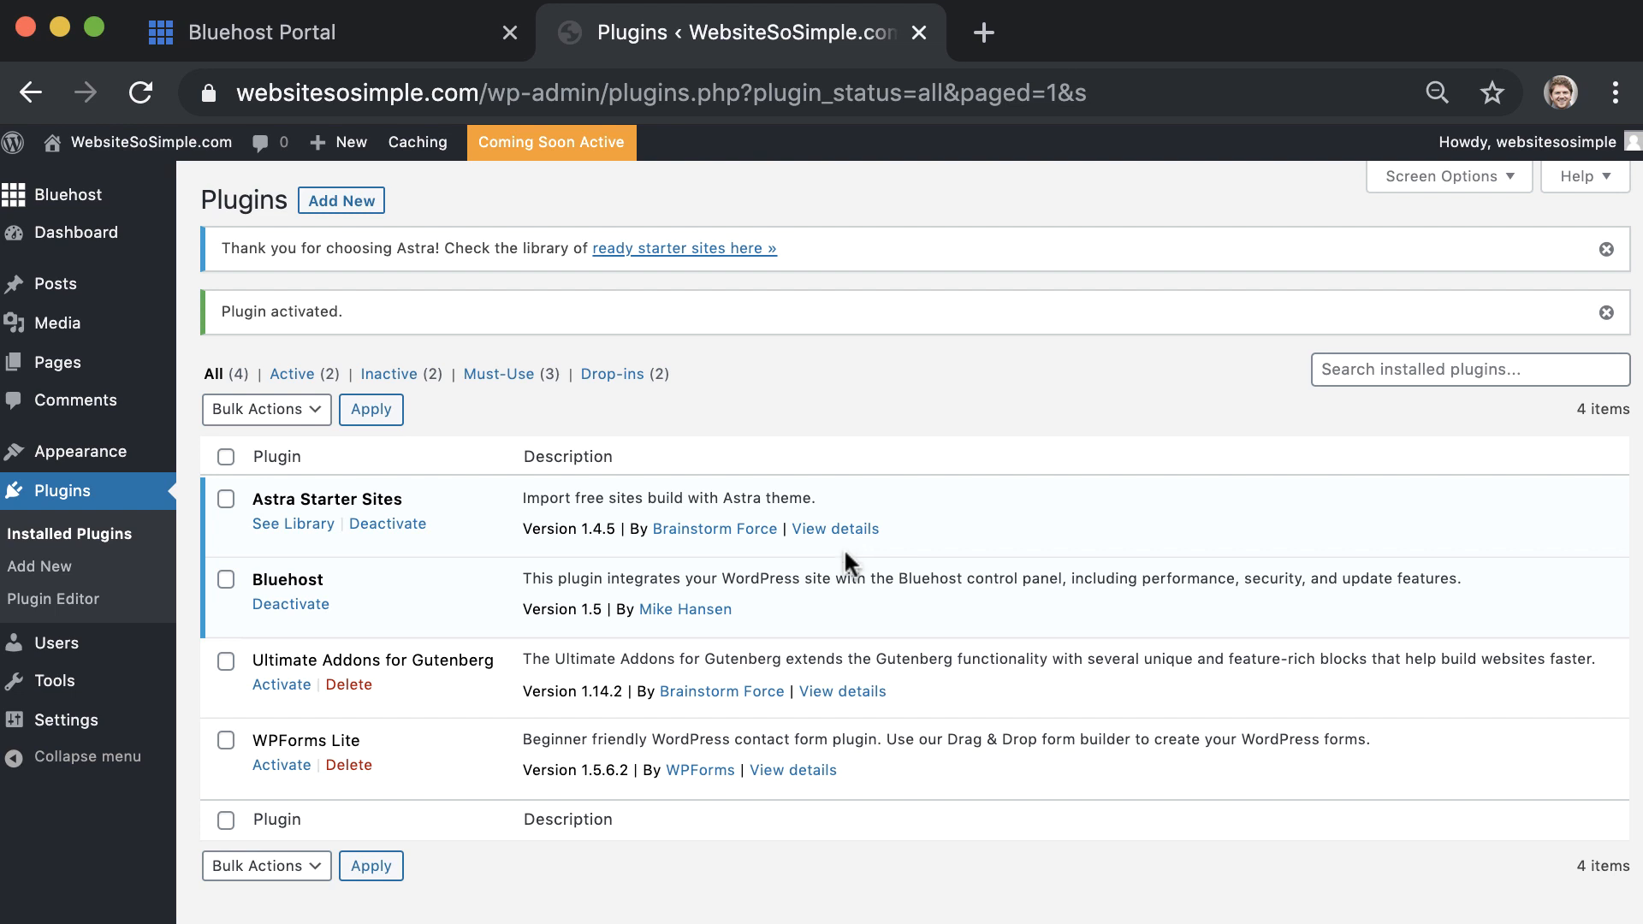
left_click(293, 523)
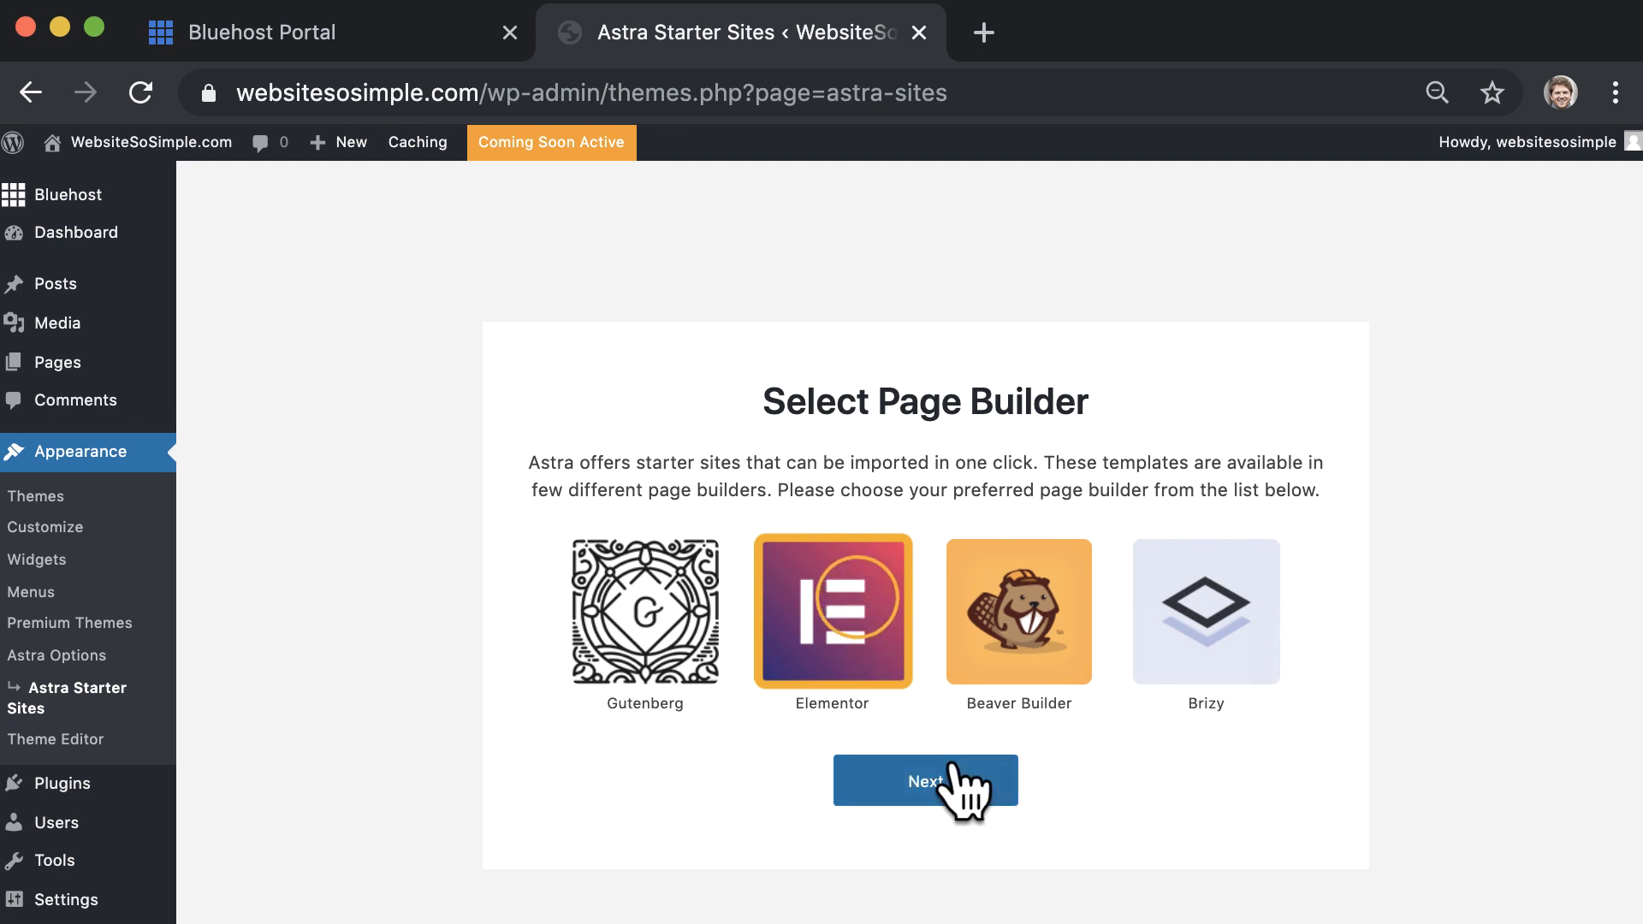
left_click(926, 780)
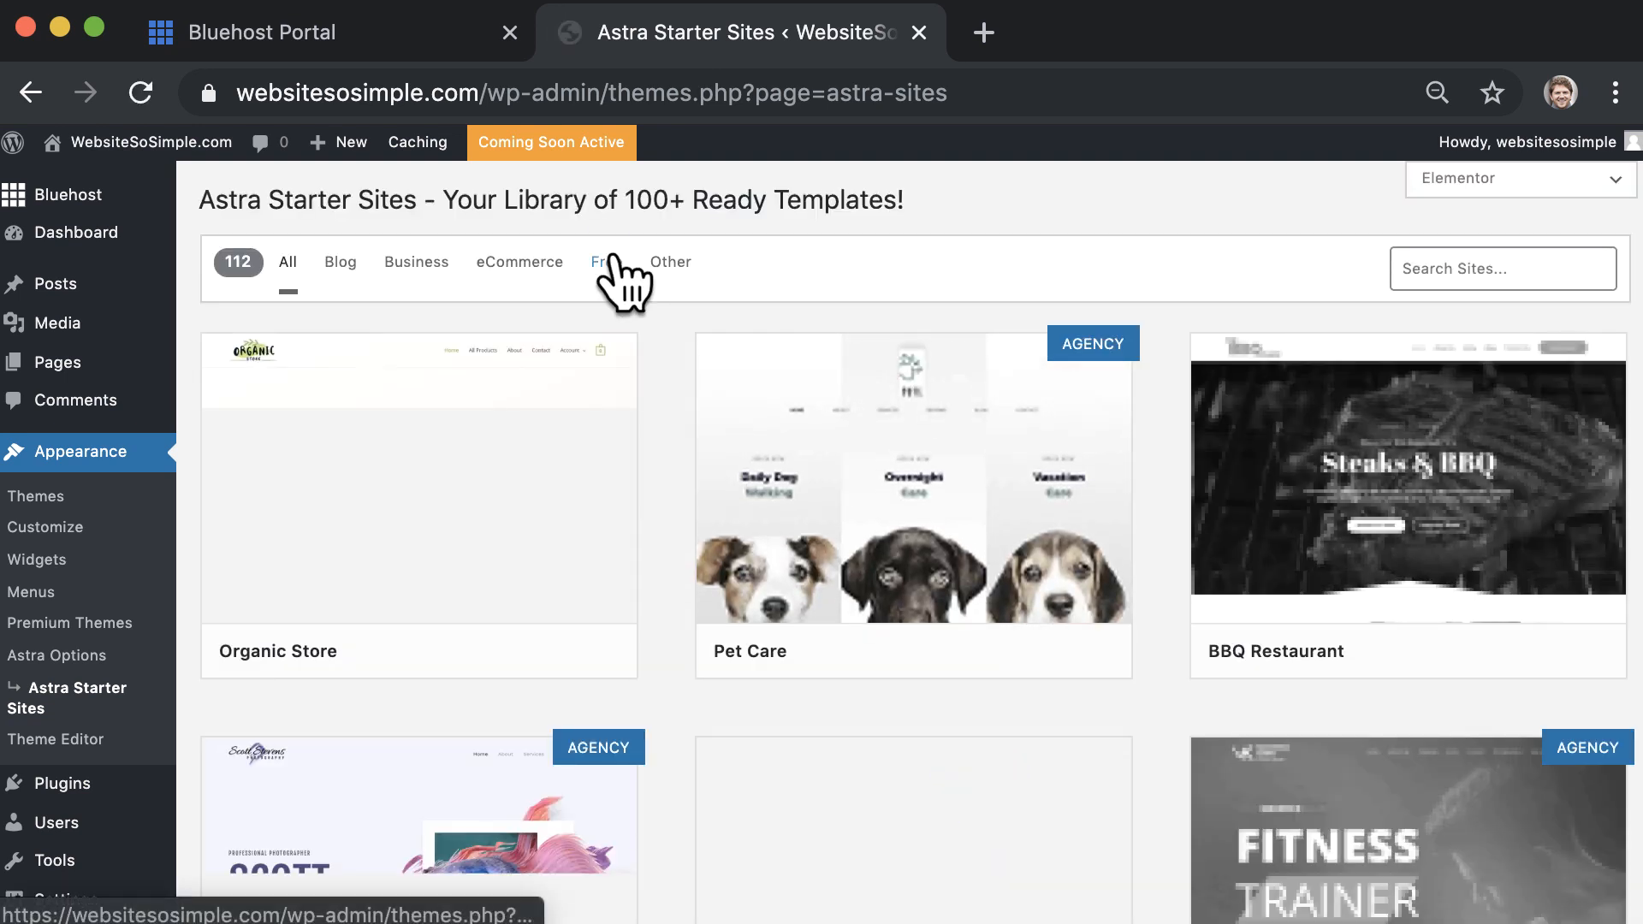
left_click(601, 262)
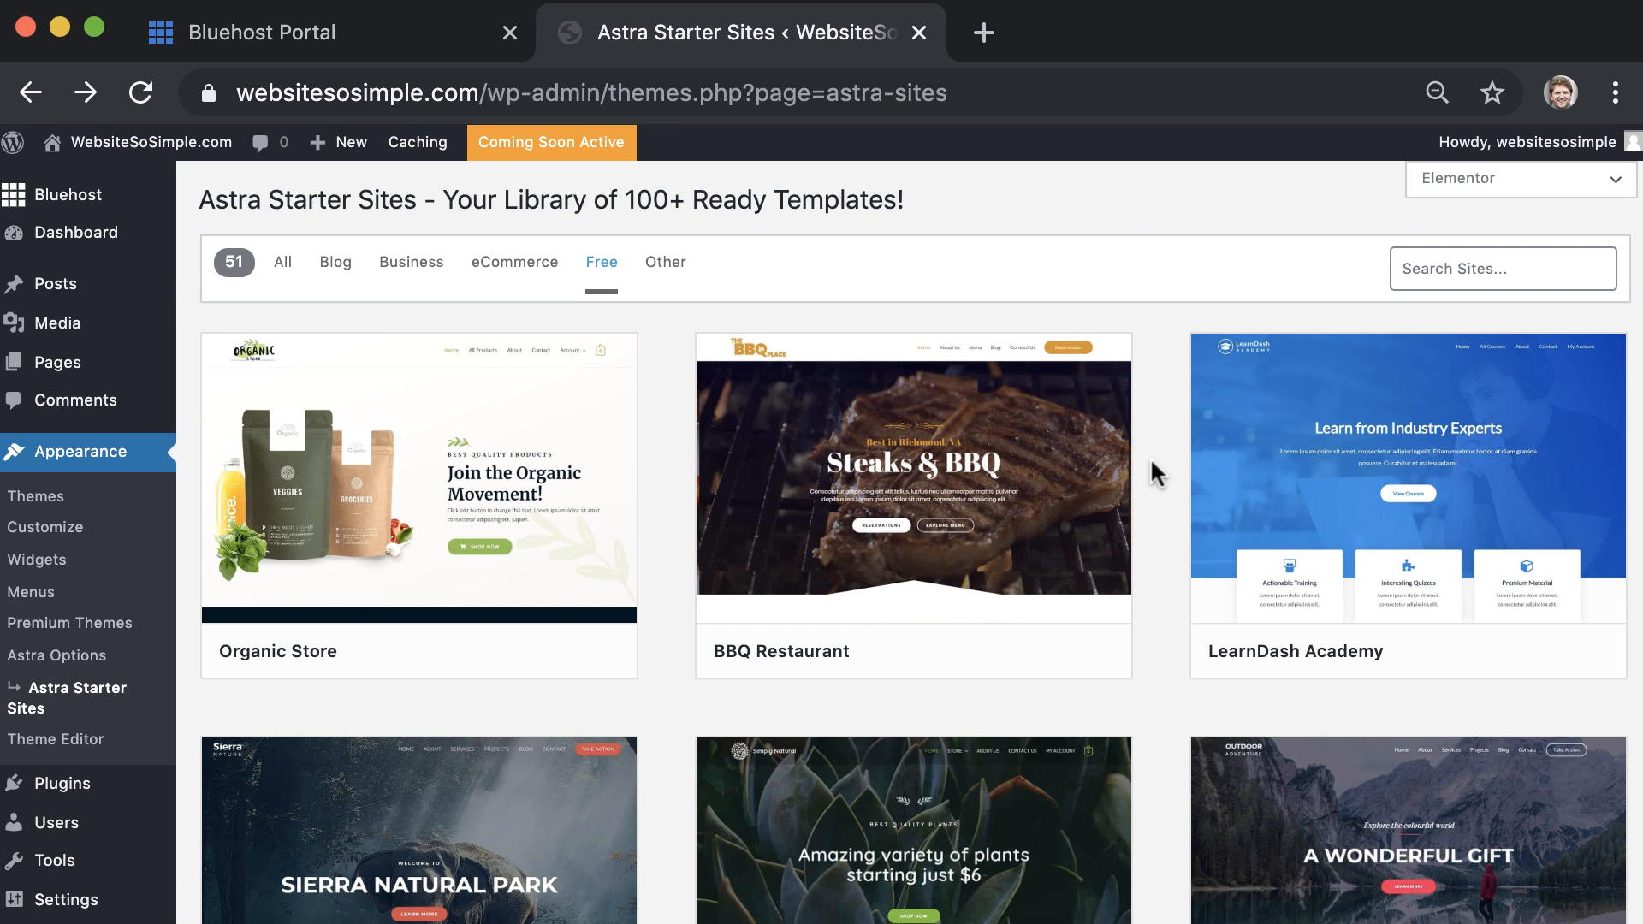
scroll("down", 3)
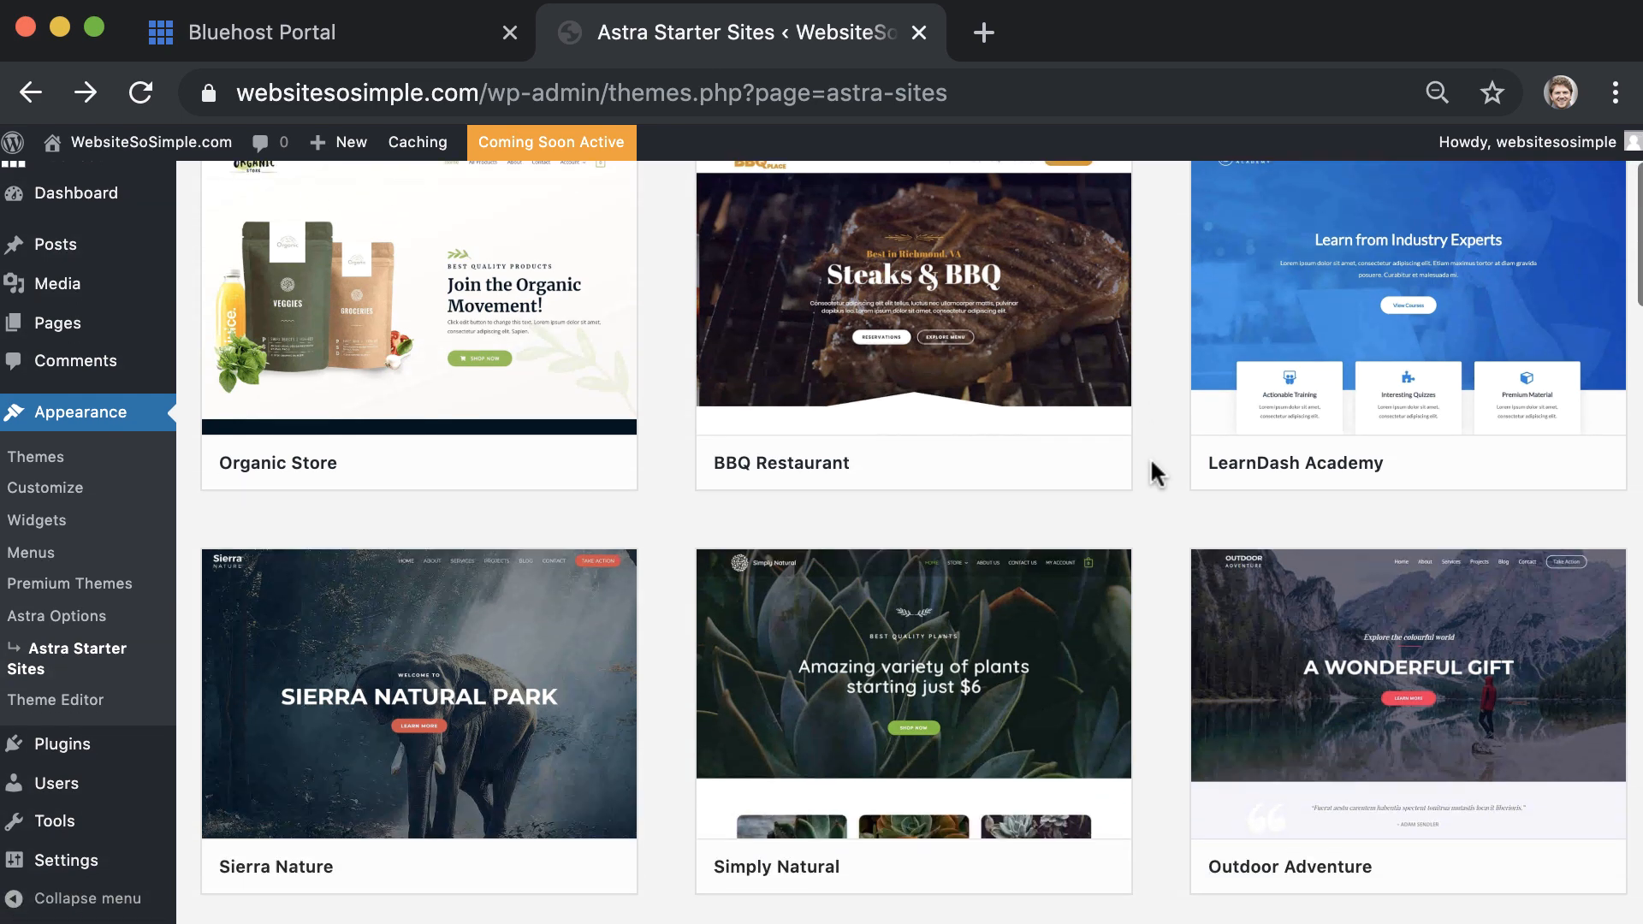
scroll("down", 3)
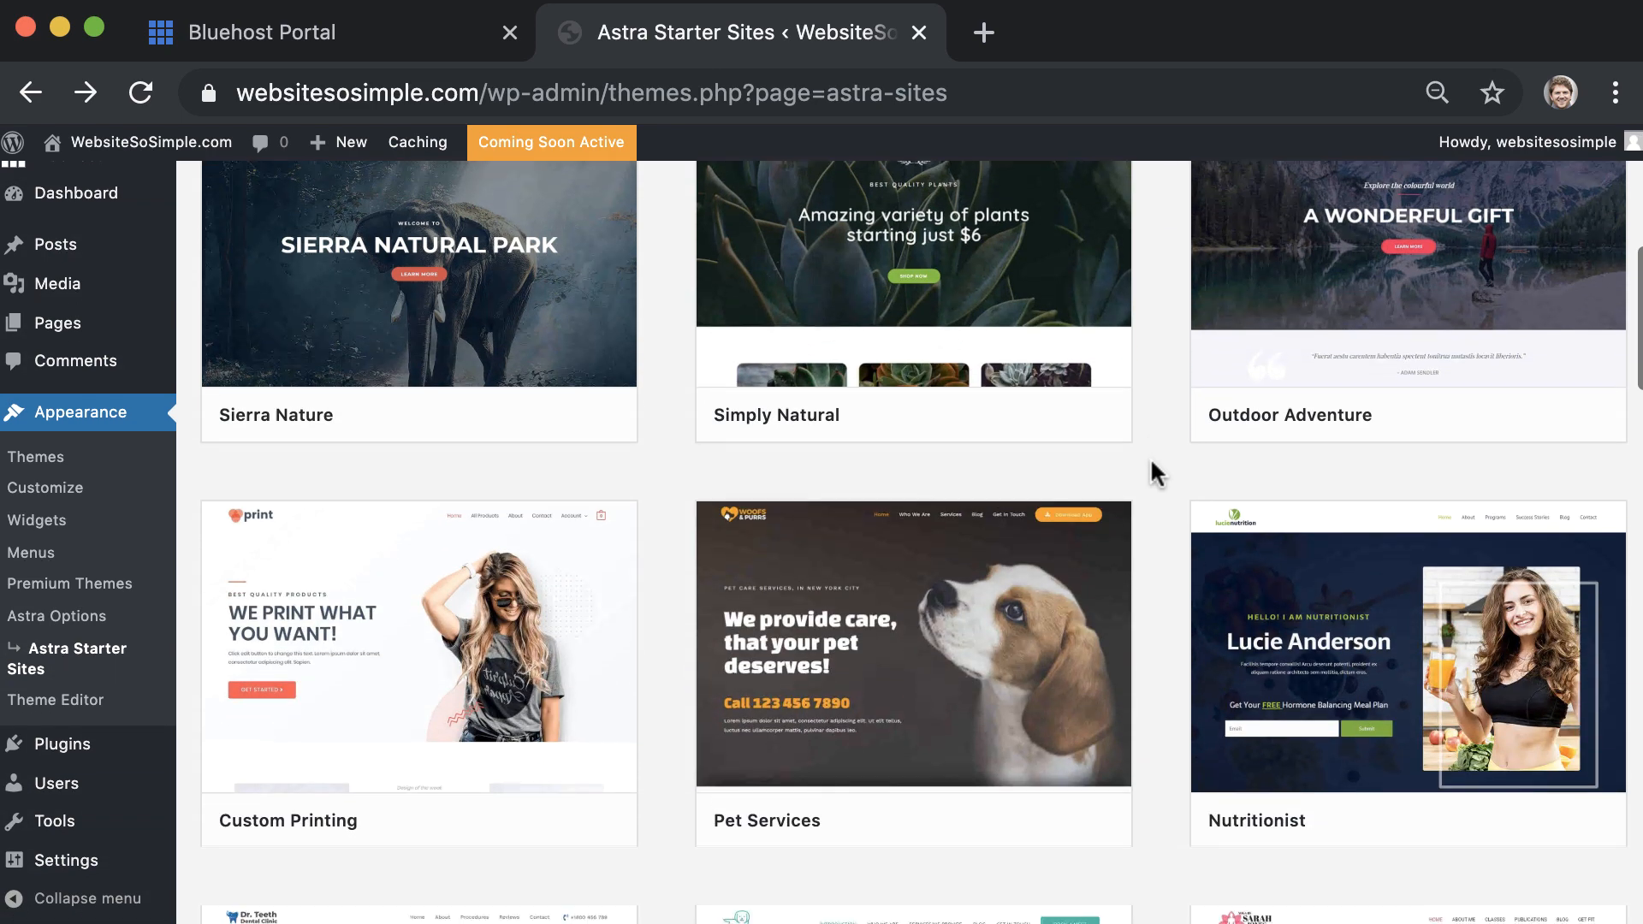
scroll("down", 3)
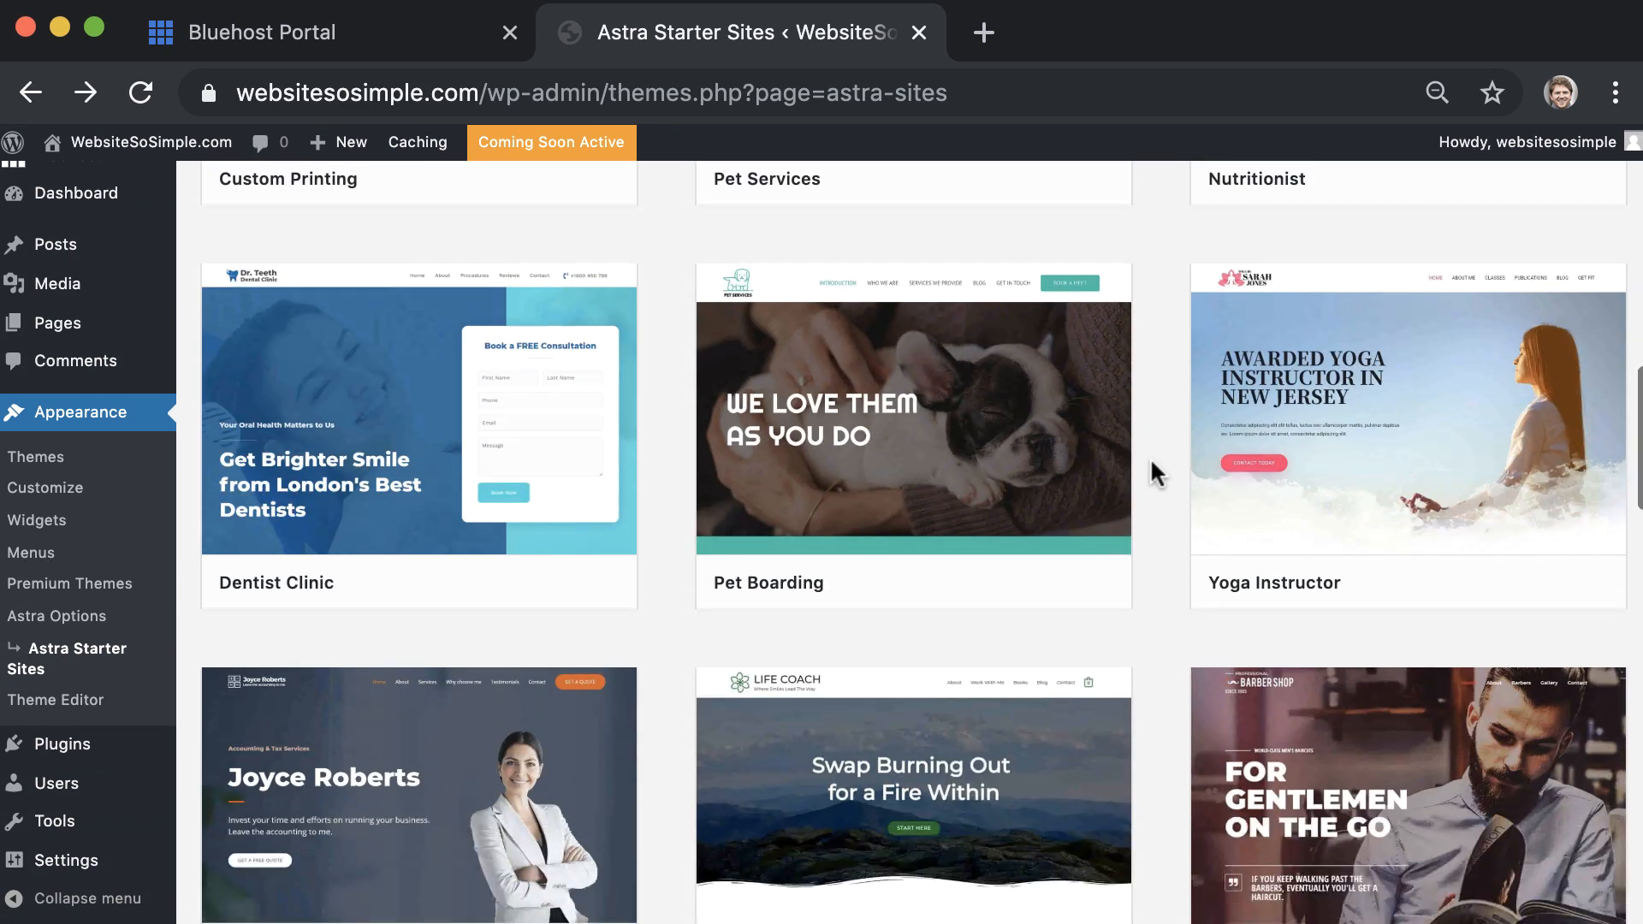
scroll("down", 3)
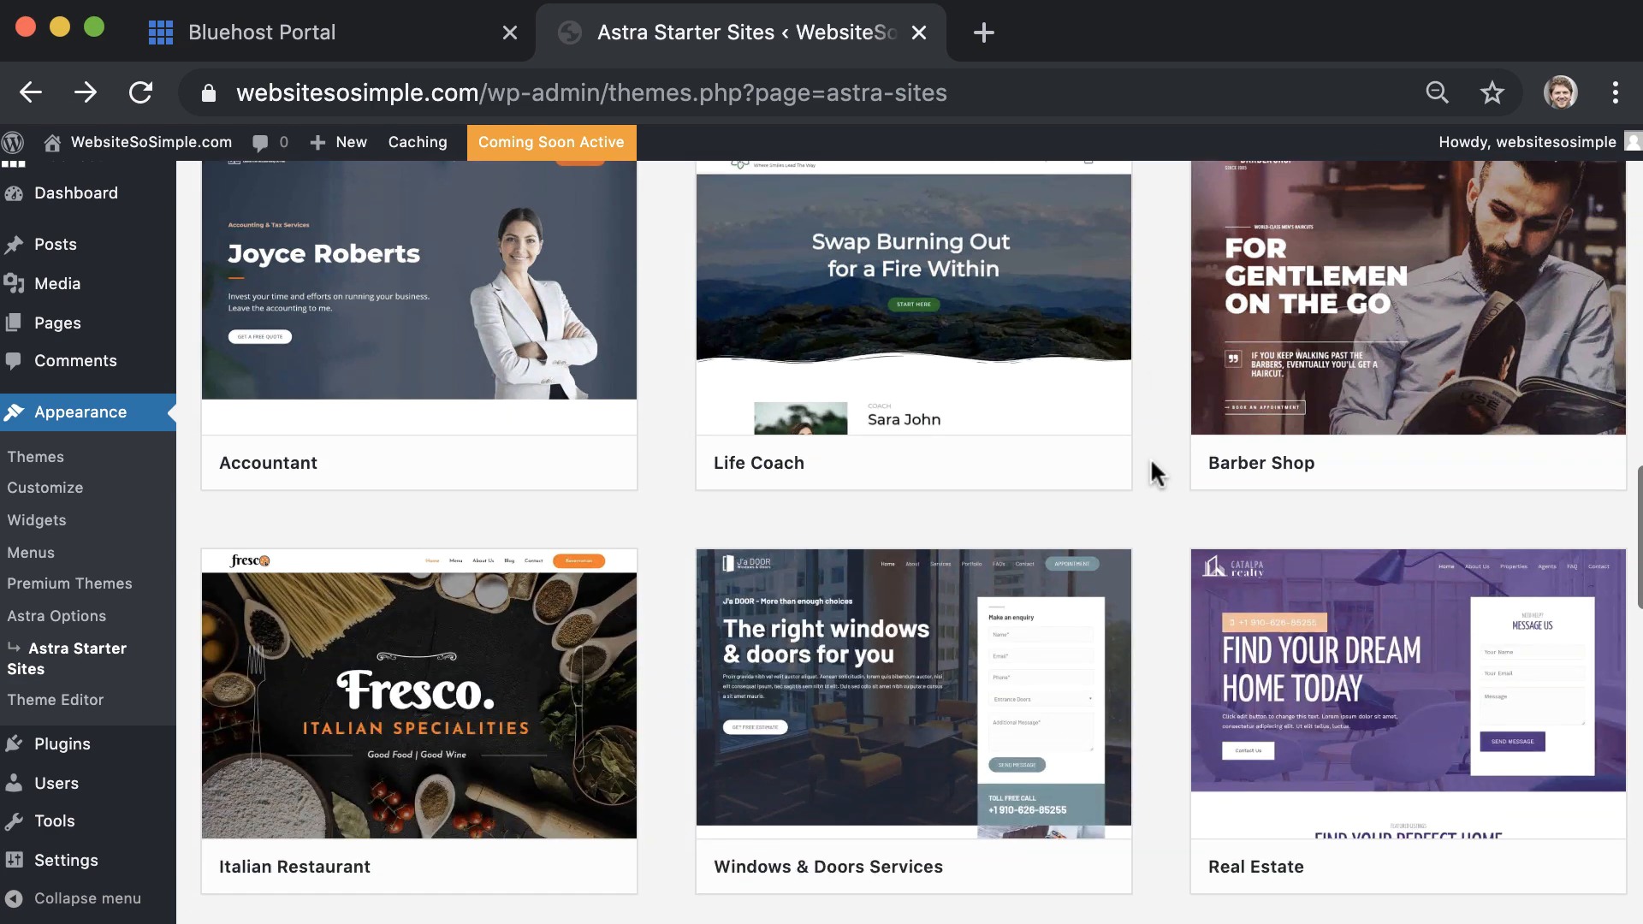
scroll("down", 3)
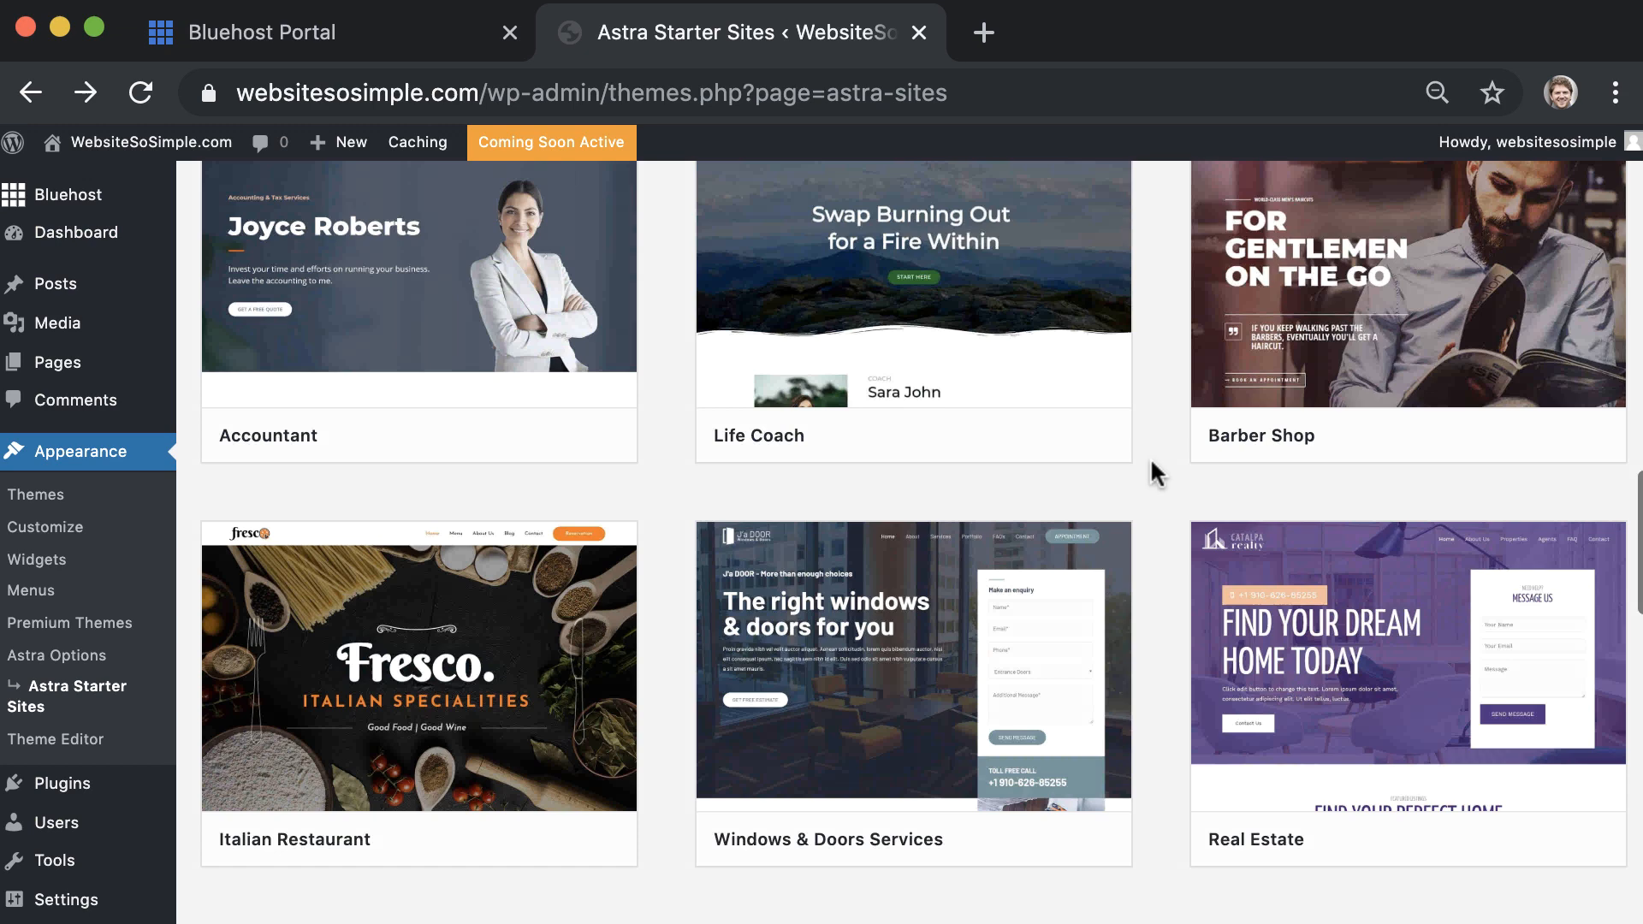
scroll("down", 3)
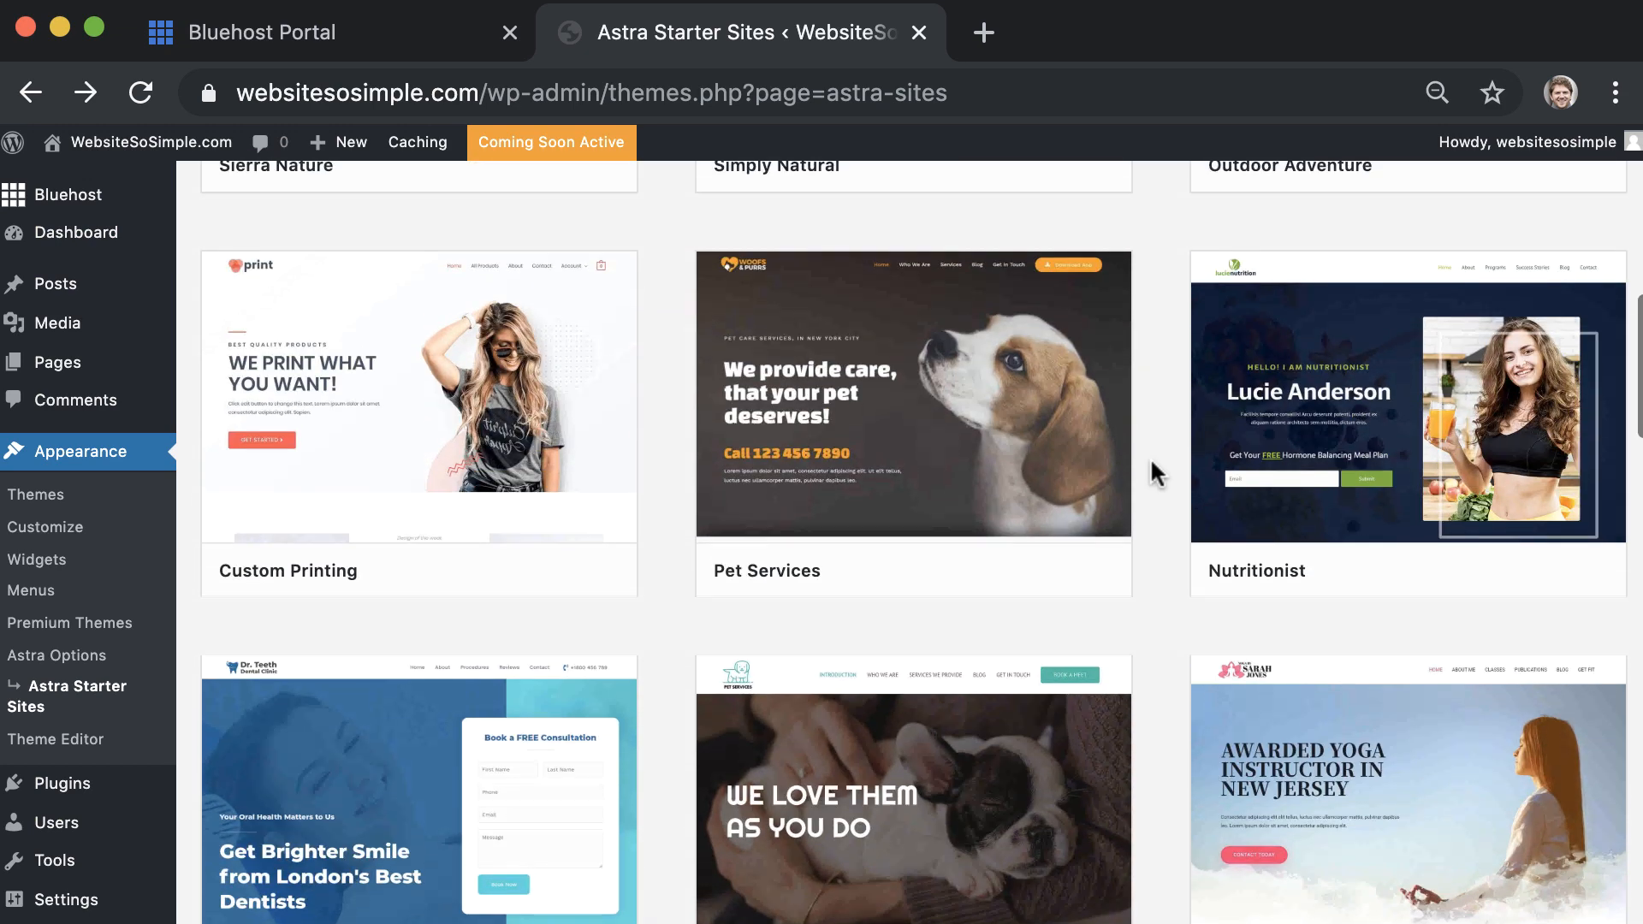
scroll("up", 3)
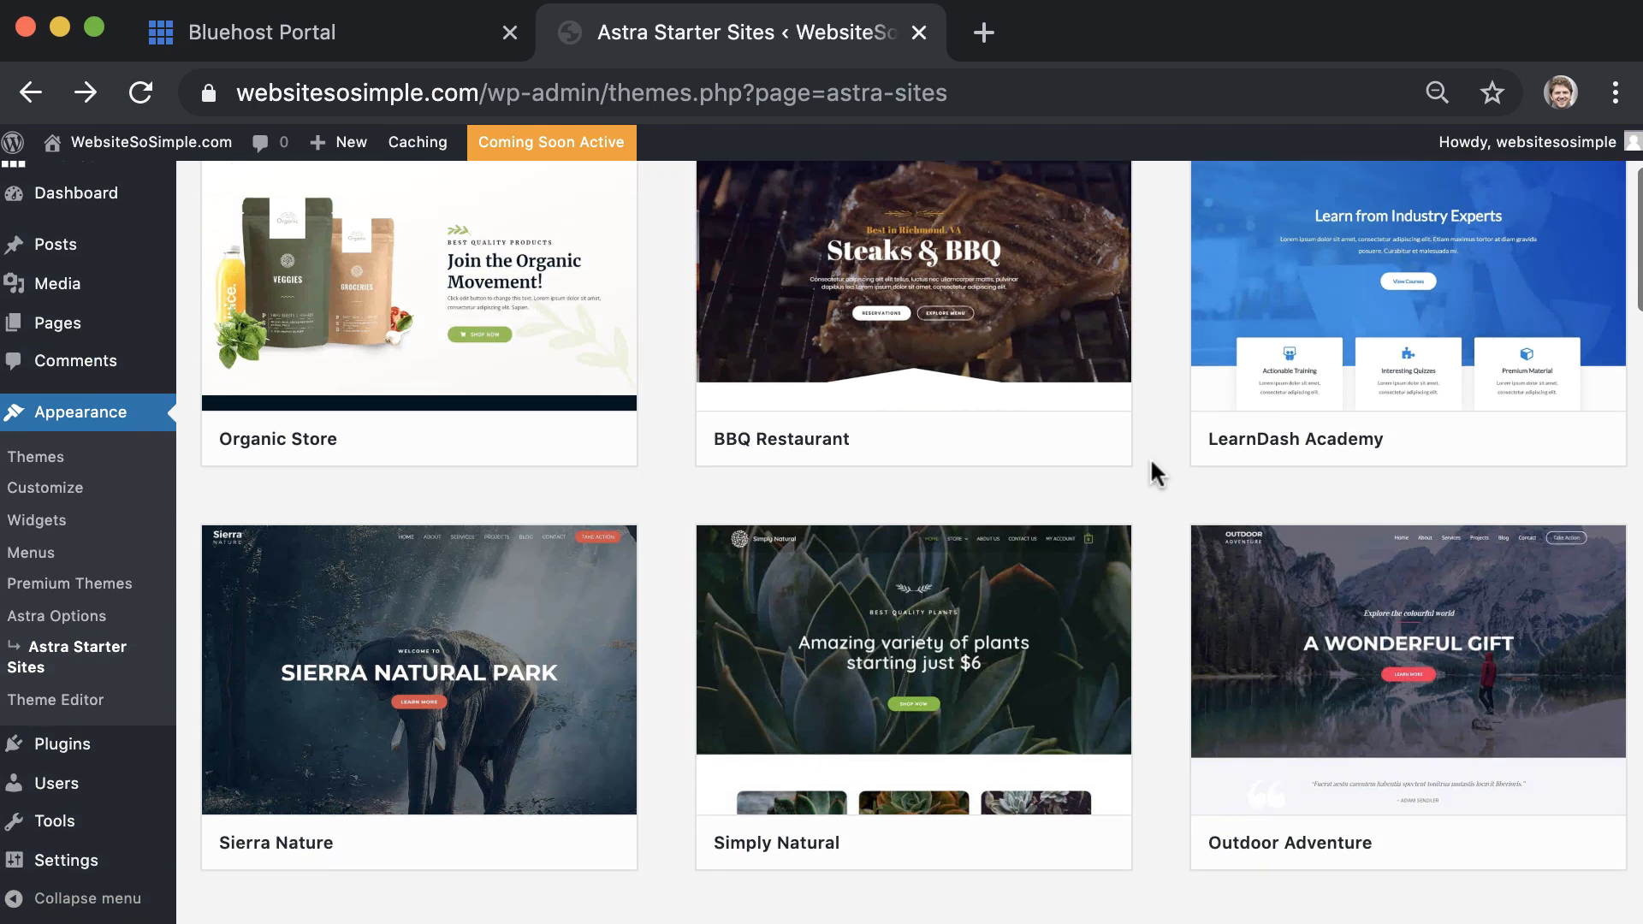
- Preview and import the Sierra Nature template, then view the imported site
left_click(418, 668)
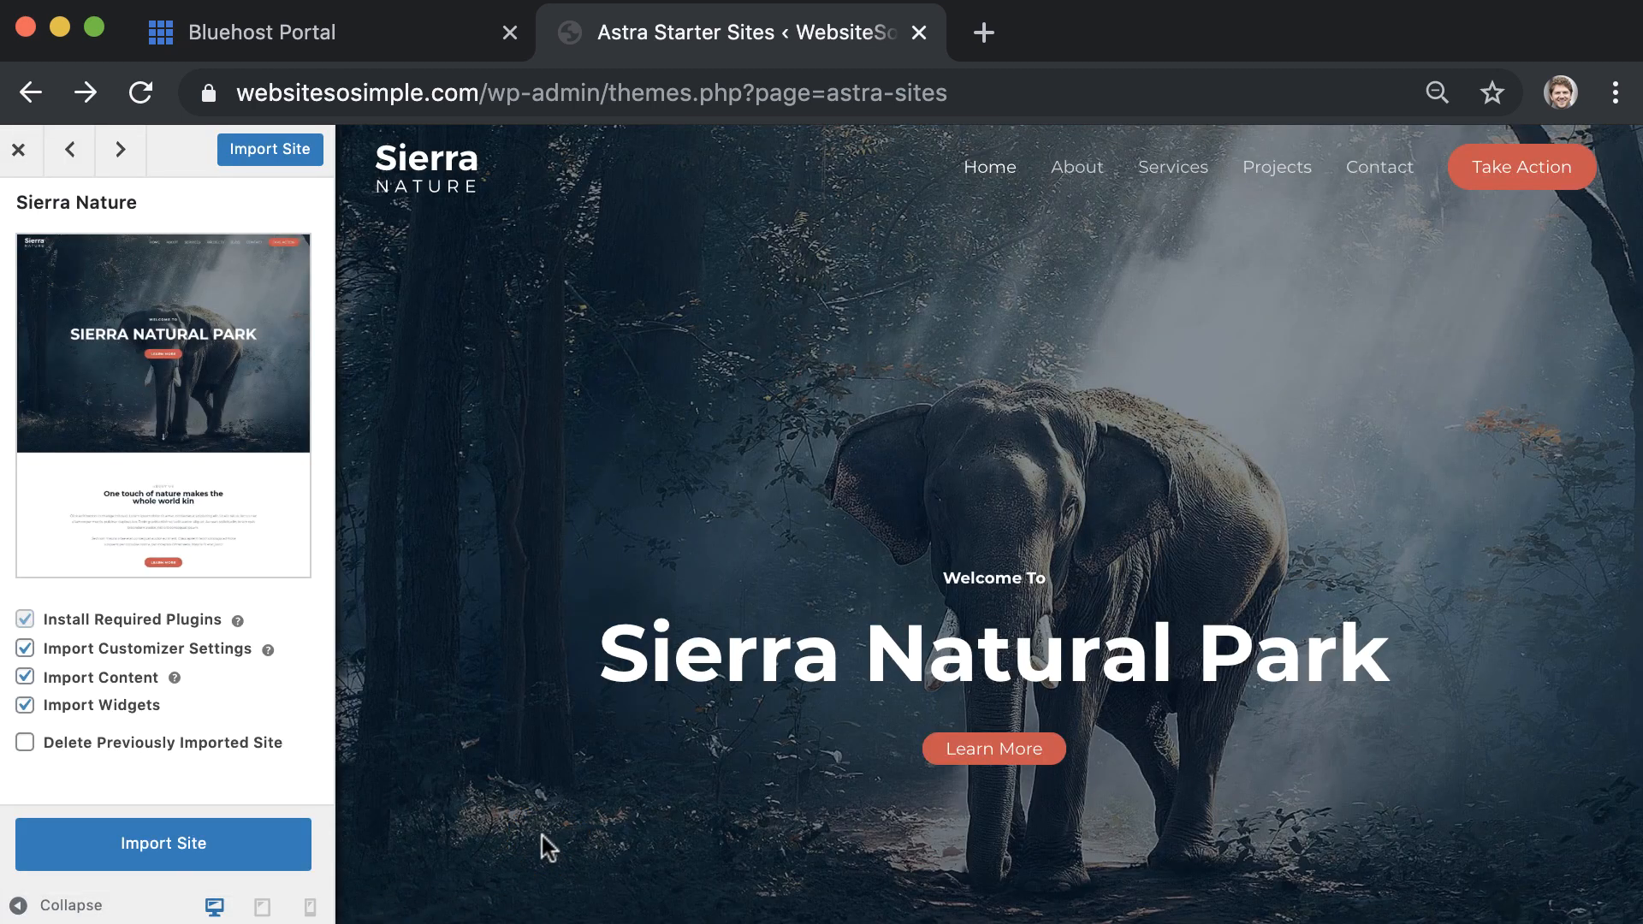
left_click(163, 845)
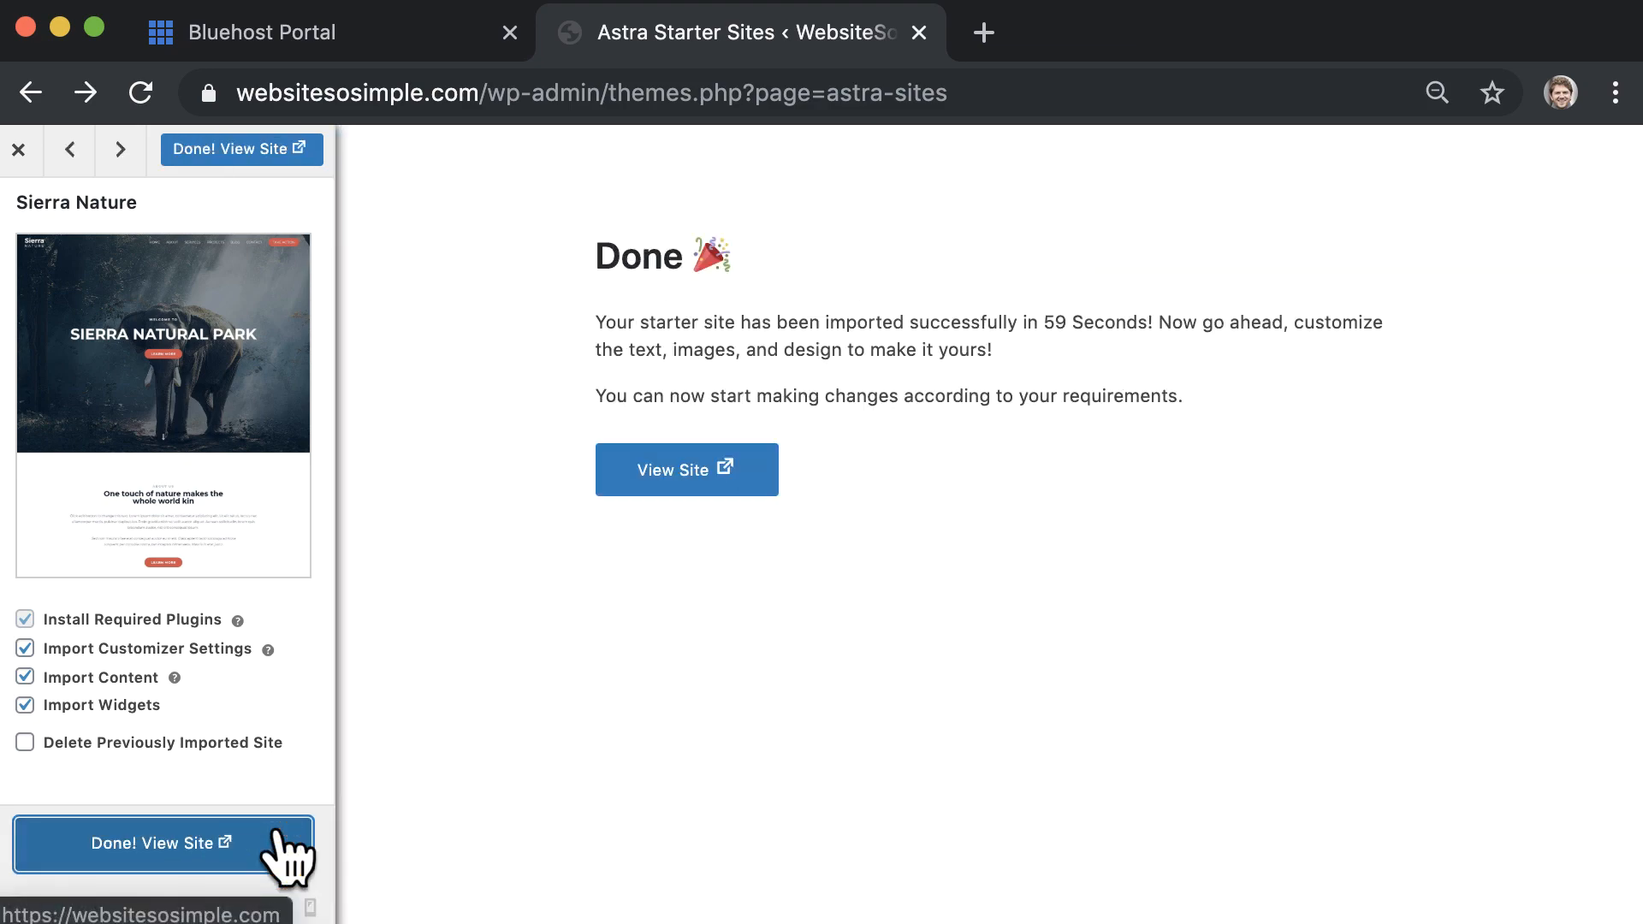
left_click(163, 844)
type("MAKE A WEBSITE<br>IN 10 M")
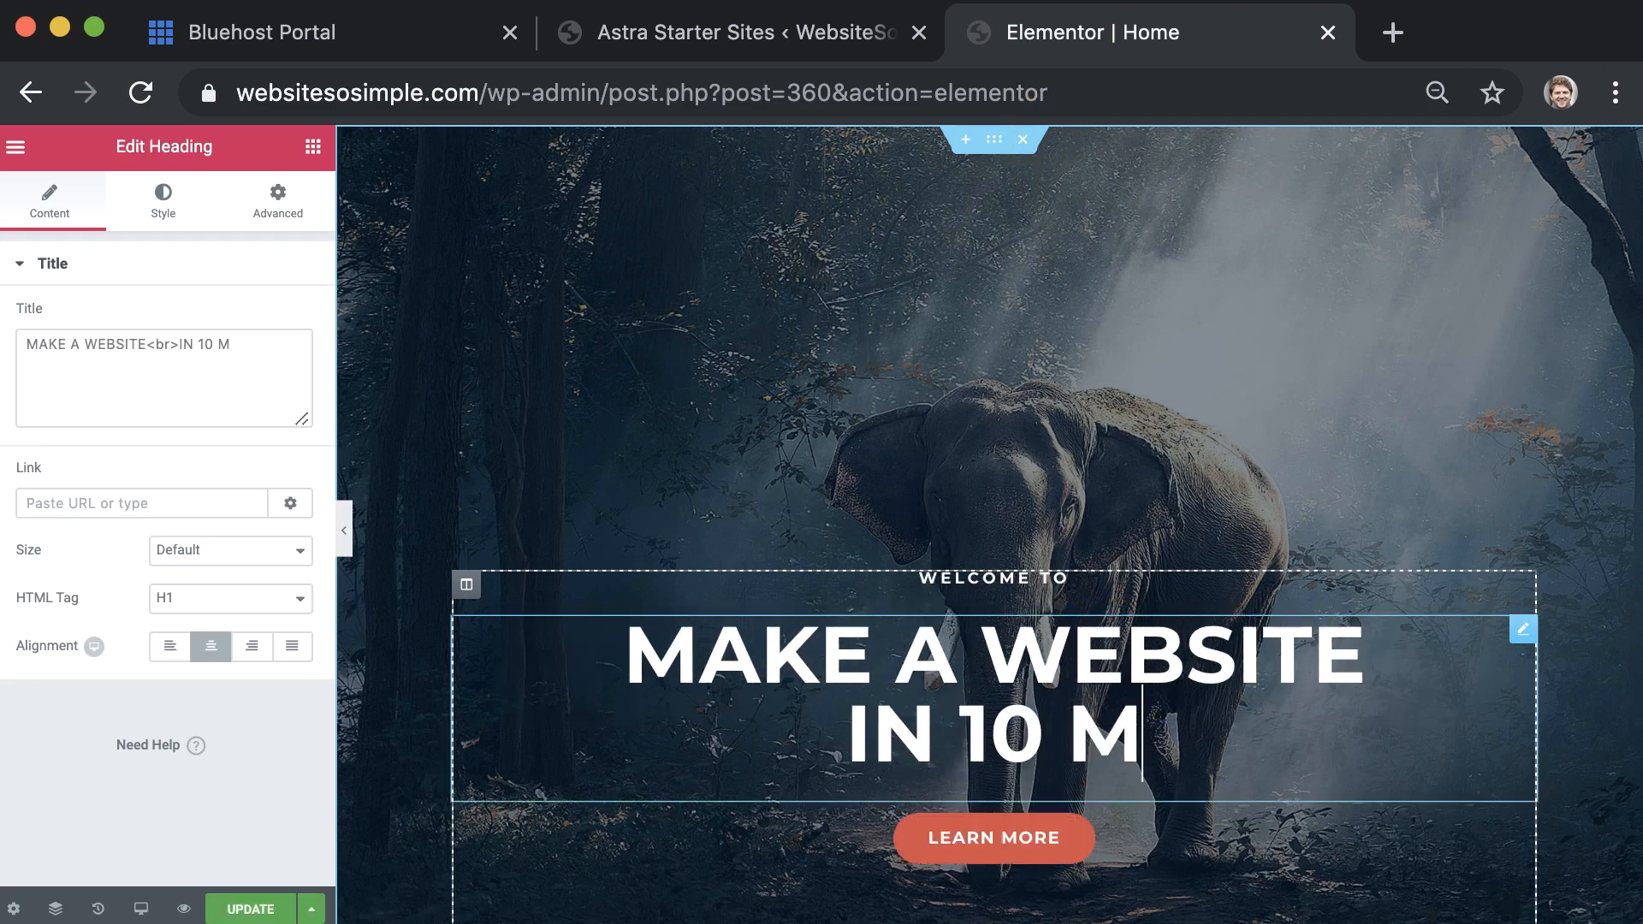
- Rewrite the hero tagline and change the button text to WATCH VIDEO
left_click(990, 577)
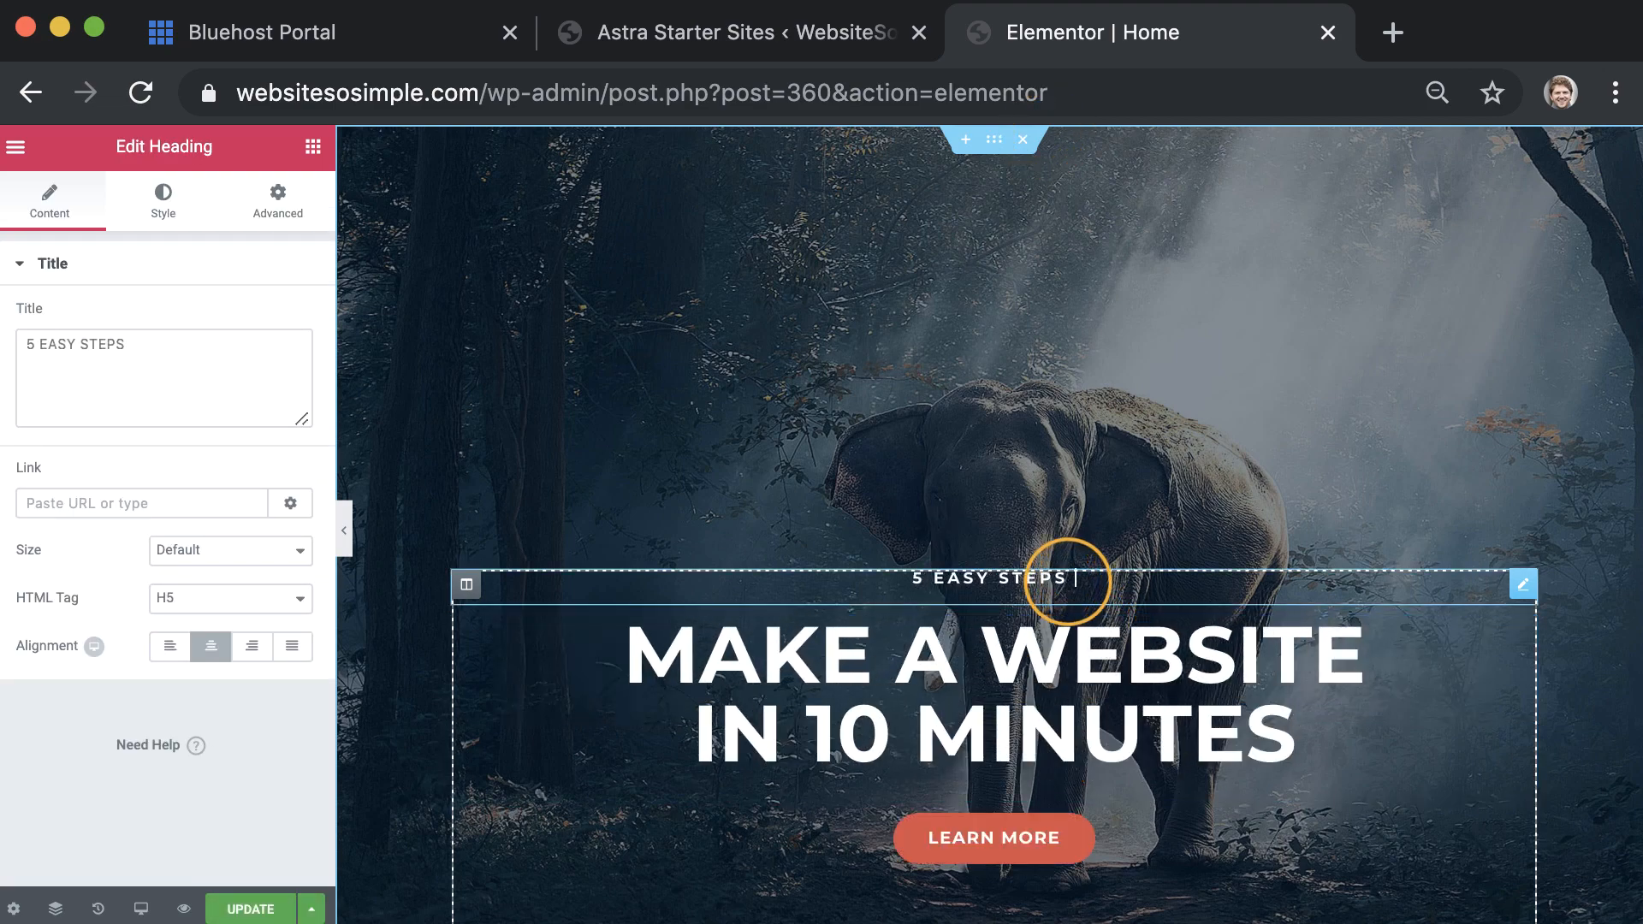
left_click(993, 837)
type("WATCH VIDEO")
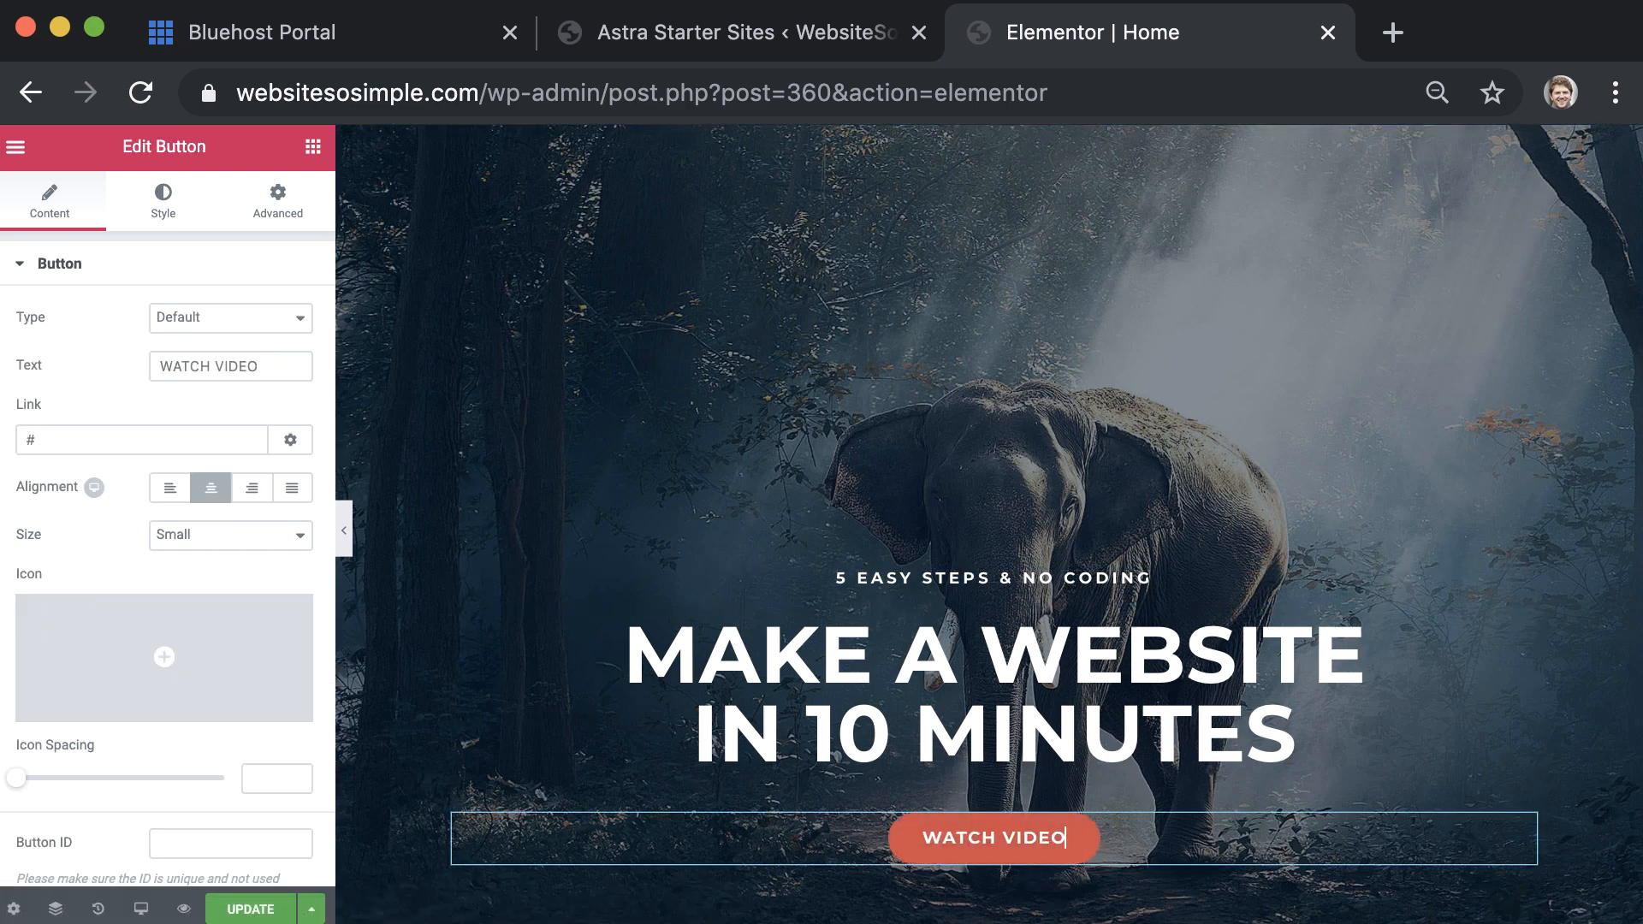
key("ctrl+plus")
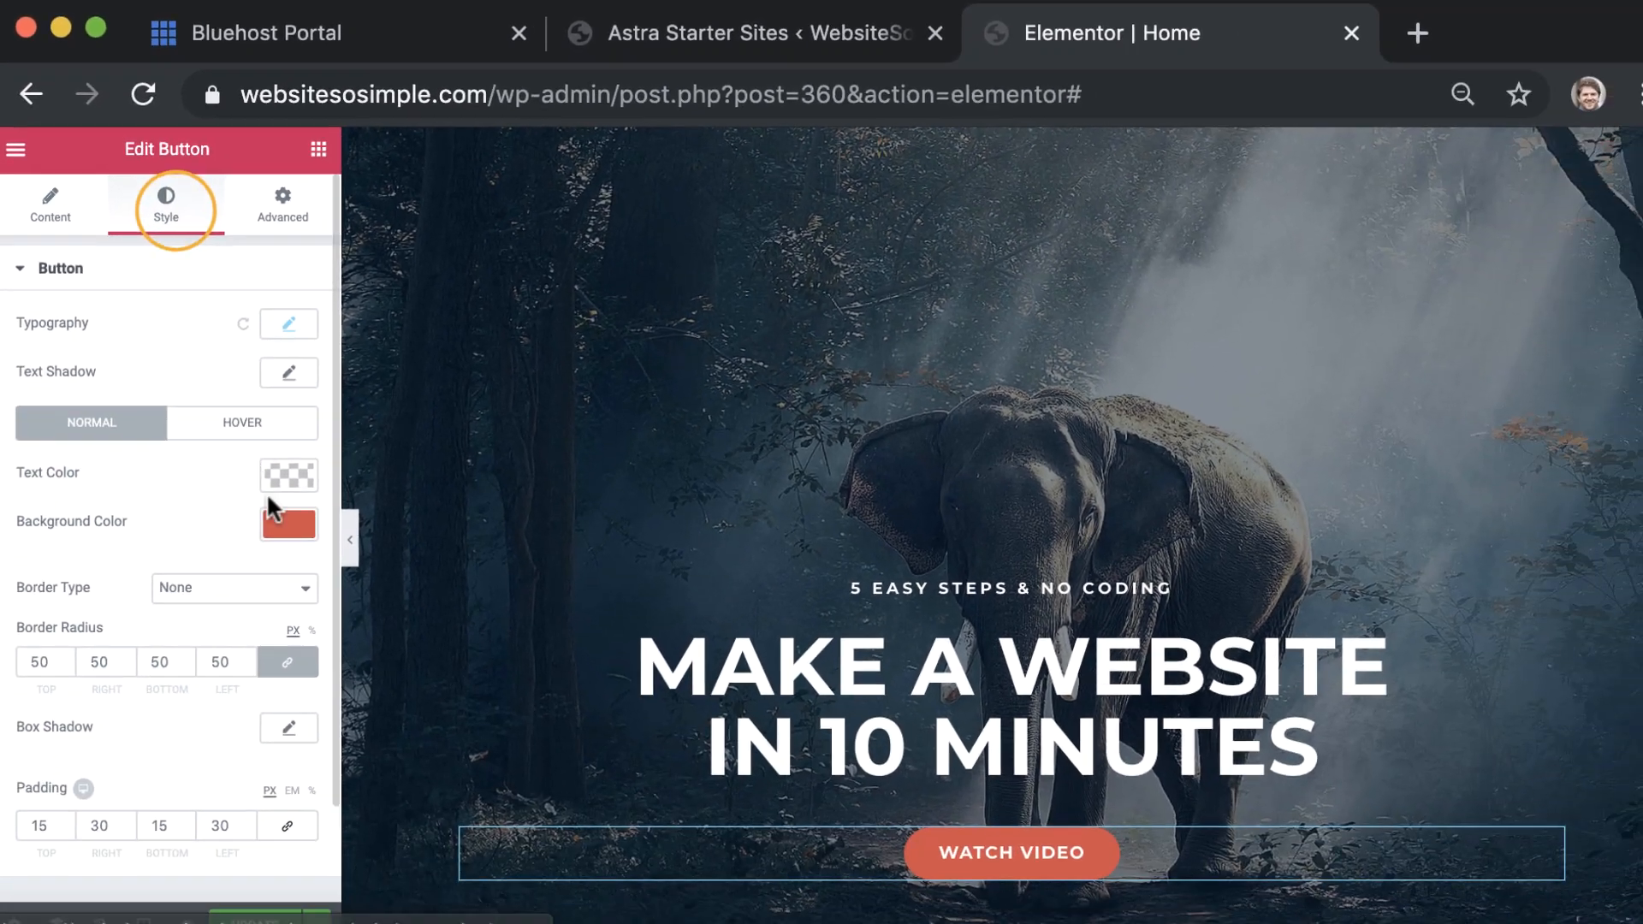
- Give the hero button a yellow background and black text
left_click(289, 524)
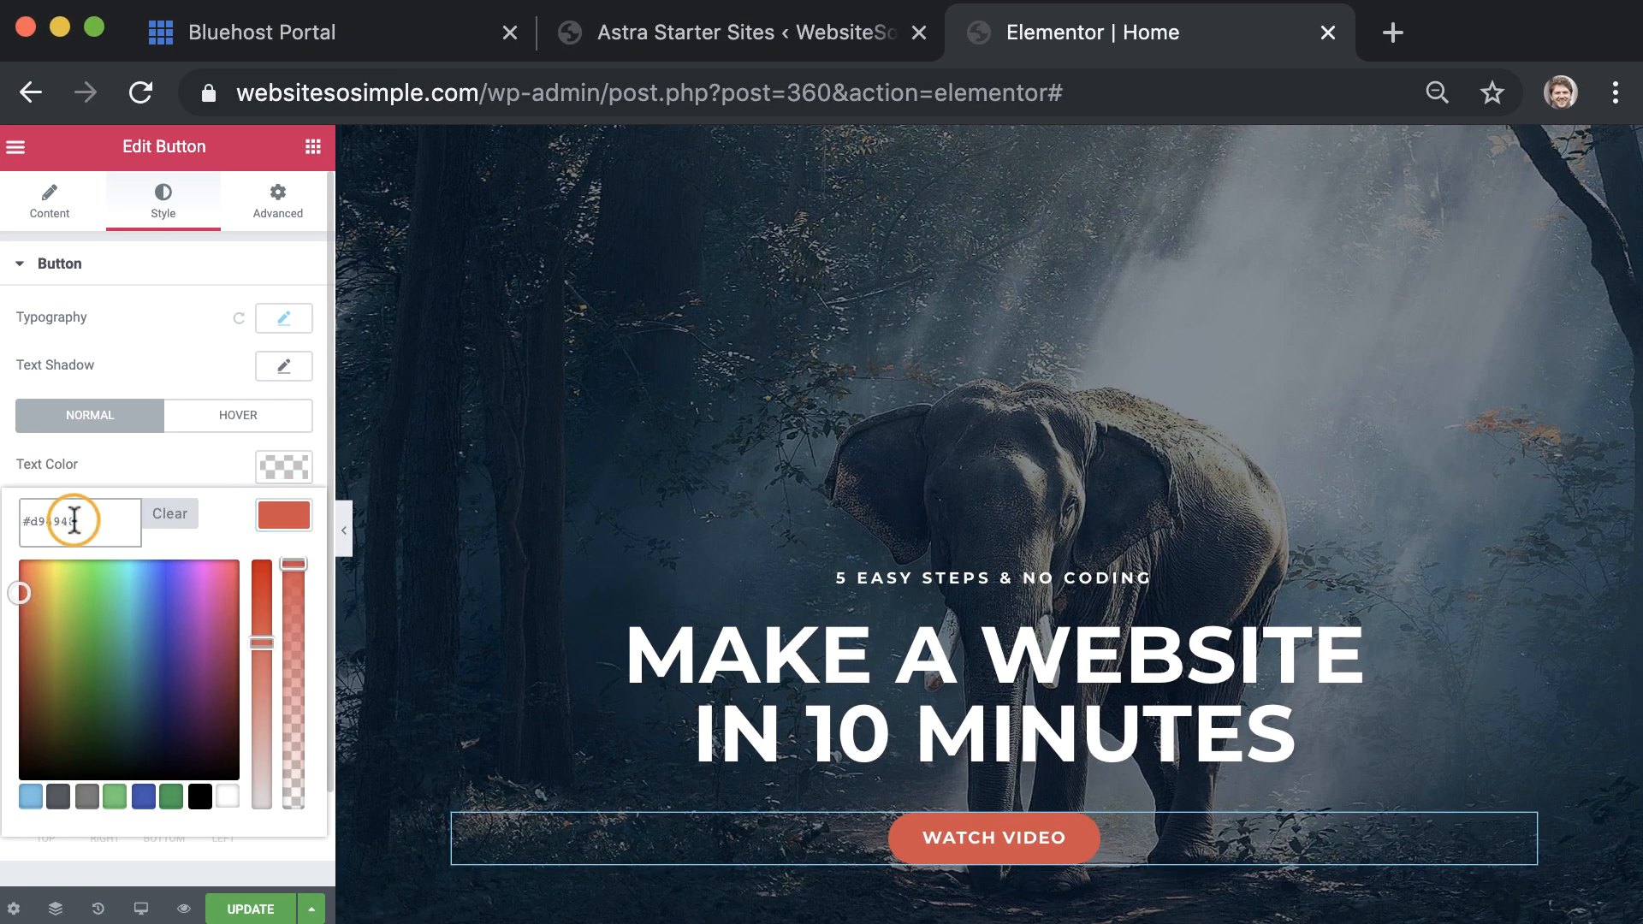
left_click(283, 516)
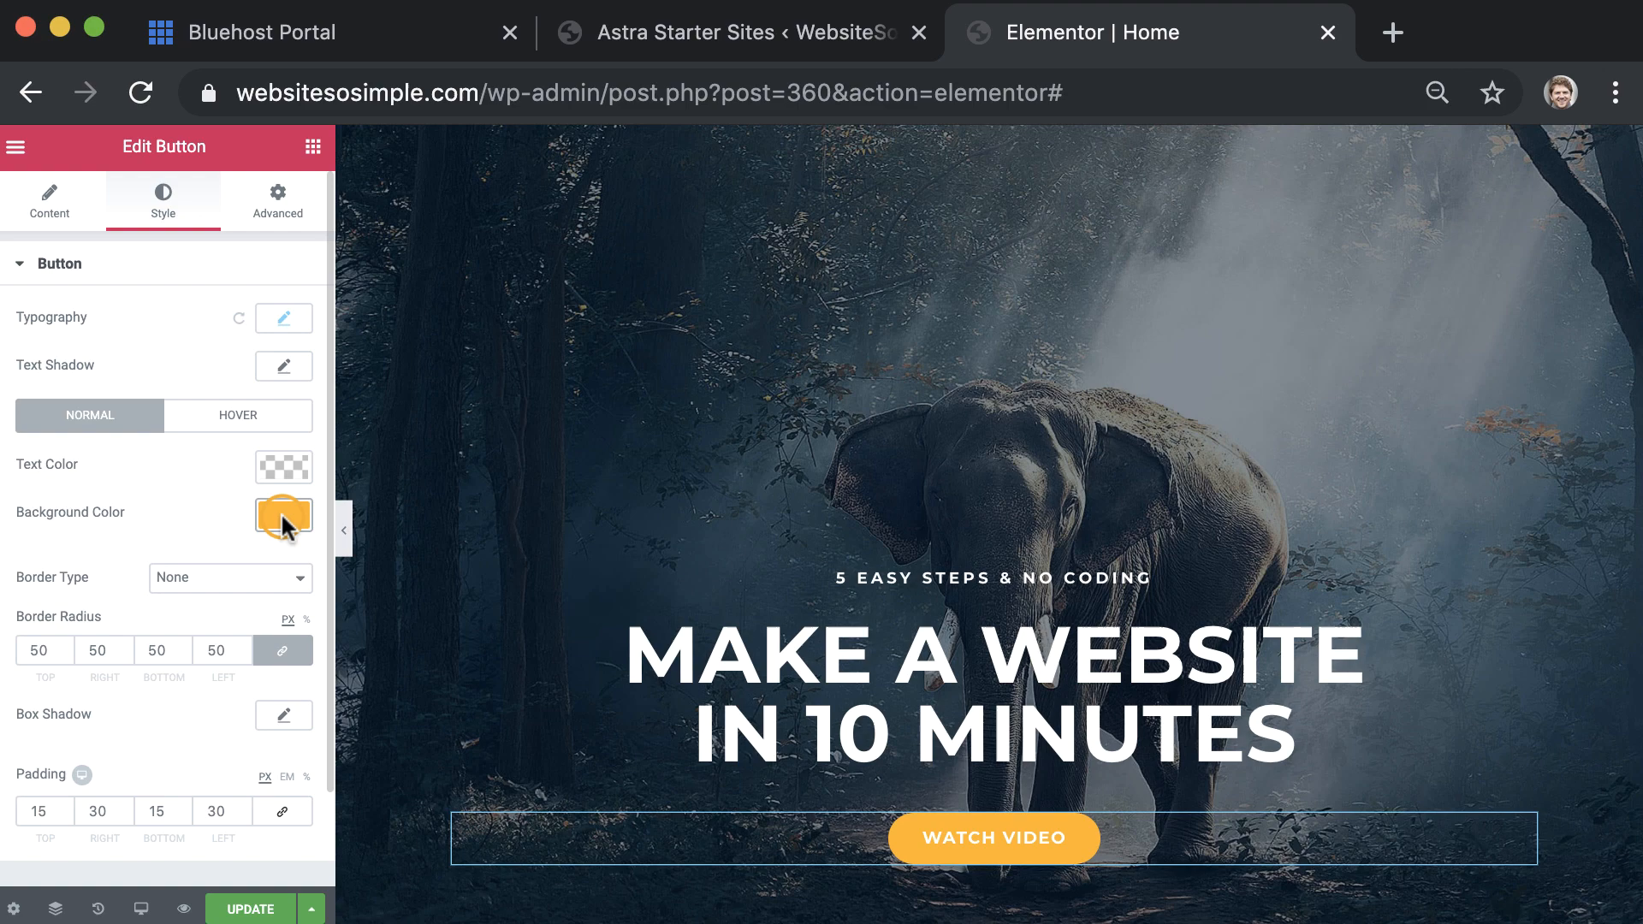
left_click(283, 515)
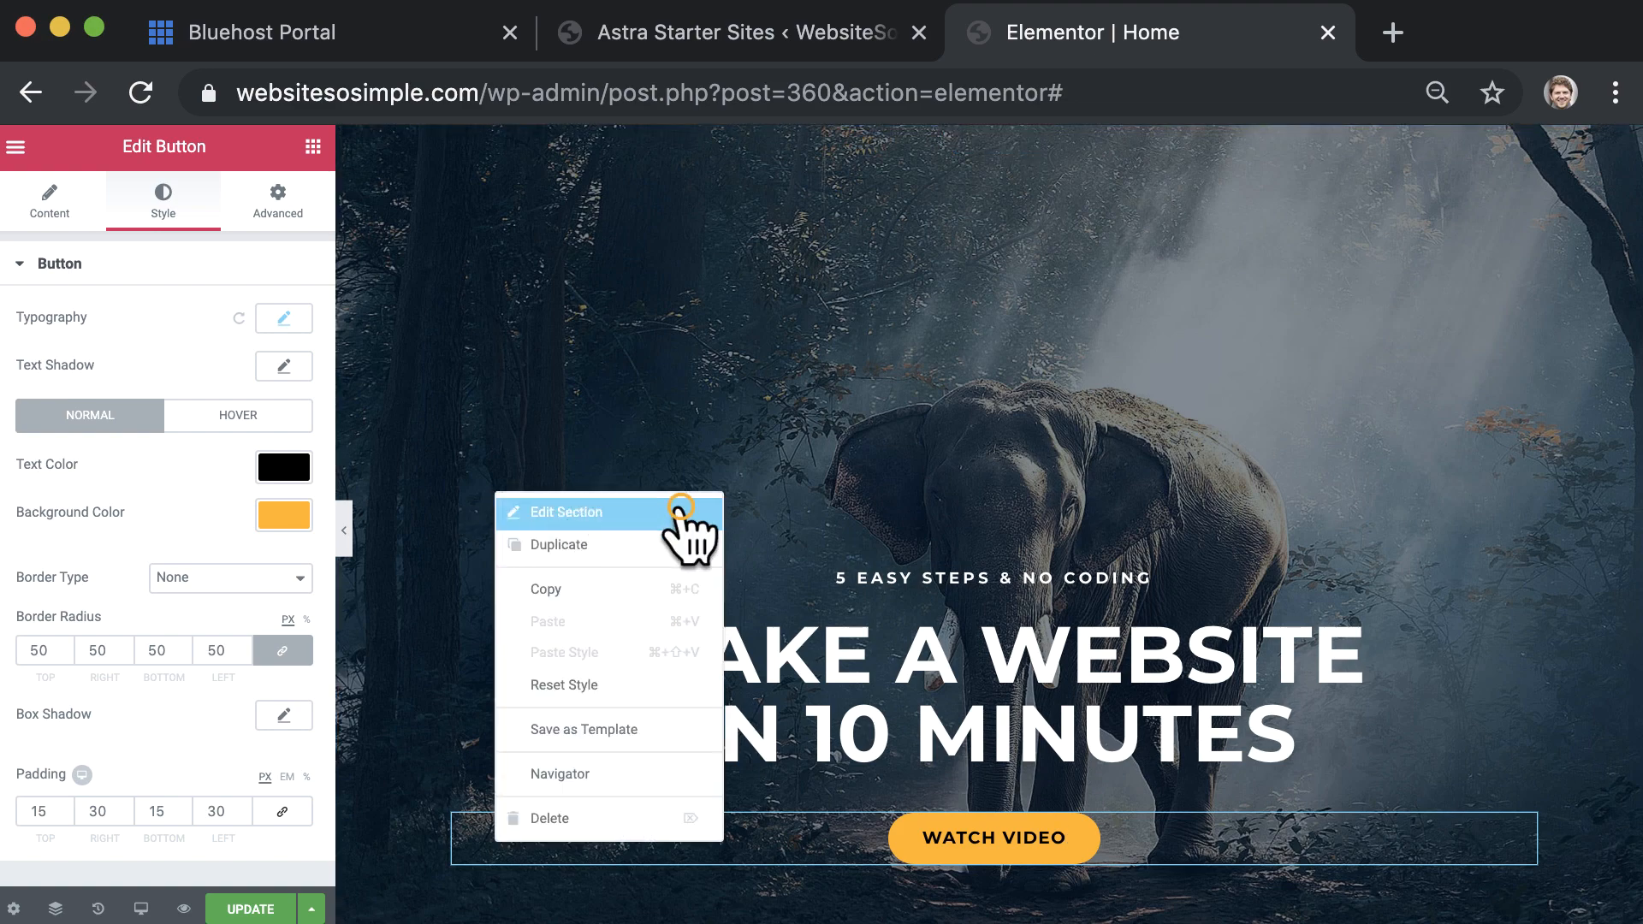
- Set the section's Classic background image to the man-with-laptop-on-stairs photo
left_click(566, 513)
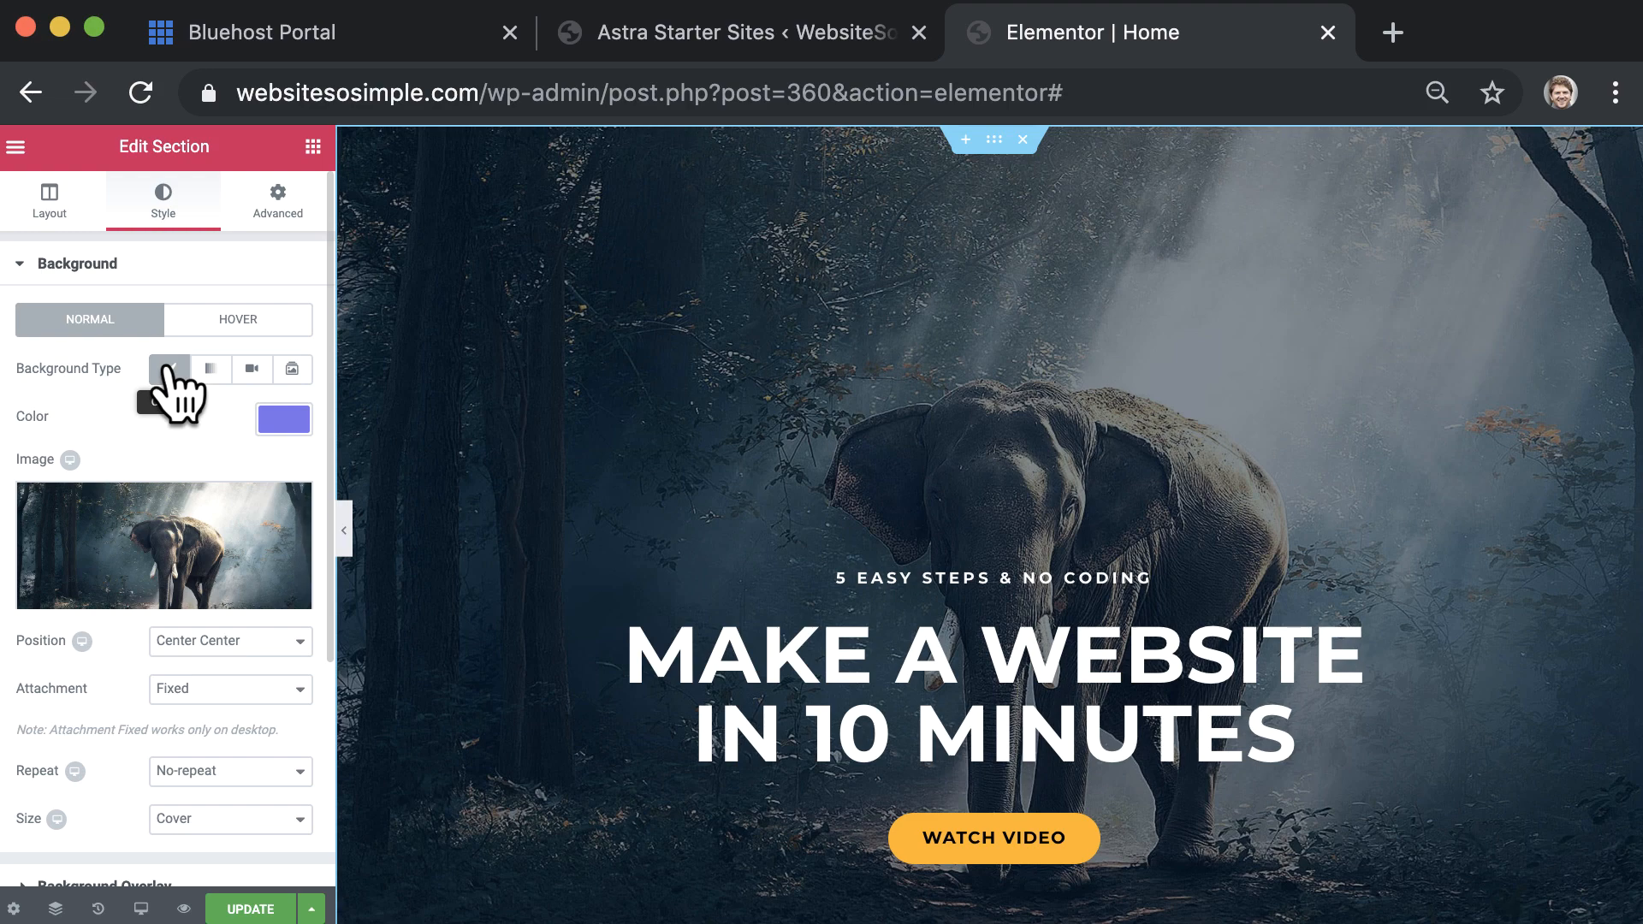
left_click(209, 369)
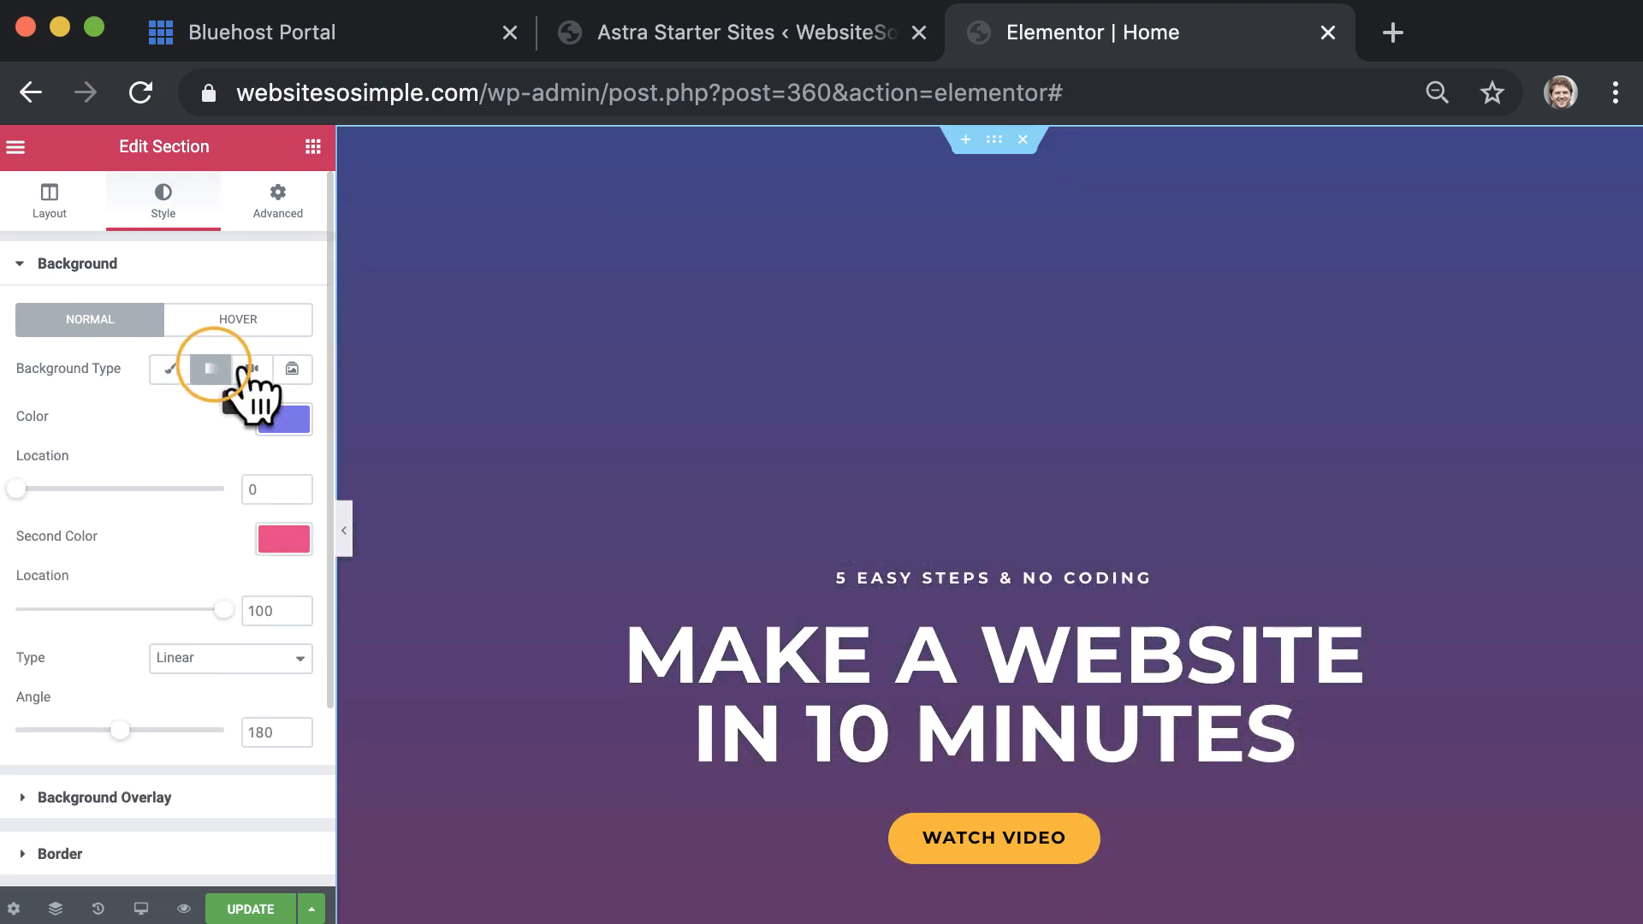
left_click(291, 369)
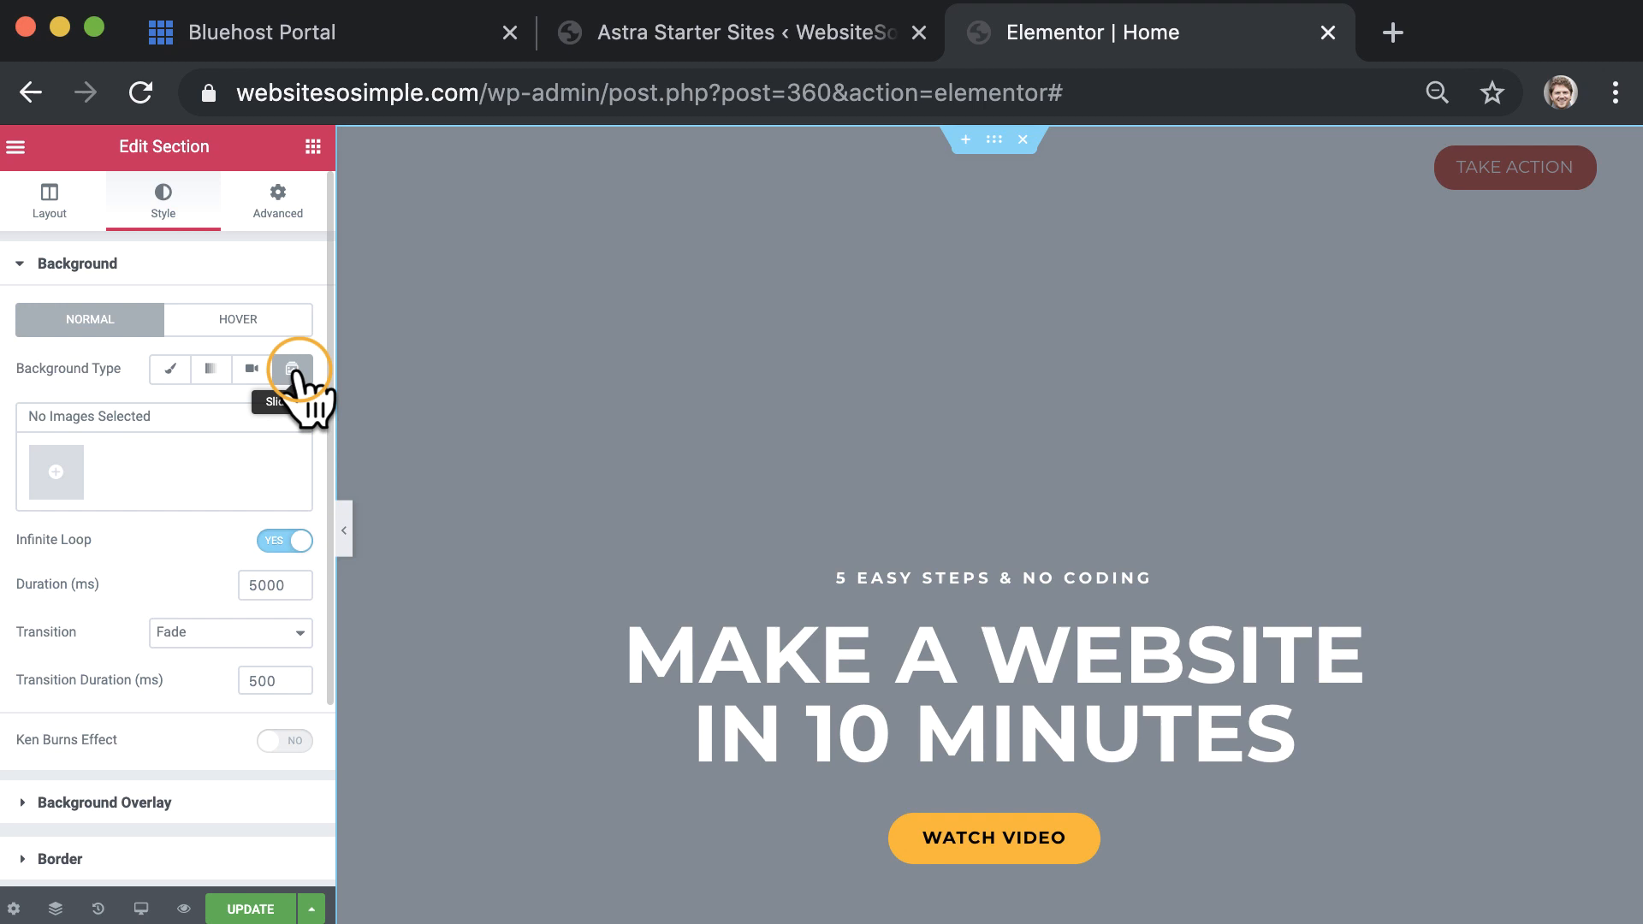
left_click(169, 369)
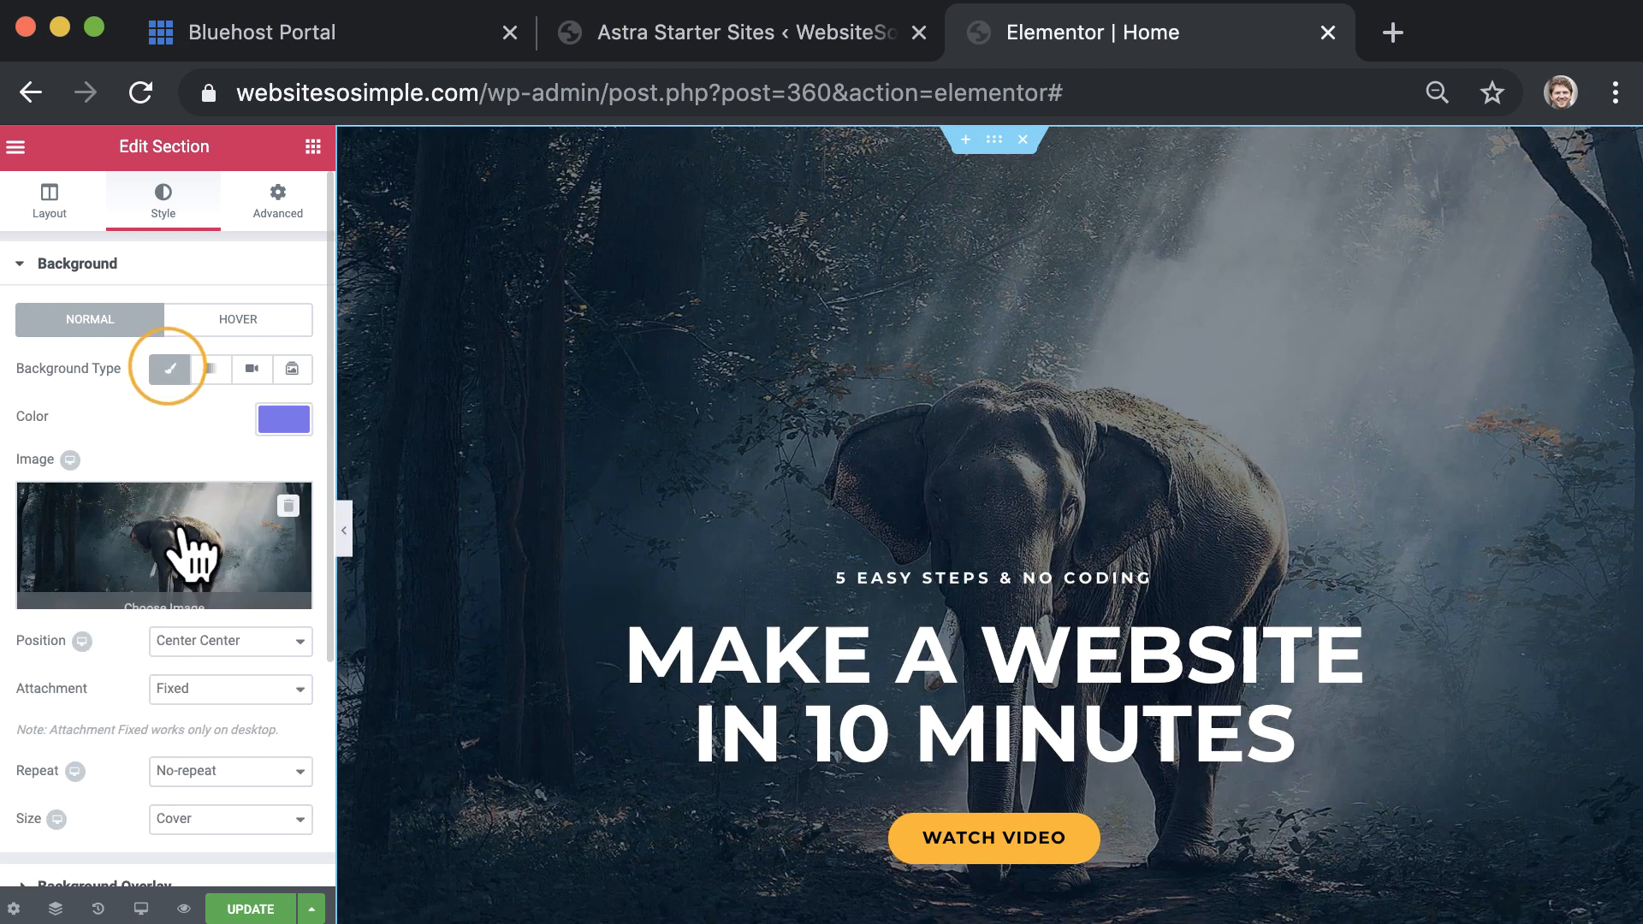
left_click(164, 545)
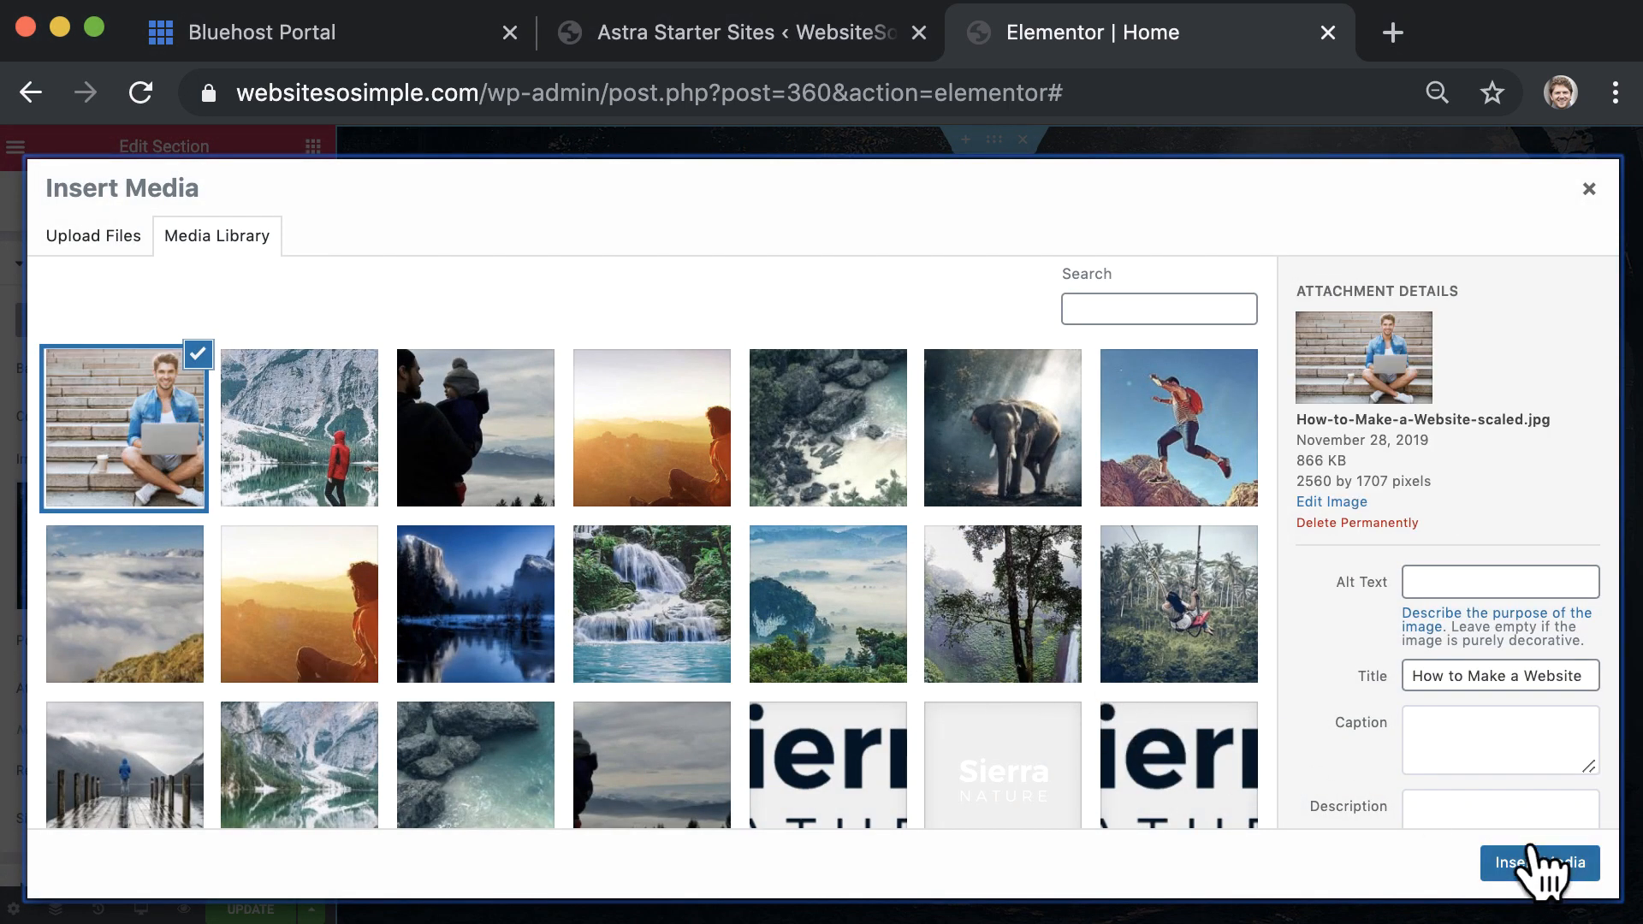
left_click(1540, 863)
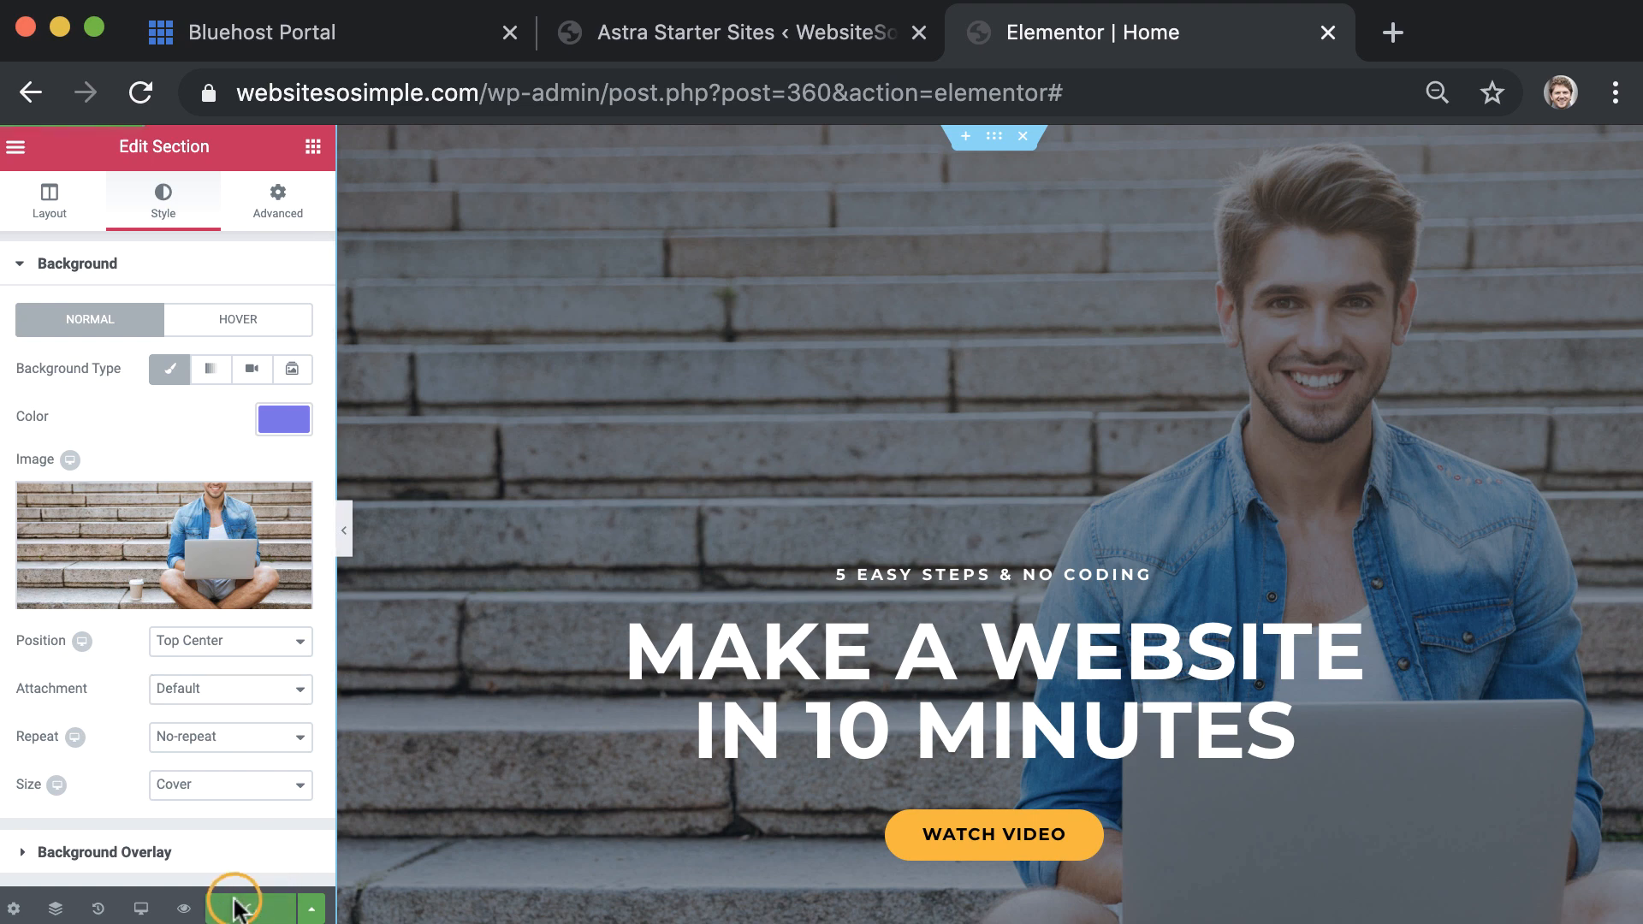
- Save the Elementor home page and view it on the live websitesosimple.com site
left_click(16, 146)
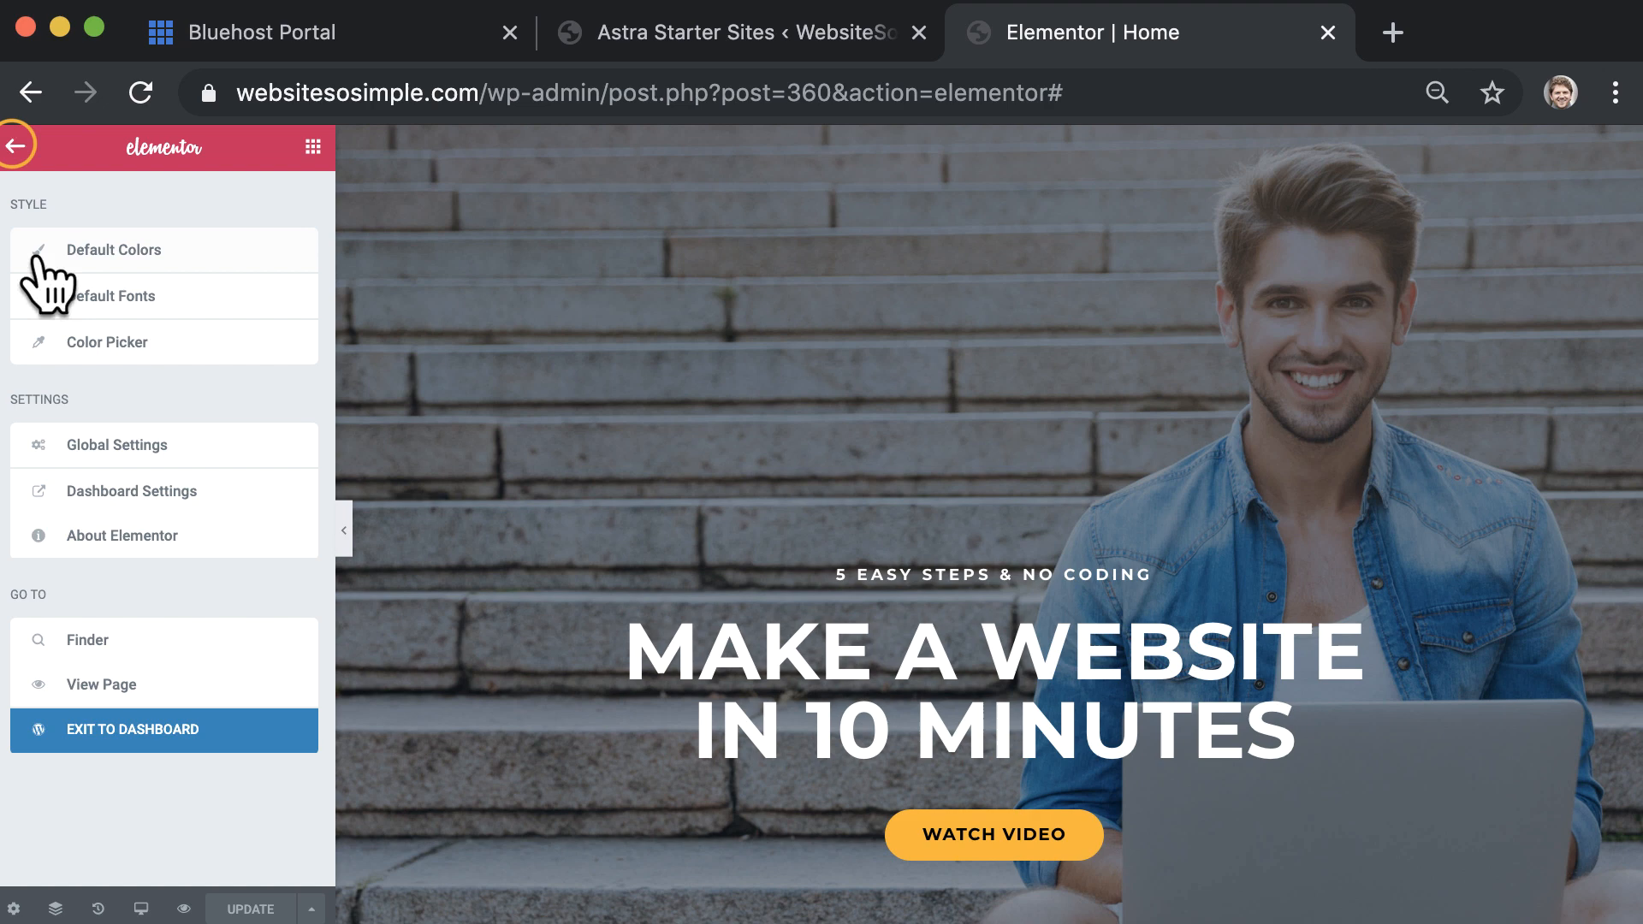
left_click(131, 729)
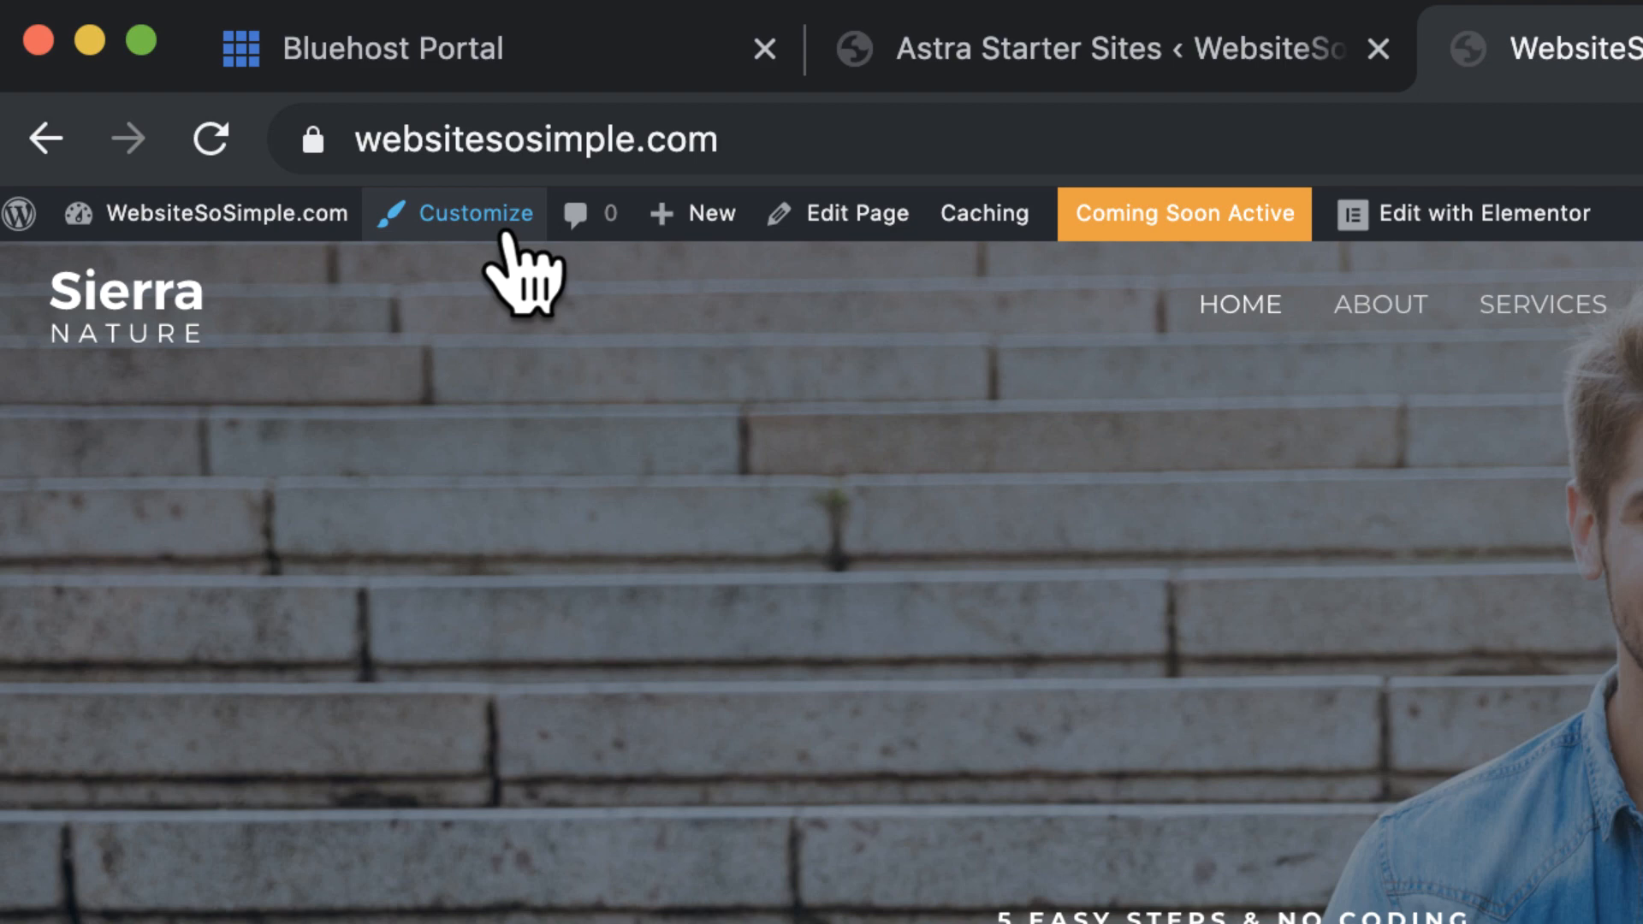
- Replace the Sierra Nature header logo with the WebsiteSoSimple.com site title and publish
left_click(481, 214)
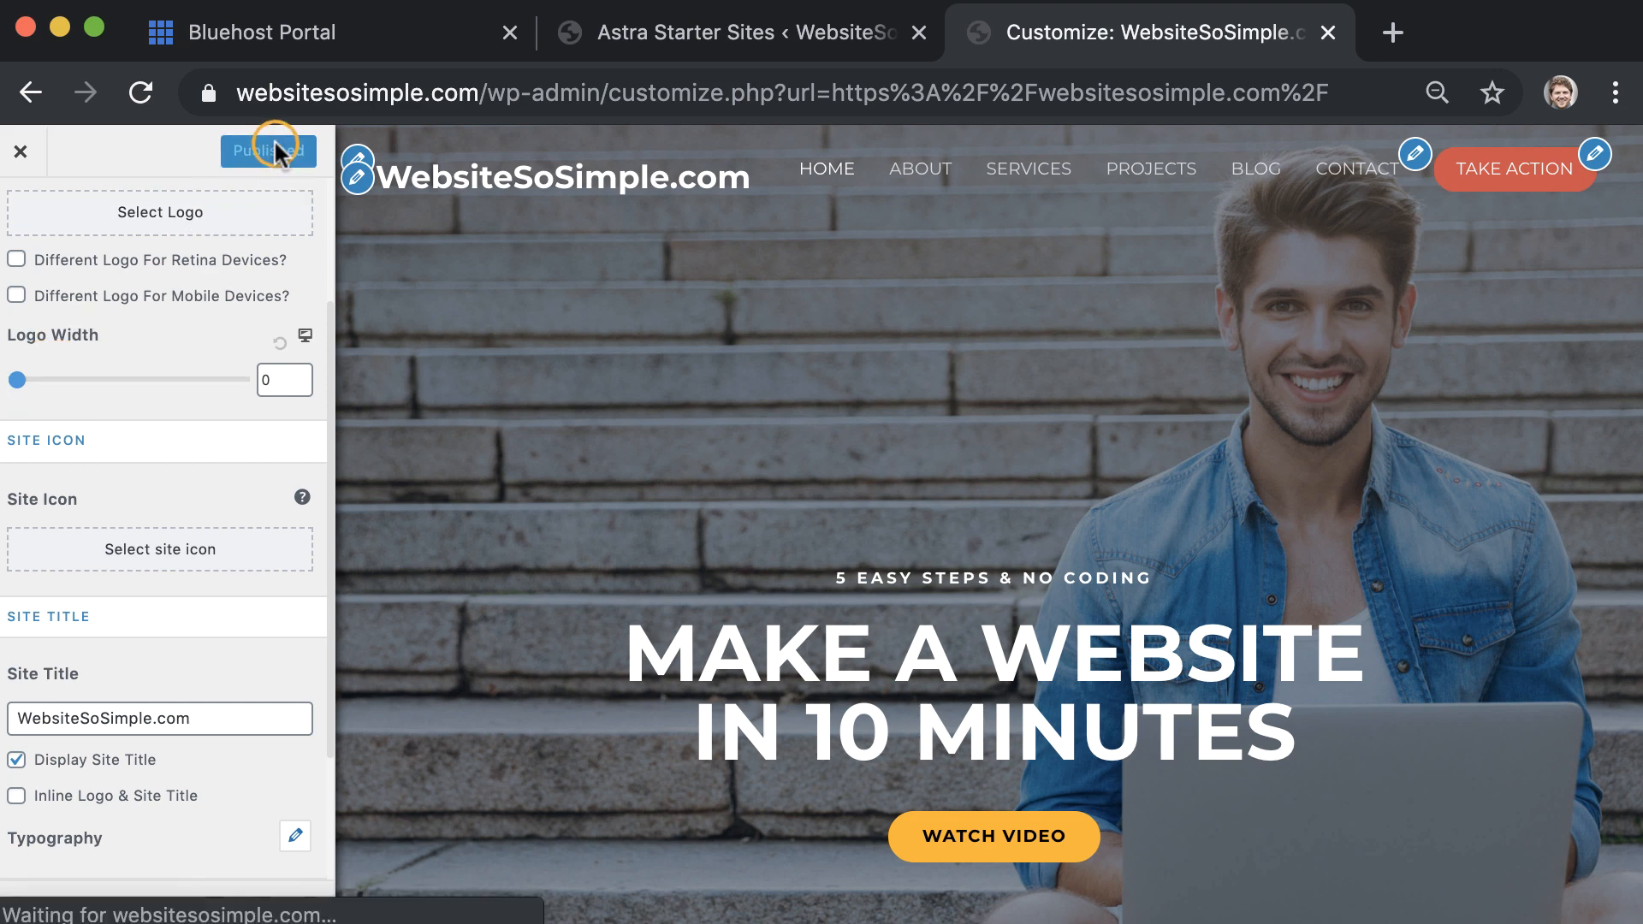
left_click(268, 150)
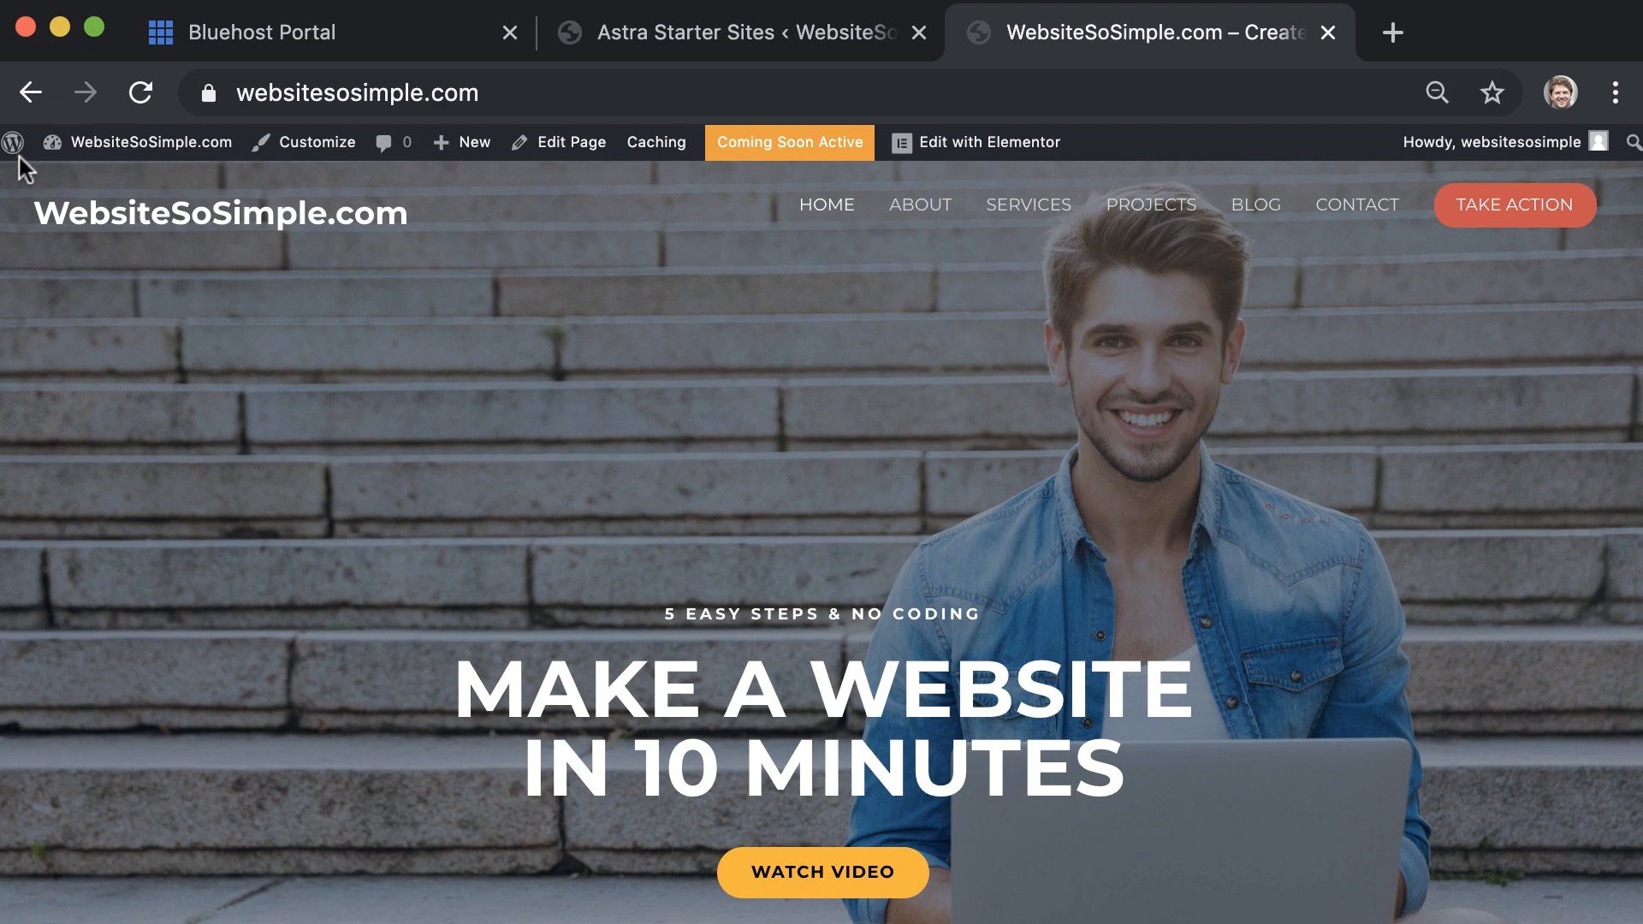
mouse_move(141, 443)
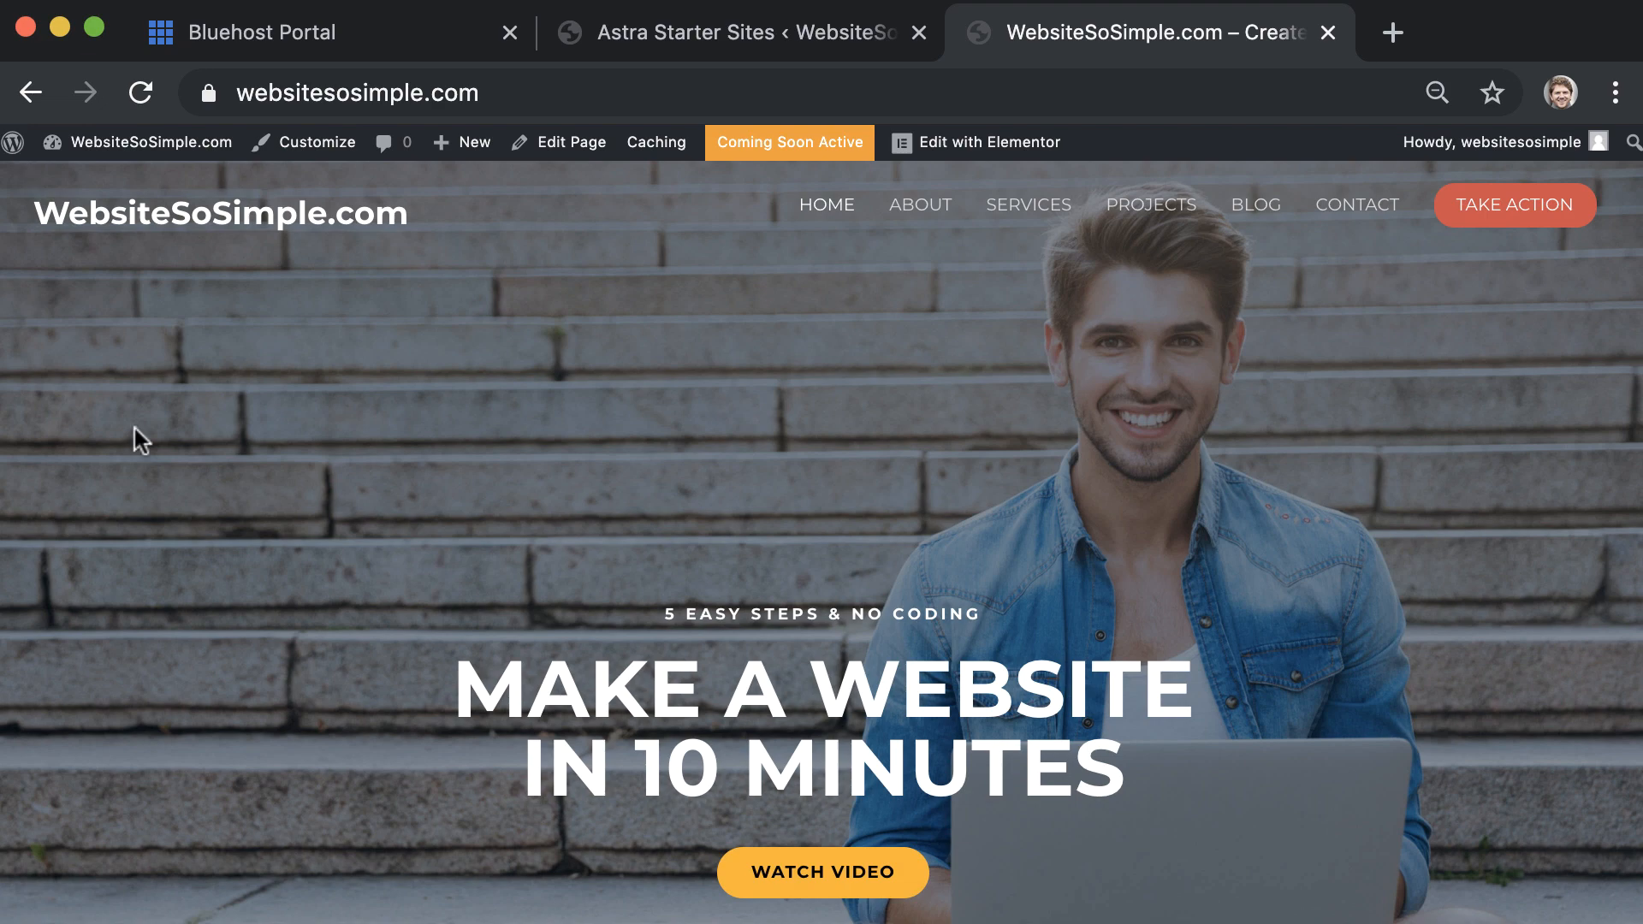
scroll("down", 3)
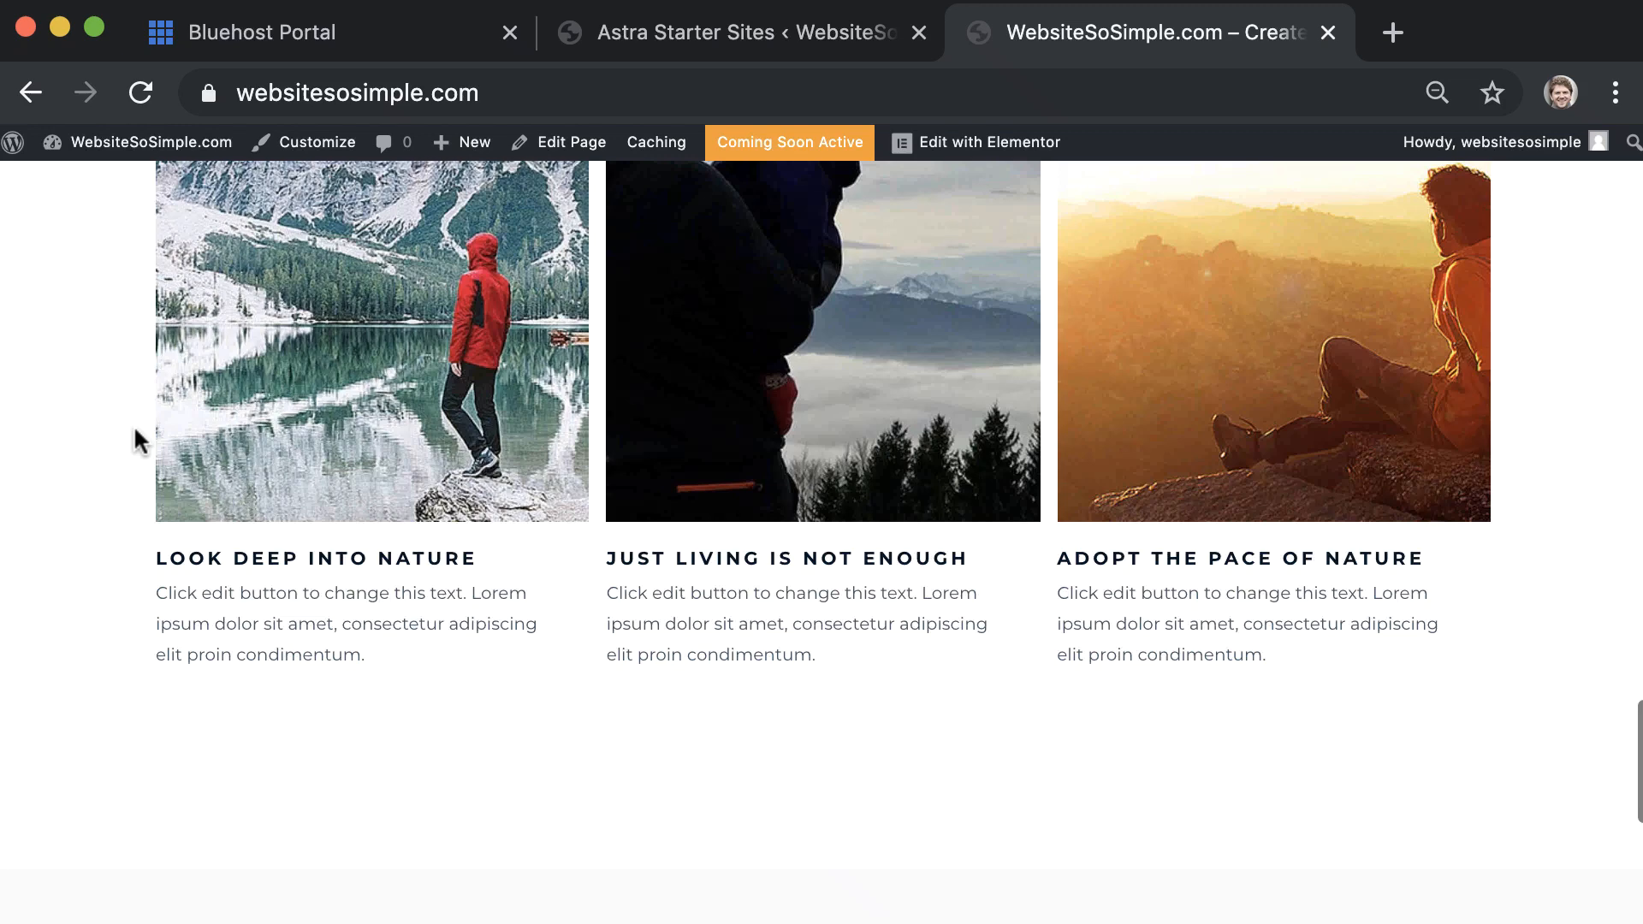
scroll("down", 3)
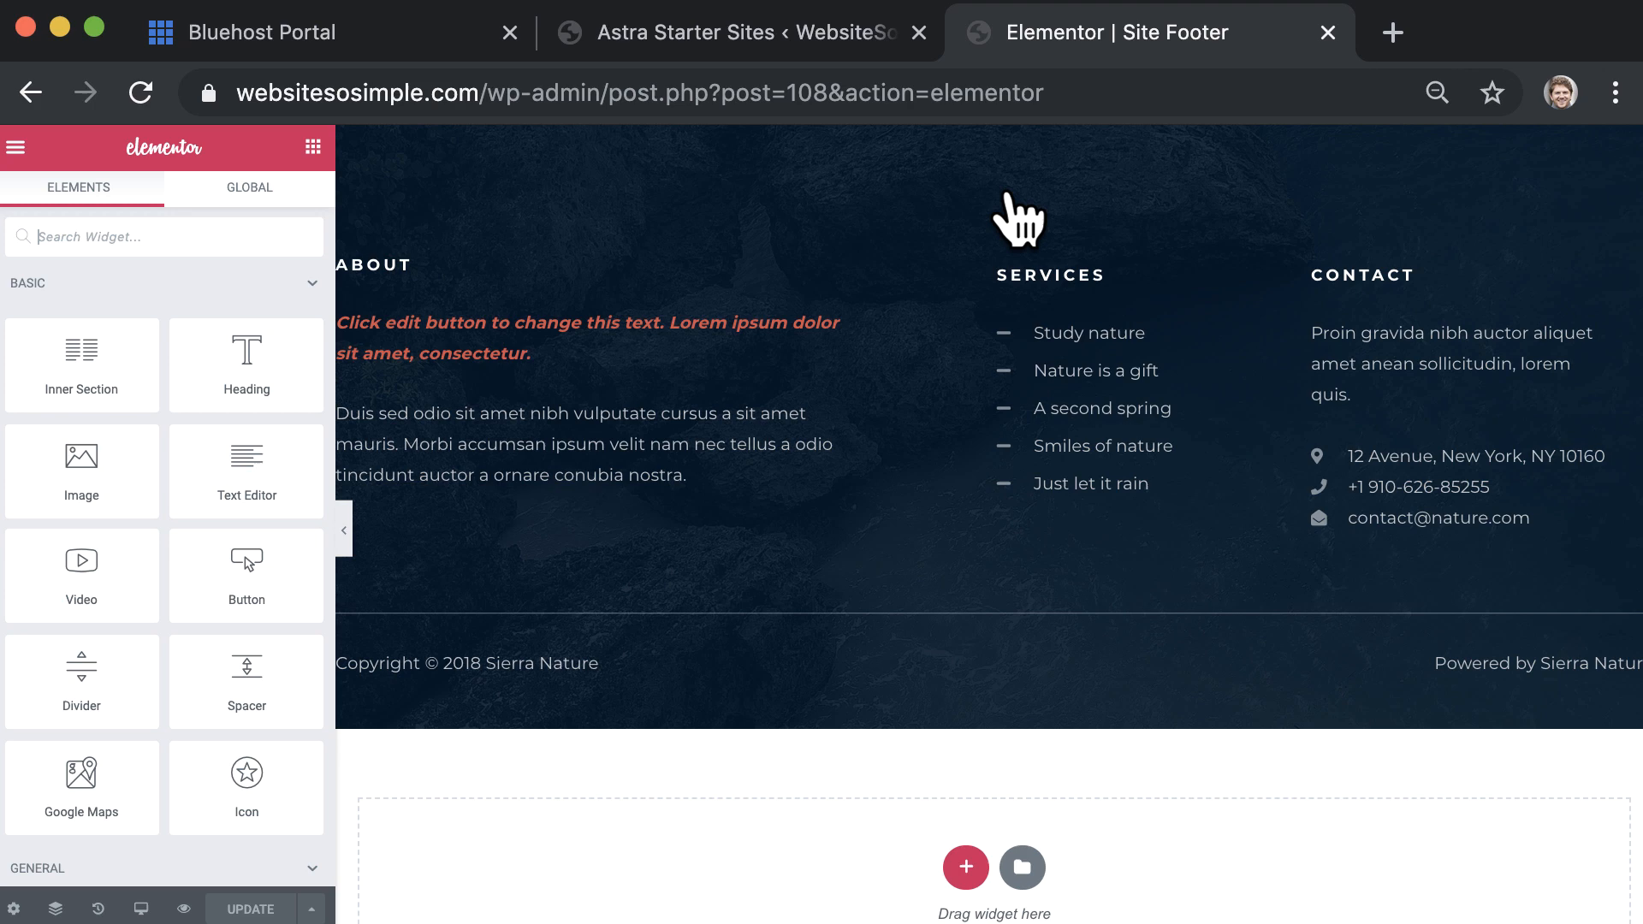
- Change the footer's red italic About line to "Make a website in minutes without any coding!"
left_click(587, 322)
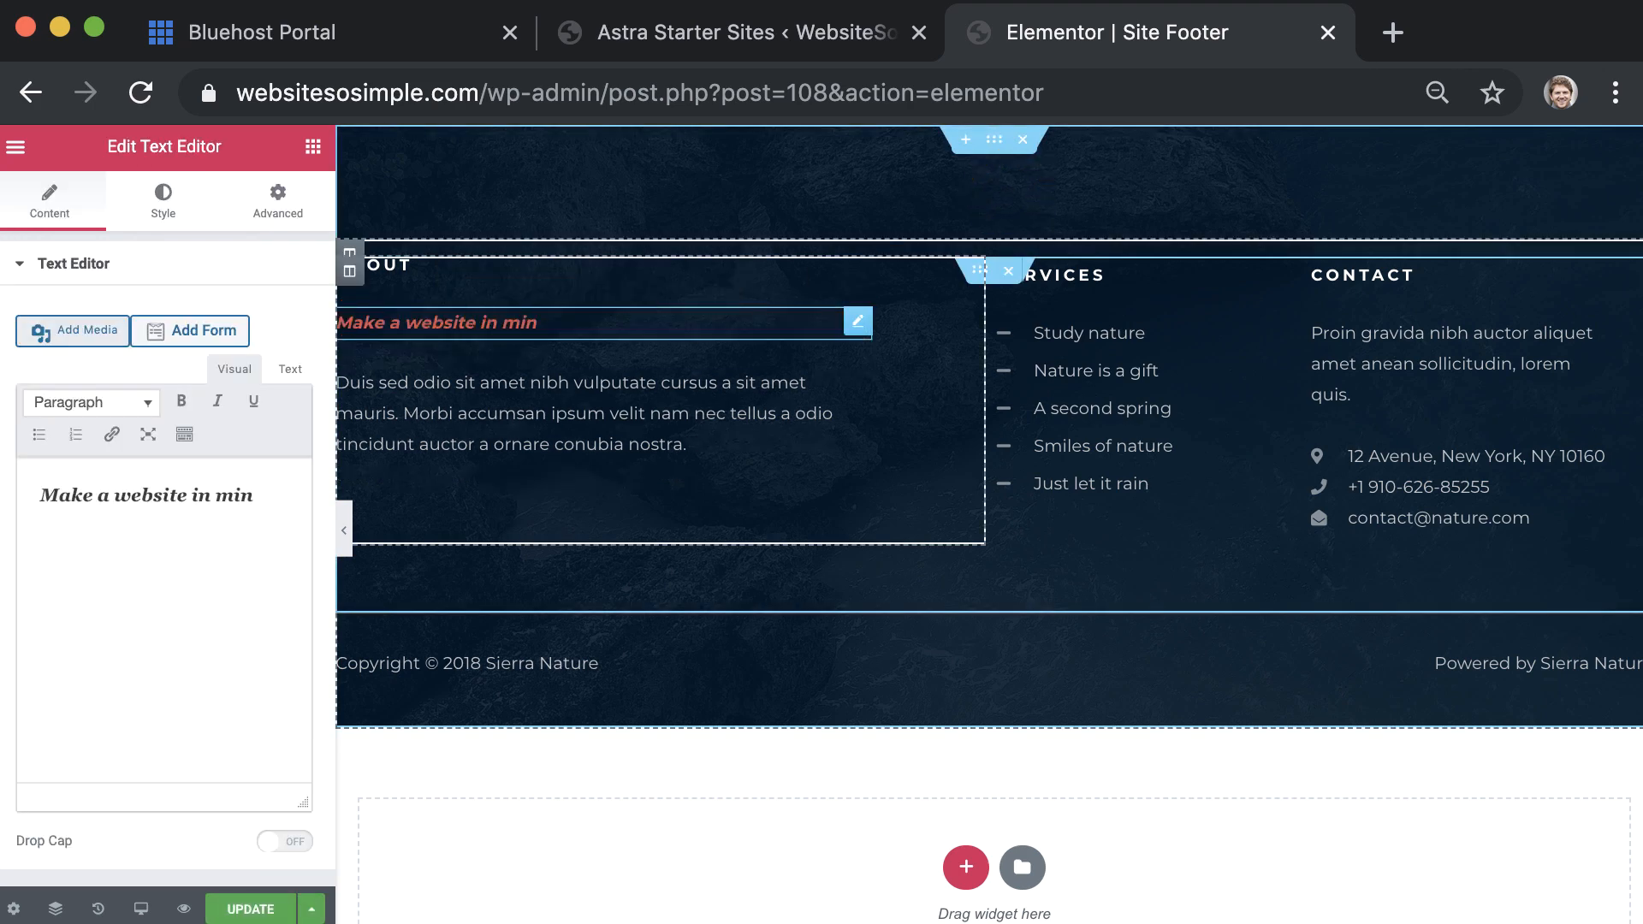
type("utes without any coding!")
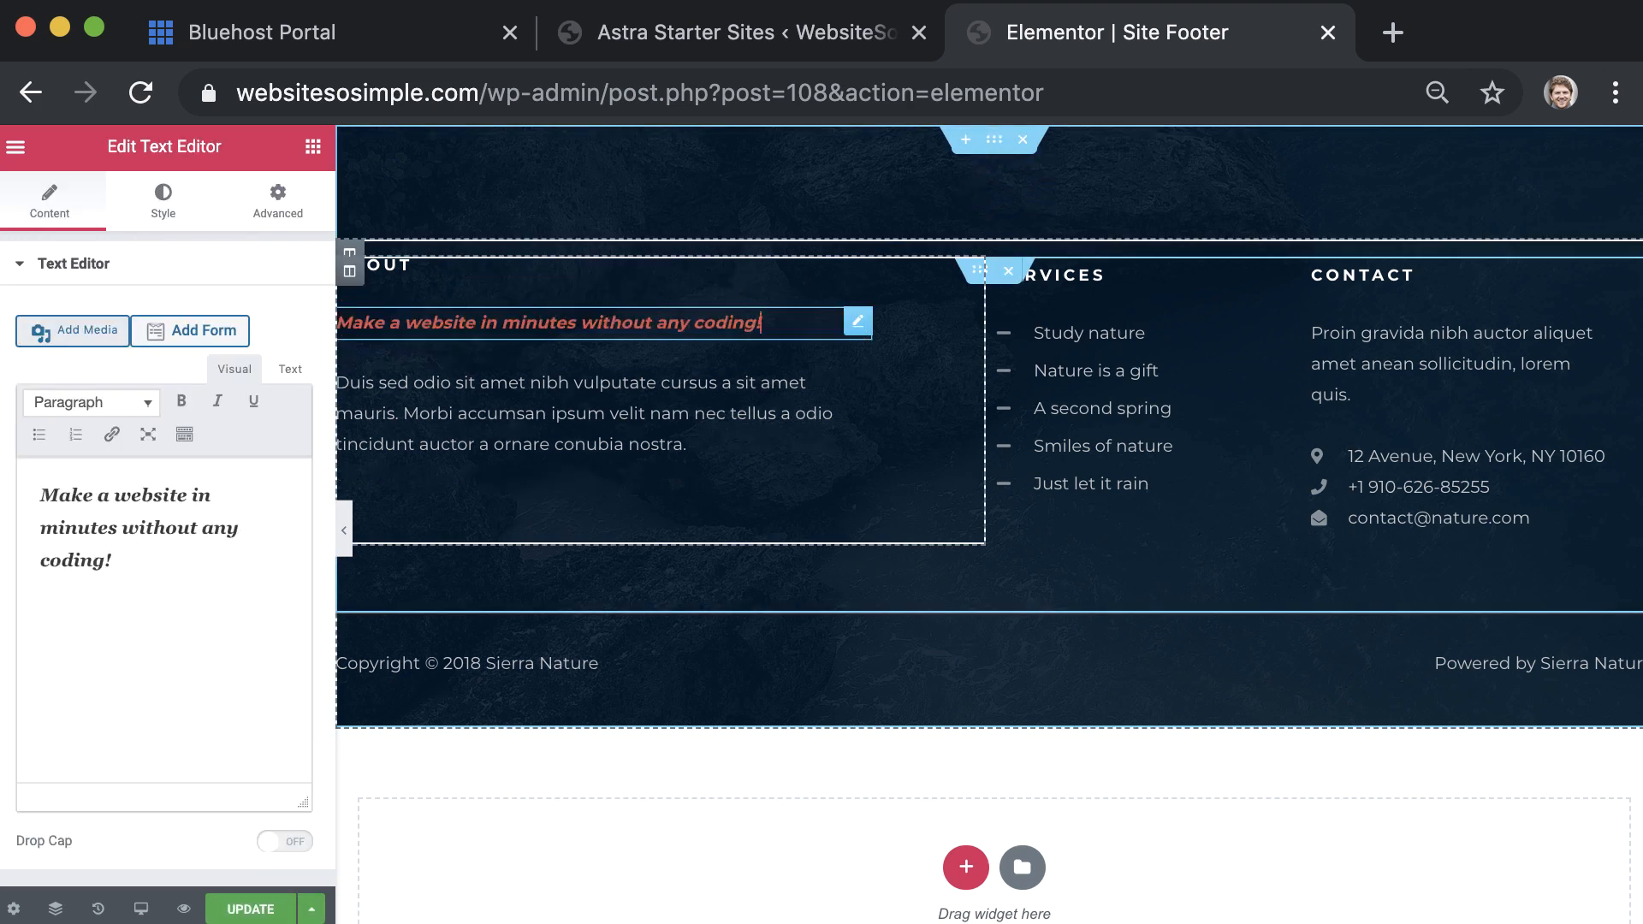